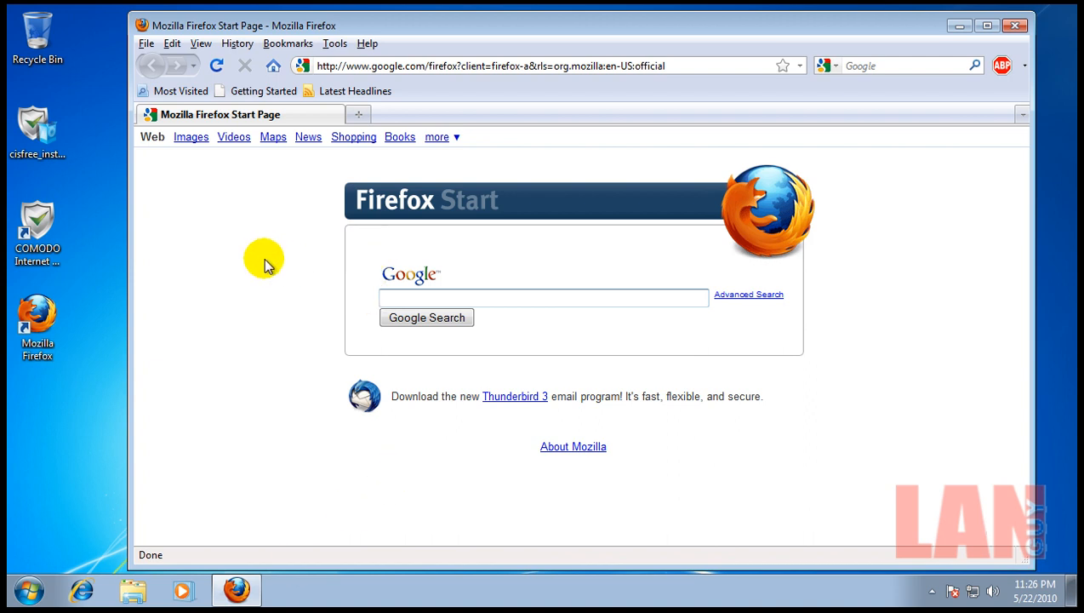
{"action": "mouse_move", "coordinate": [560, 31]}
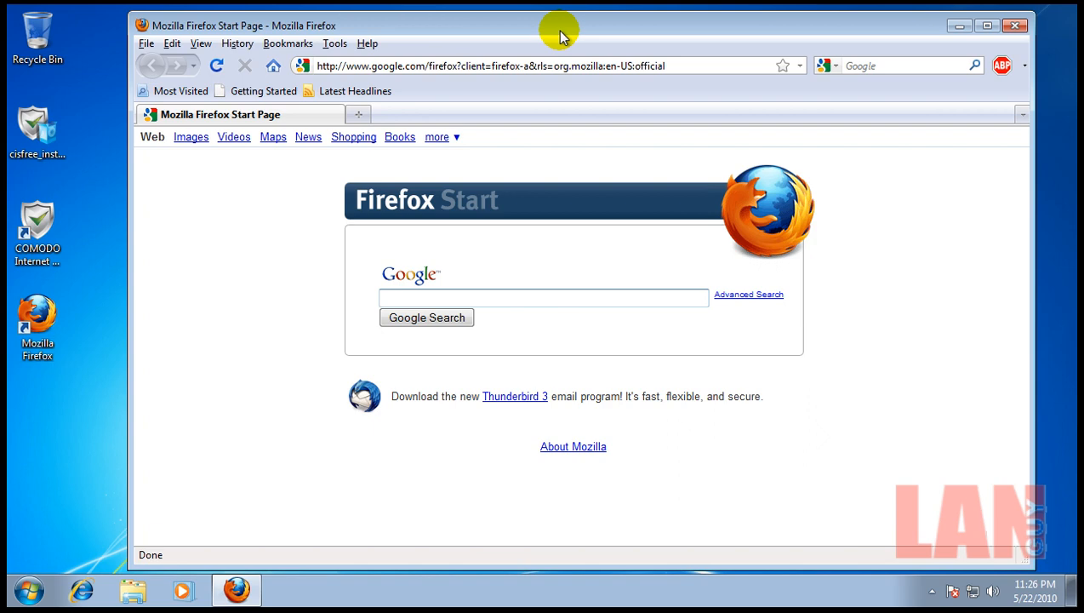
{"action": "mouse_move", "coordinate": [334, 44]}
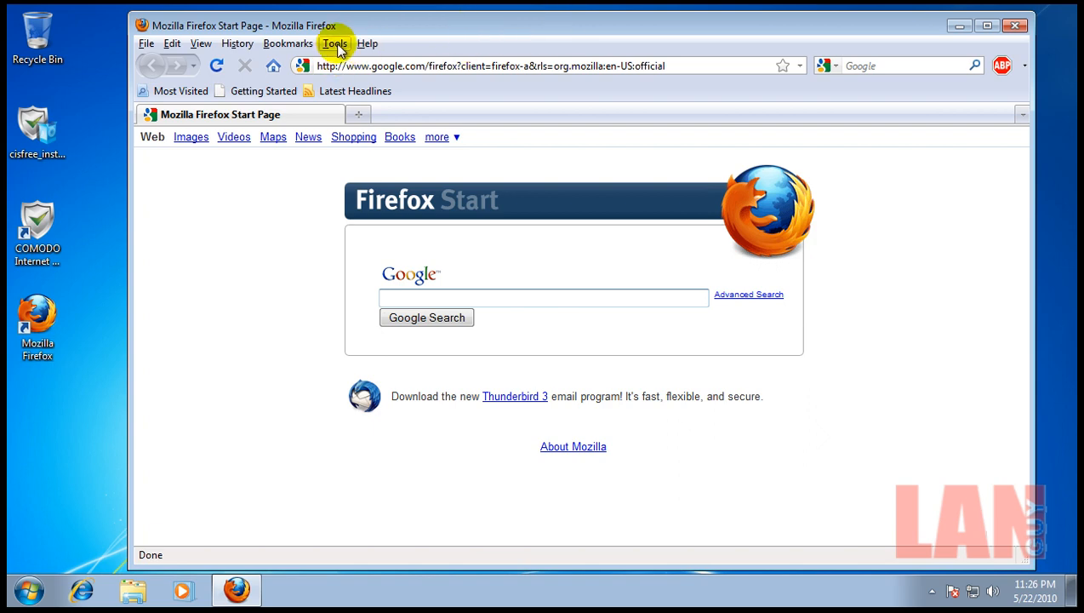
Step: Reach the Get Add-ons section of the Add-ons manager via the Tools menu
{"action": "left_click", "coordinate": [334, 44]}
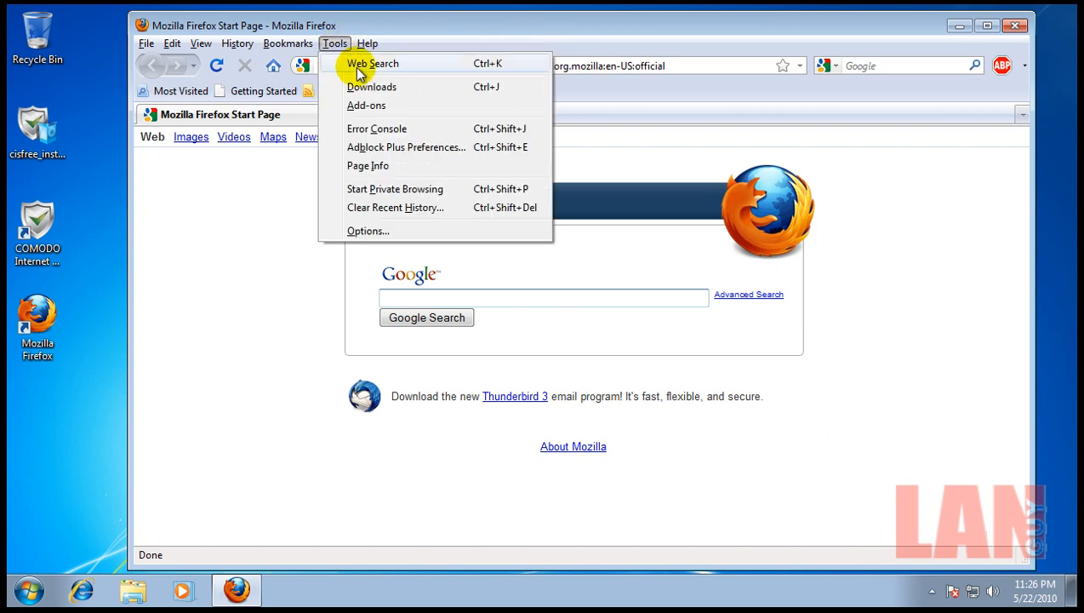
{"action": "mouse_move", "coordinate": [368, 105]}
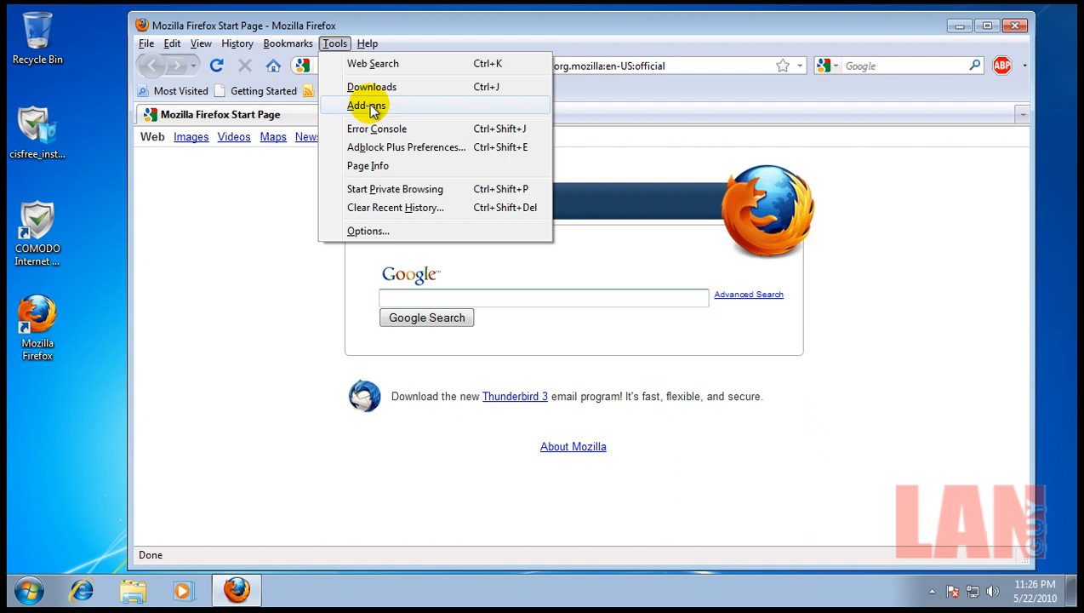
{"action": "left_click", "coordinate": [368, 106]}
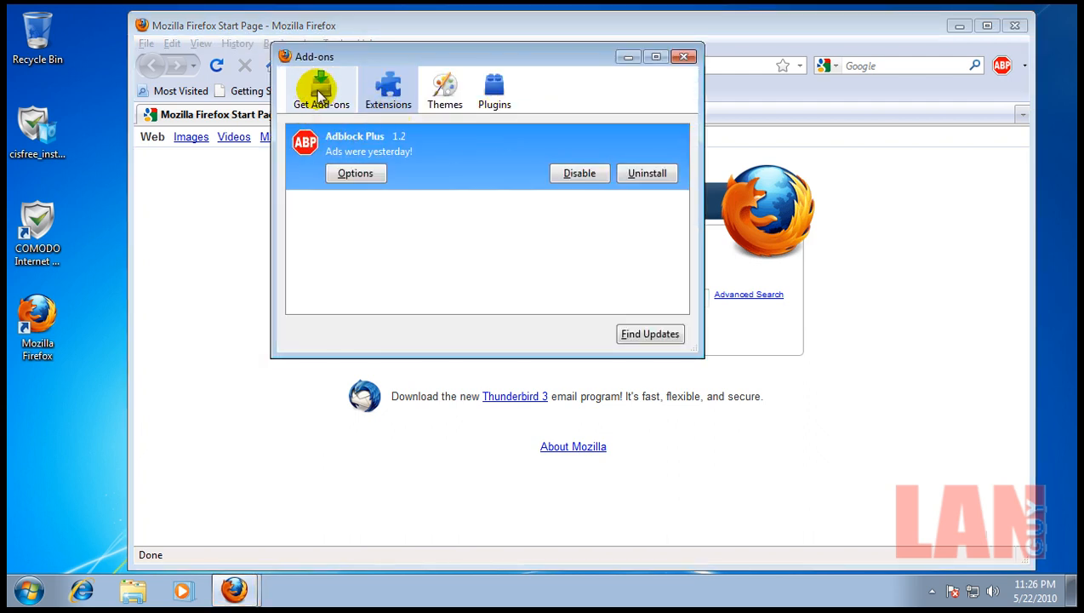
{"action": "left_click", "coordinate": [320, 88]}
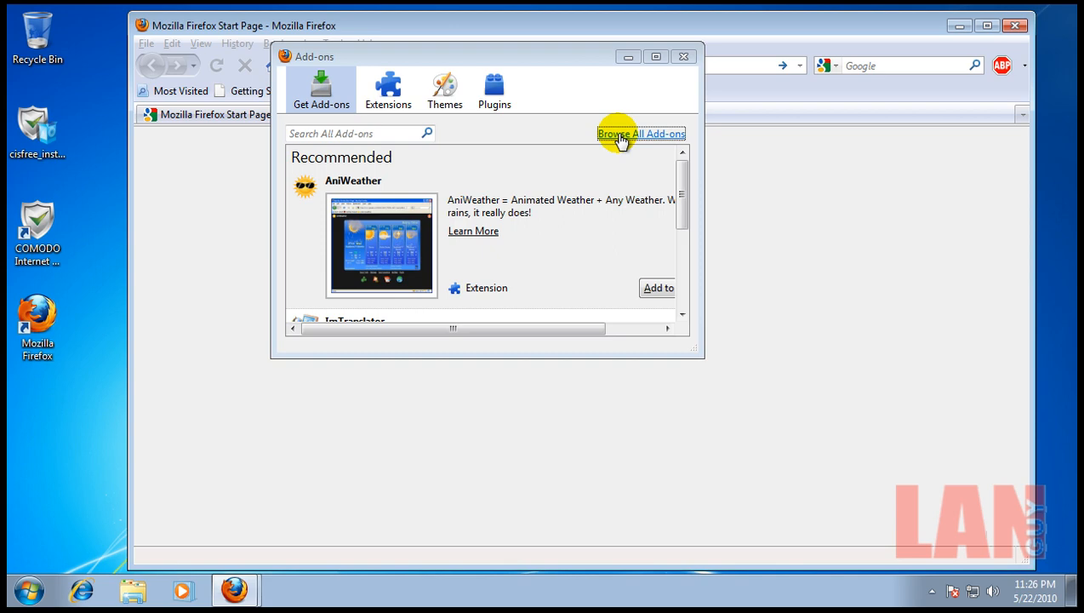
Step: Go to the full add-ons website and enter 'forcastbar enhal' in its search box
{"action": "left_click", "coordinate": [640, 133]}
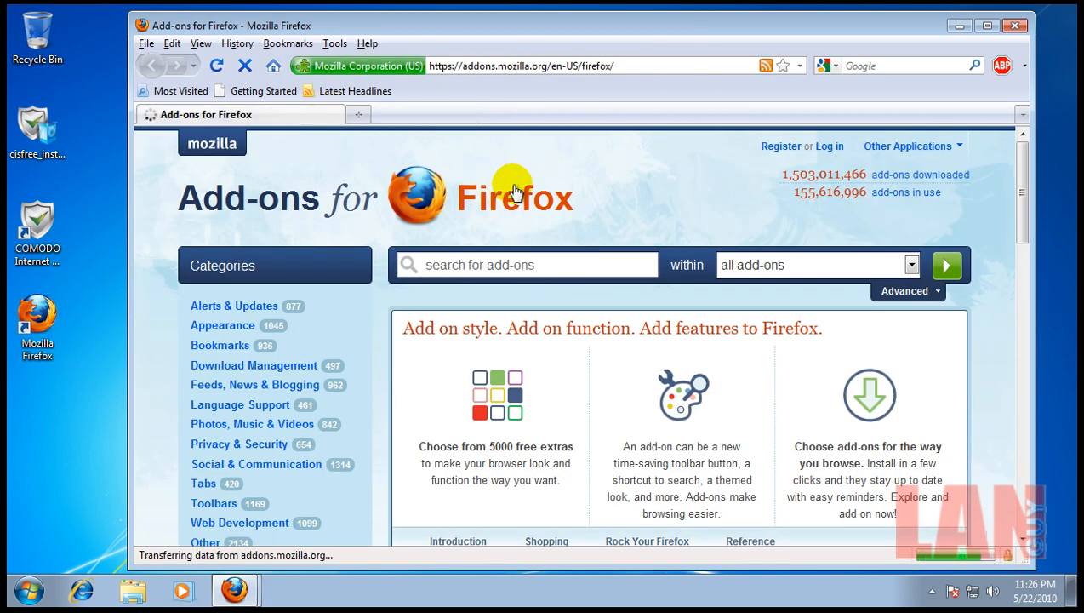
{"action": "left_click", "coordinate": [524, 266]}
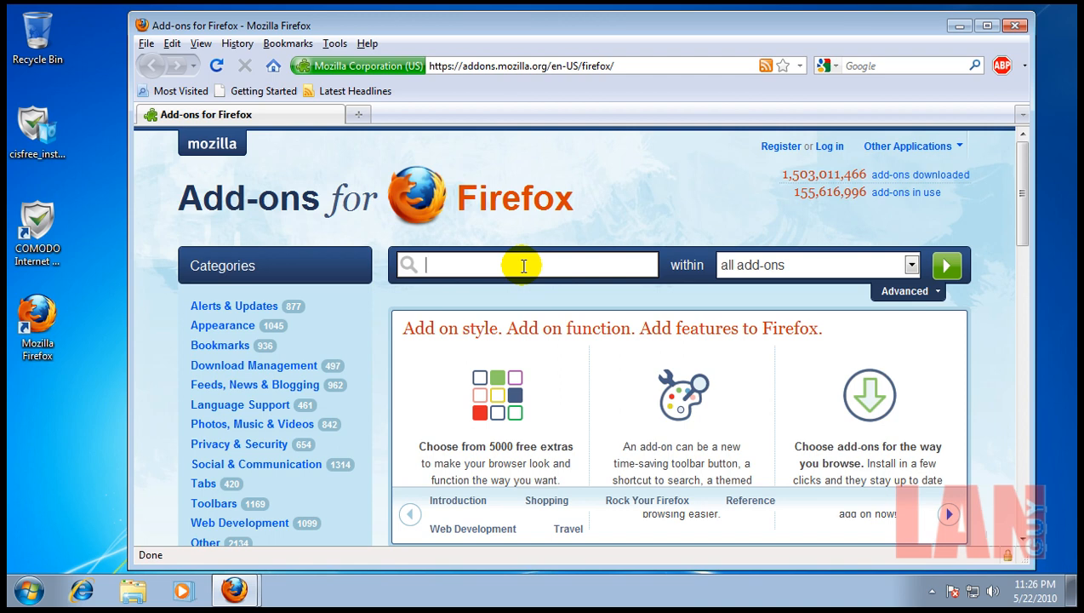
{"action": "type", "text": "forc"}
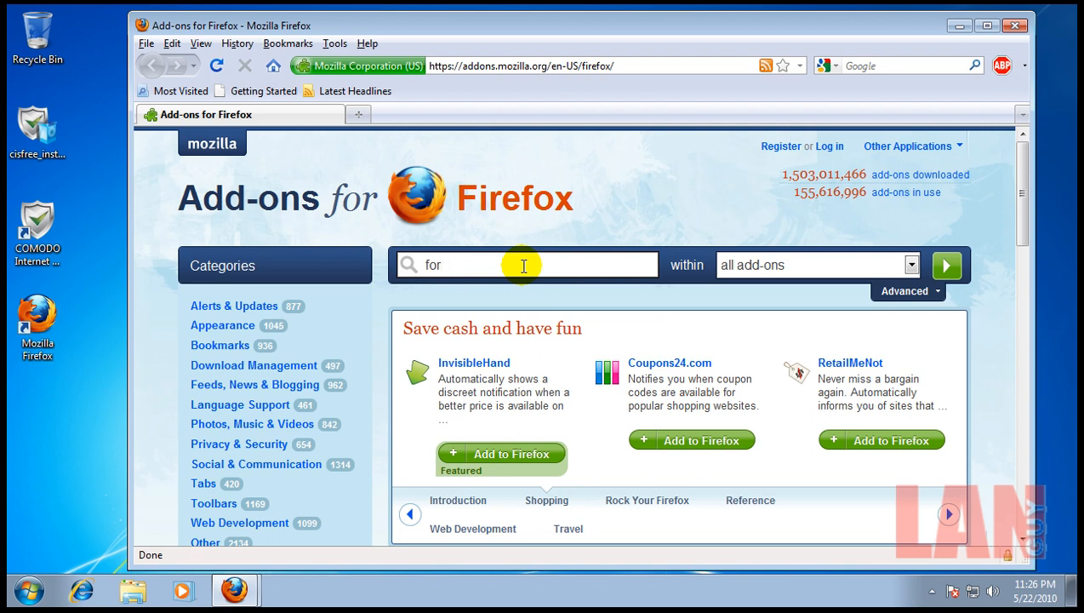
{"action": "type", "text": "forcastbar enhal"}
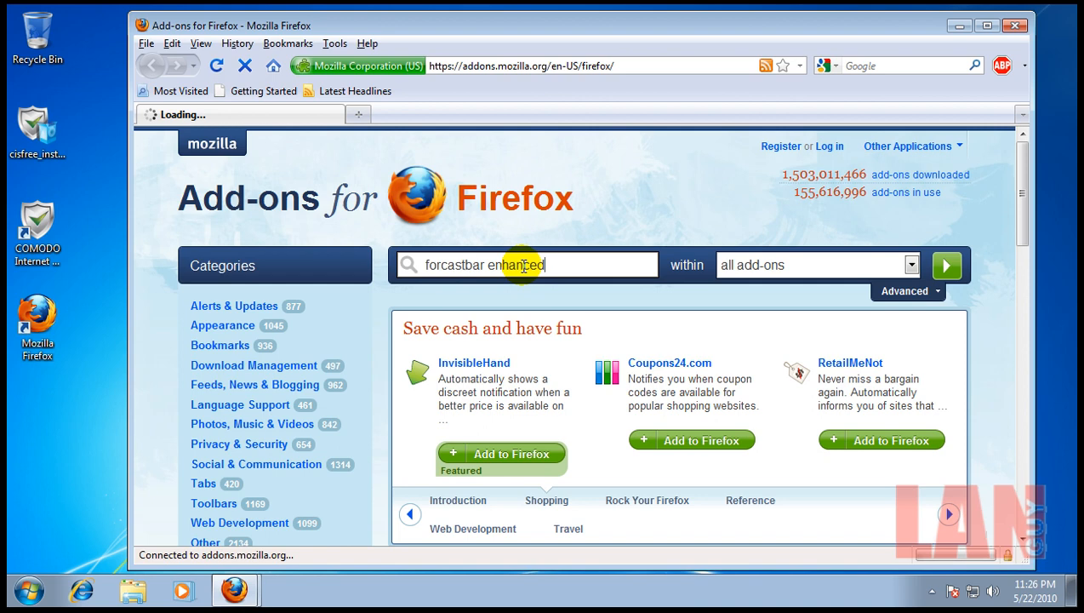
Step: Correct the search to 'forecastbar enhanced' and run it, listing Forecastbar Enhanced first
{"action": "left_click", "coordinate": [946, 266]}
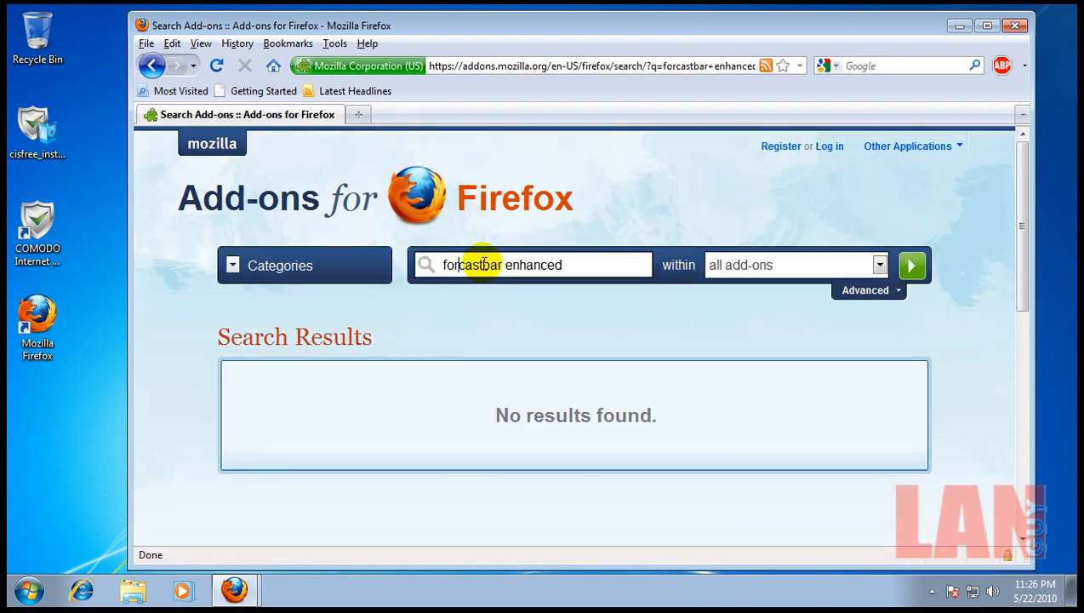
{"action": "left_click", "coordinate": [913, 265]}
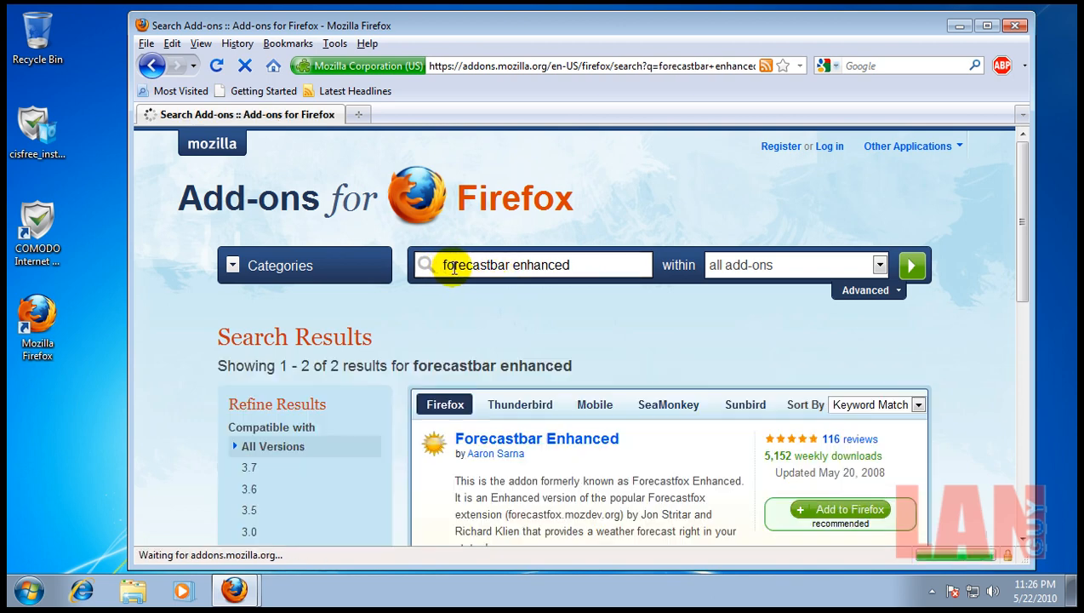
{"action": "scroll", "scroll_direction": "down", "scroll_amount": 3}
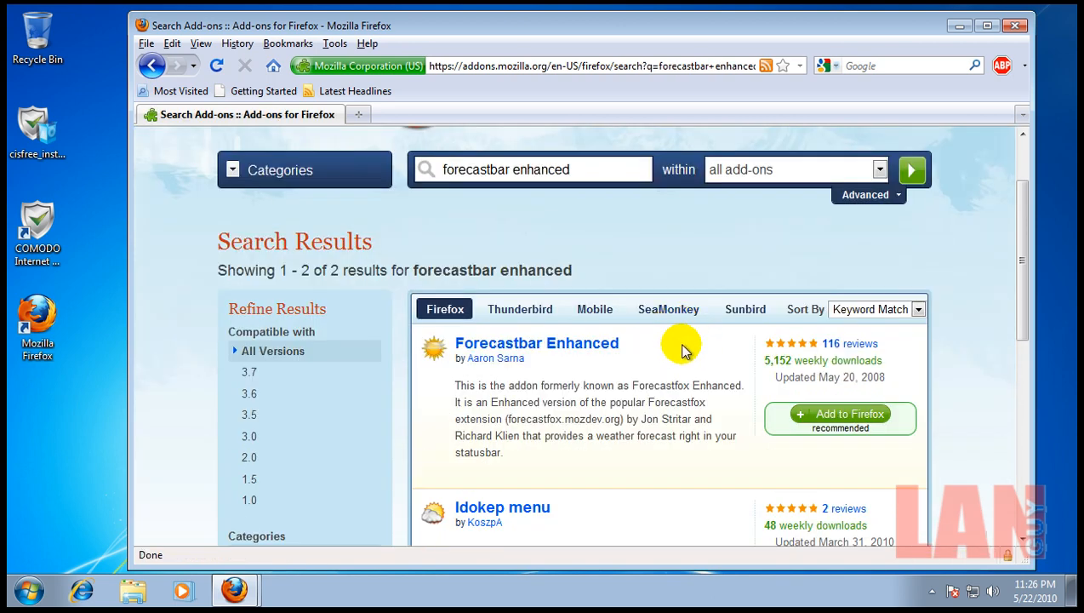
{"action": "mouse_move", "coordinate": [712, 357]}
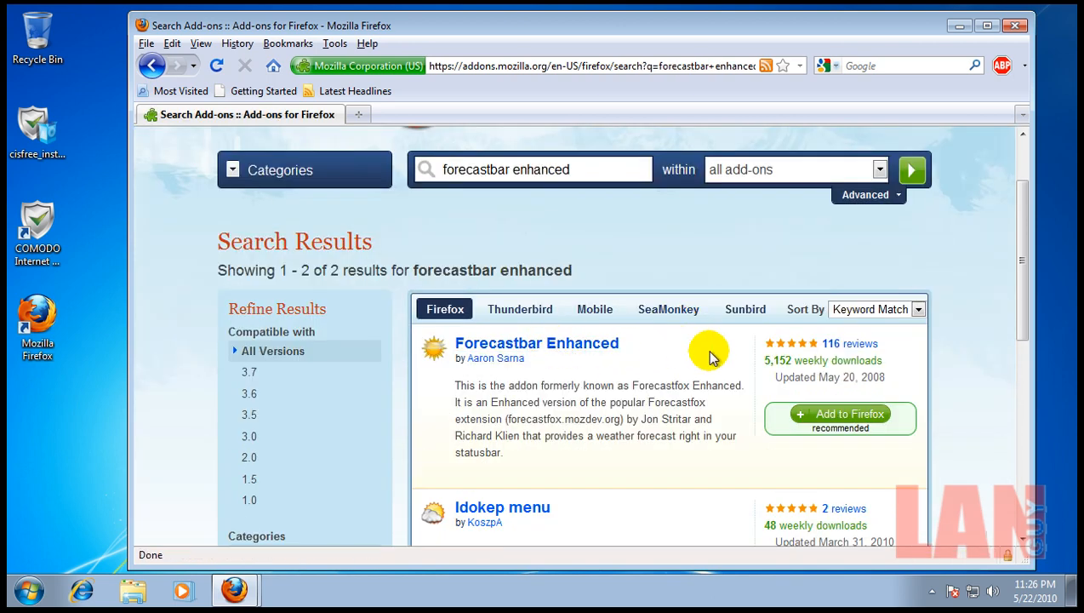
{"action": "mouse_move", "coordinate": [783, 449]}
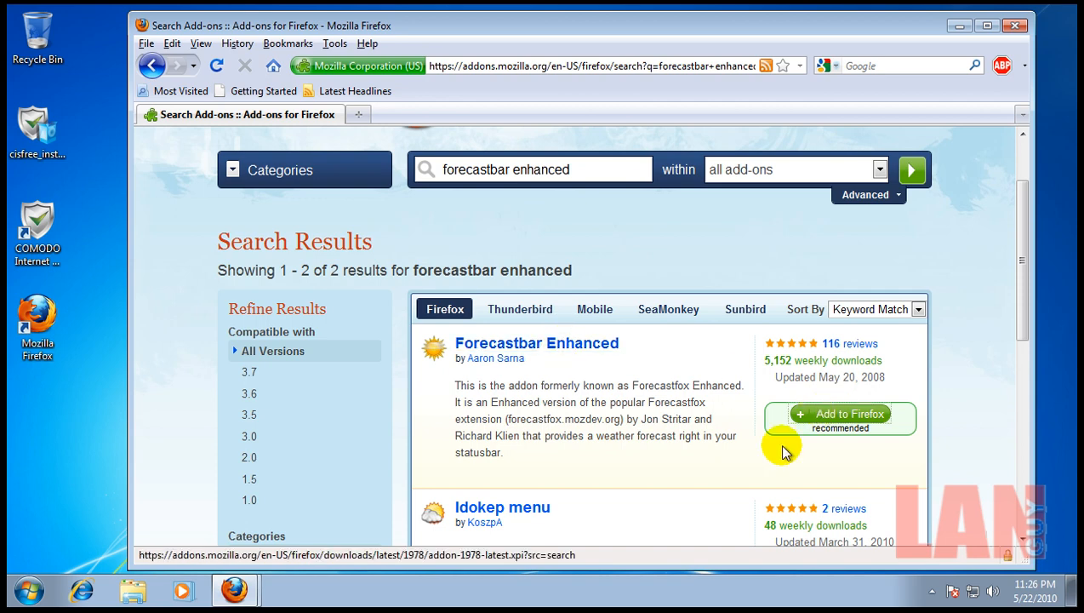
Step: Install Forecastbar Enhanced 0.9.6 and restart Firefox to finish
{"action": "left_click", "coordinate": [841, 415]}
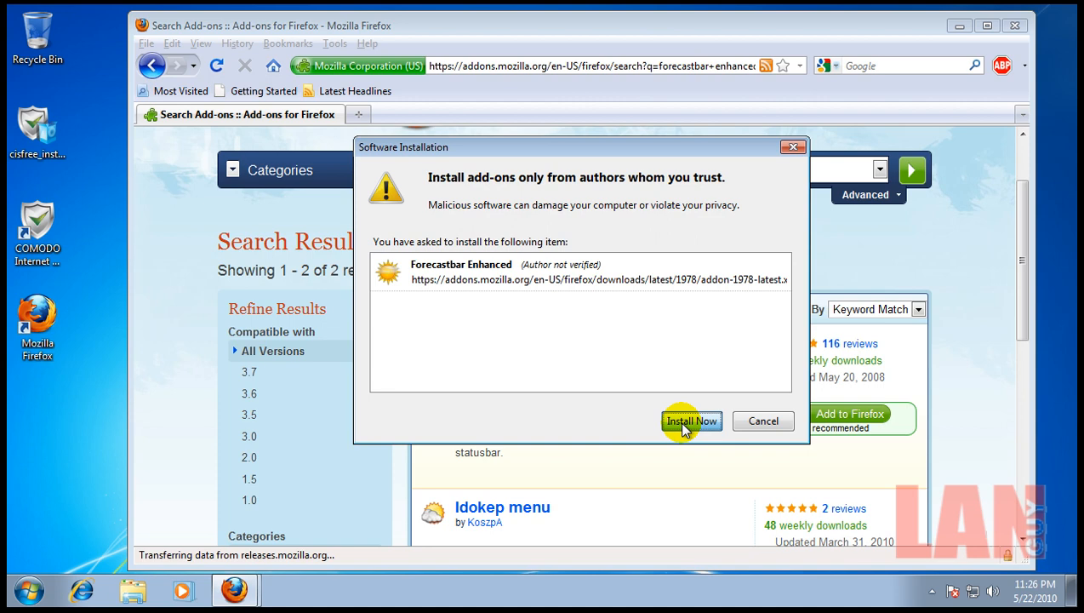
{"action": "left_click", "coordinate": [691, 422]}
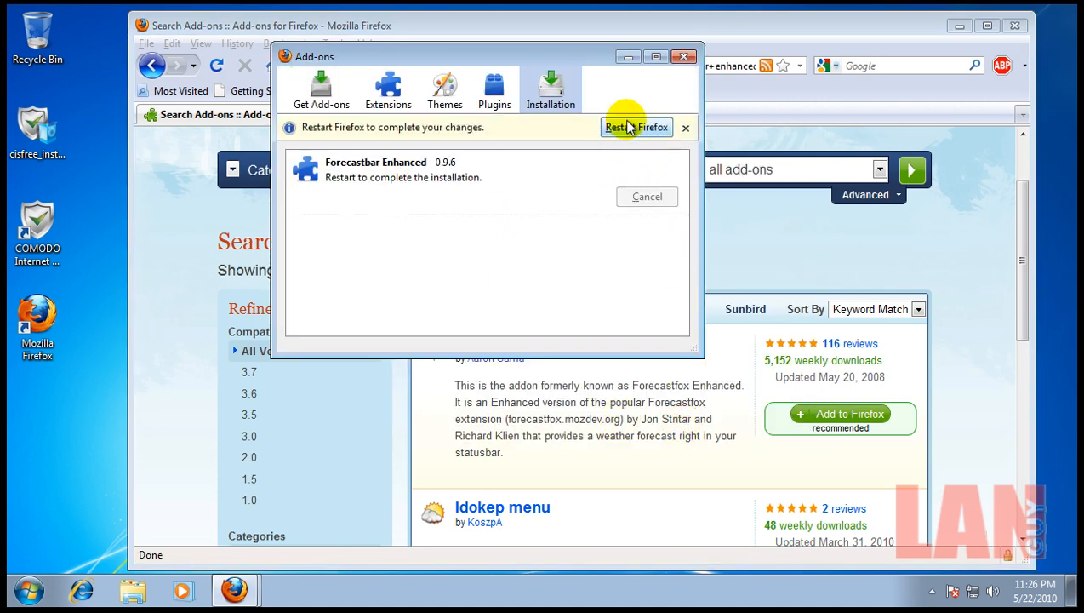
{"action": "left_click", "coordinate": [637, 126]}
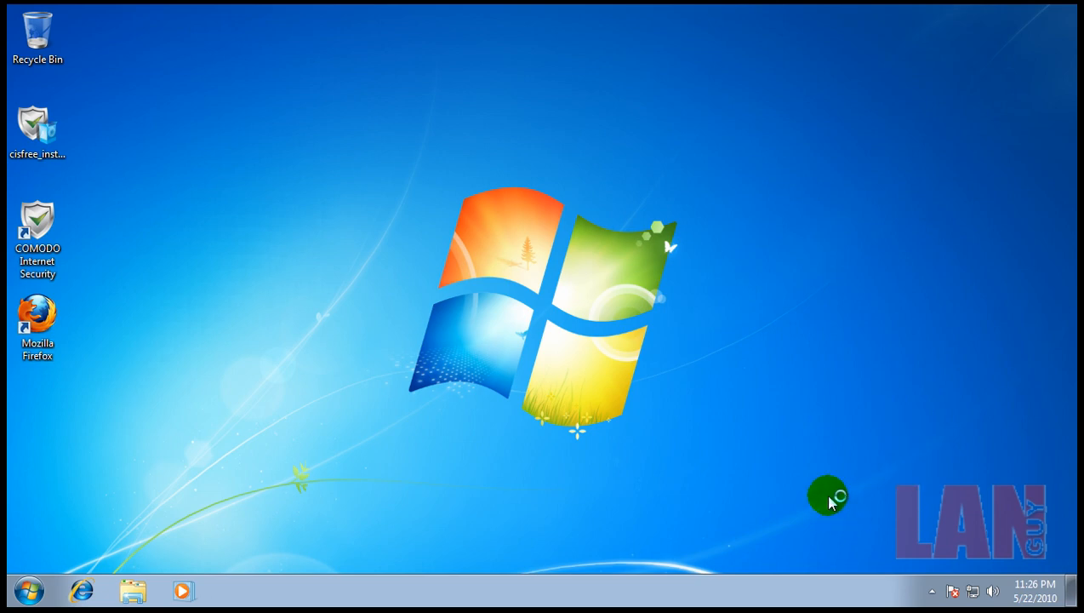
{"action": "mouse_move", "coordinate": [826, 473]}
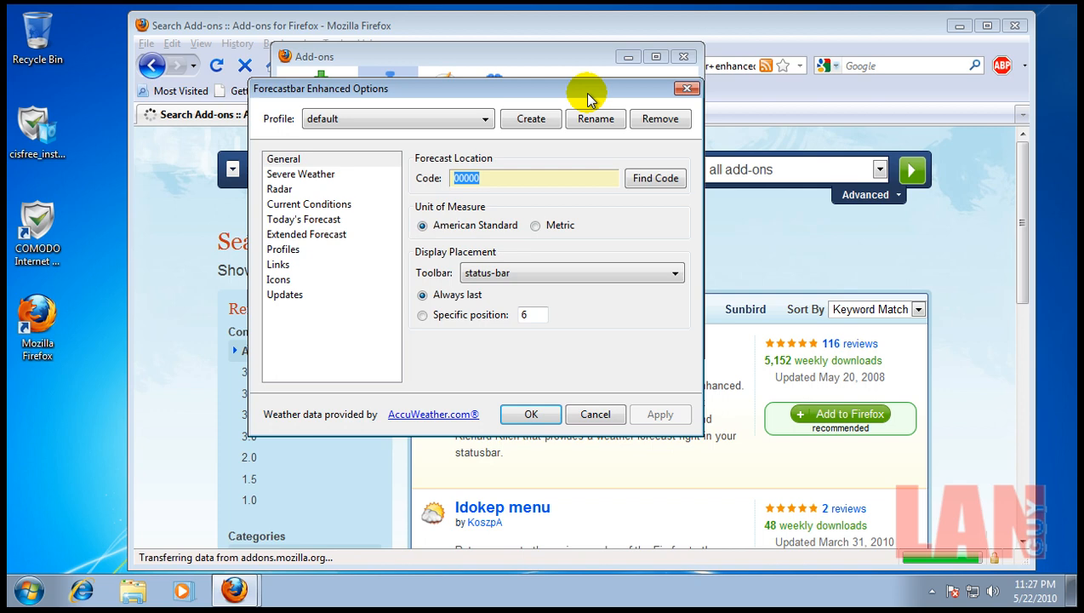
Step: Set Forecastbar Enhanced's location code to 90210, save it and close the Add-ons window
{"action": "left_click", "coordinate": [534, 179]}
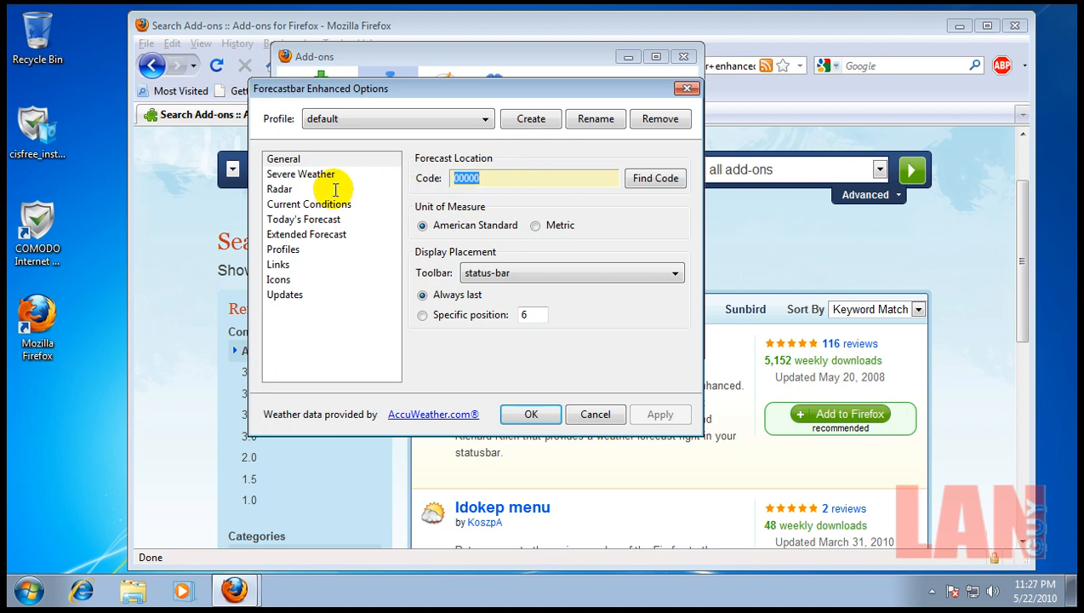
{"action": "type", "text": "90210"}
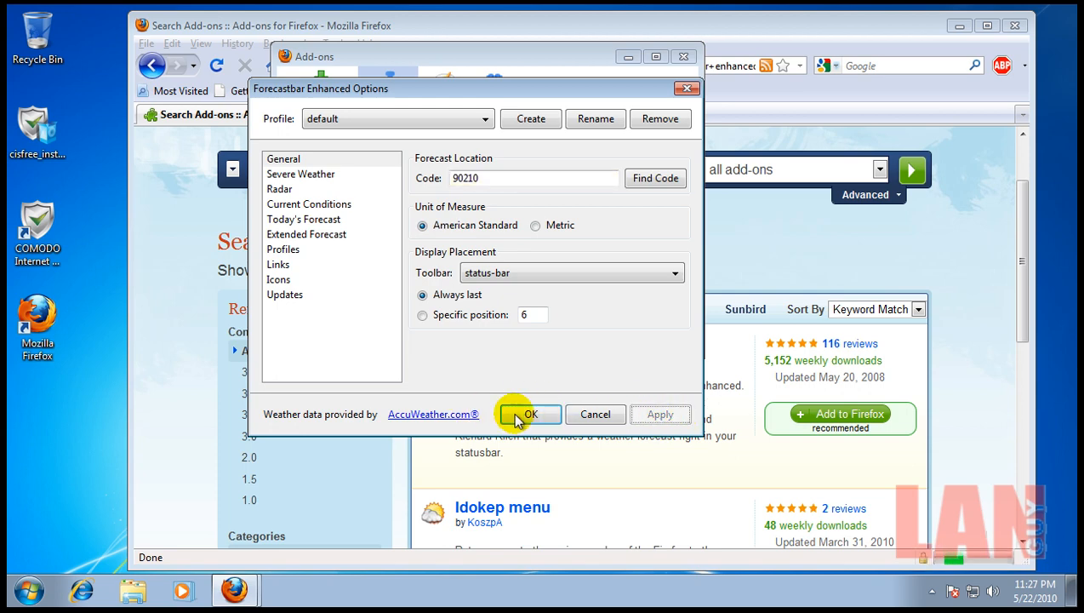
{"action": "left_click", "coordinate": [531, 413]}
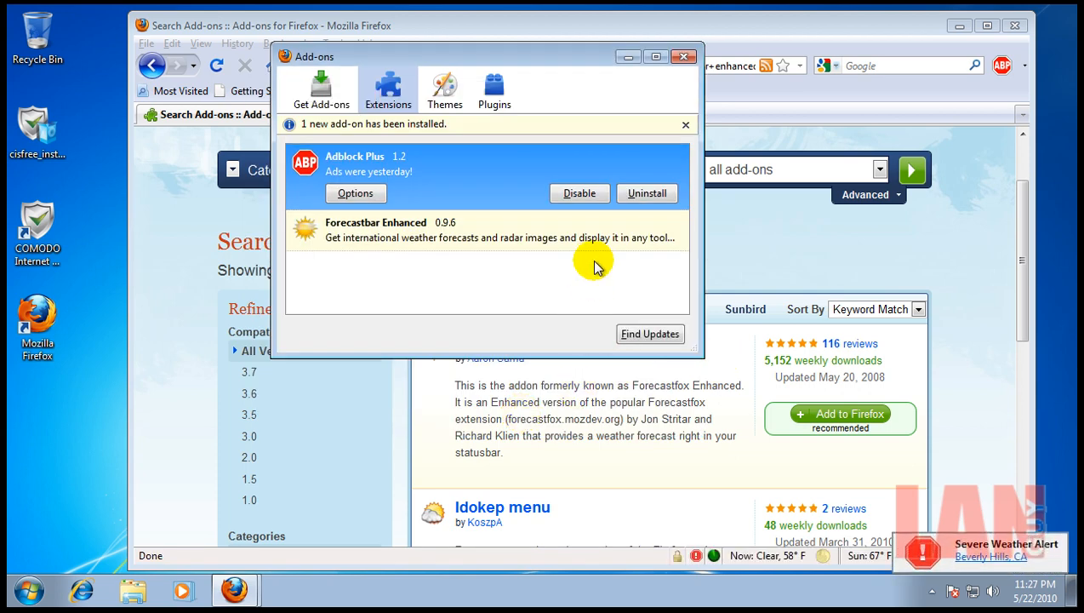
{"action": "mouse_move", "coordinate": [651, 334]}
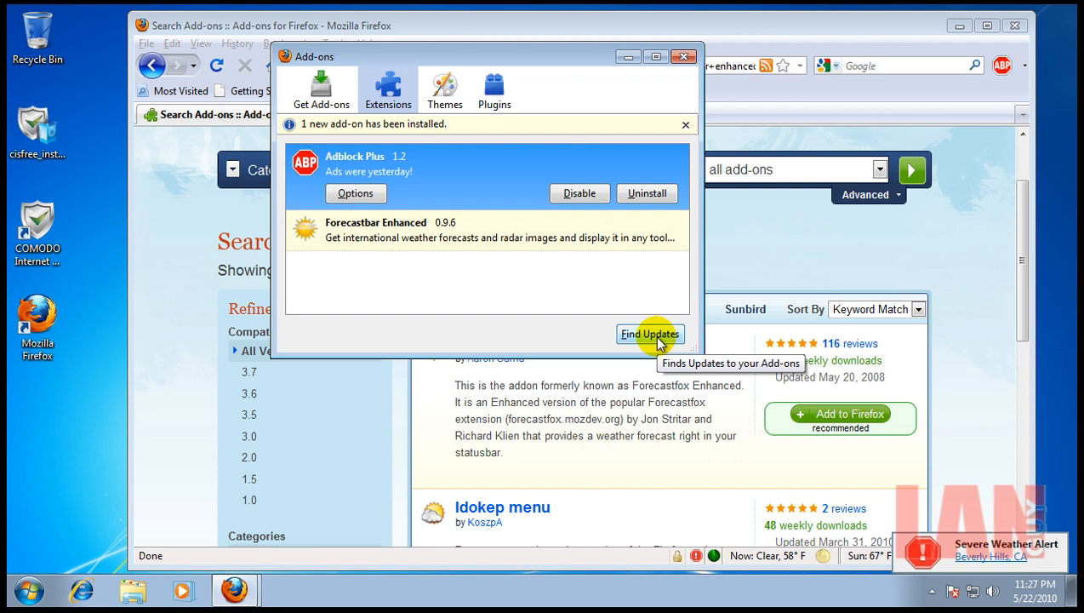
{"action": "left_click", "coordinate": [684, 56]}
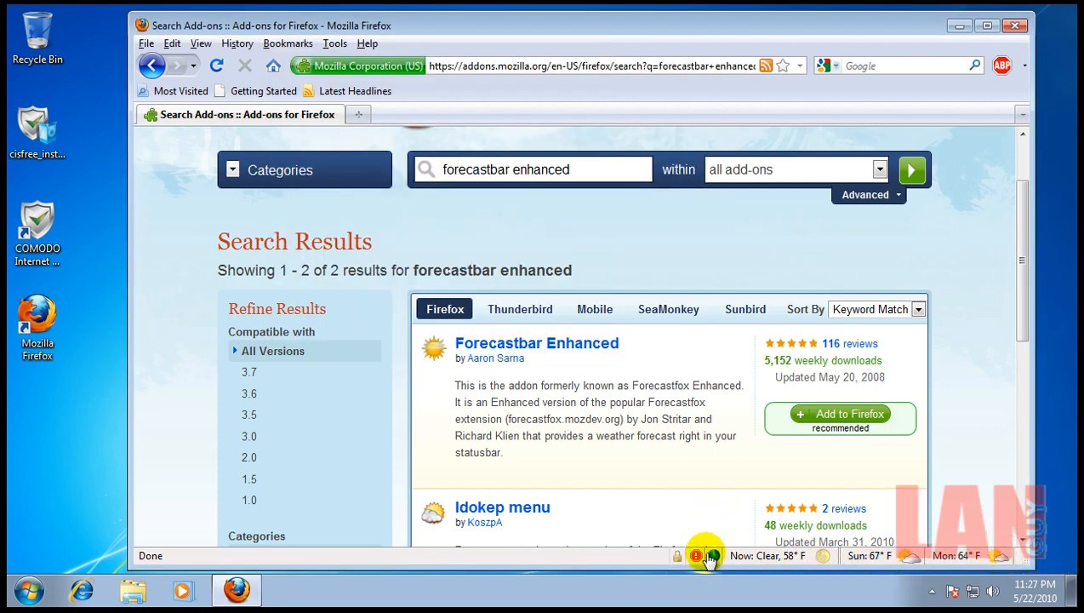
Step: Change Forecastbar's radar image setting between still and animated radar
{"action": "left_click", "coordinate": [712, 558]}
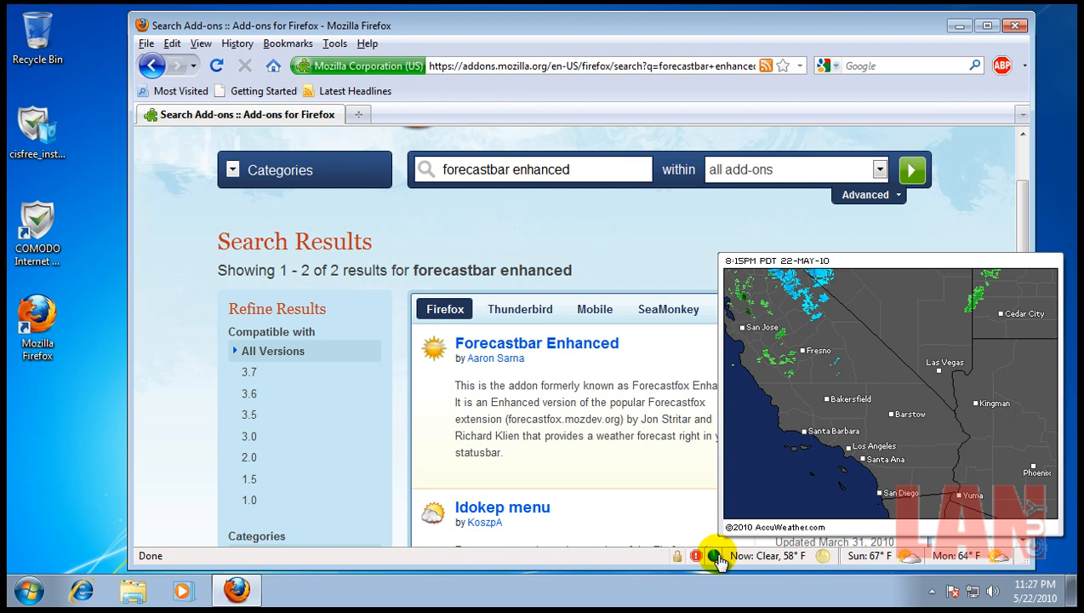
{"action": "right_click", "coordinate": [719, 558]}
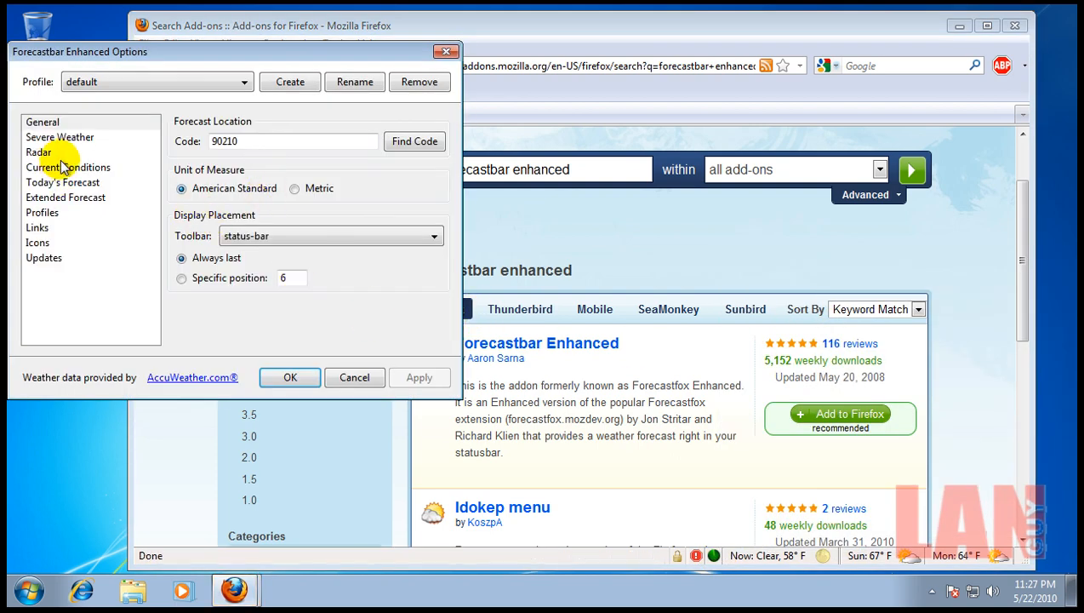
{"action": "left_click", "coordinate": [38, 152]}
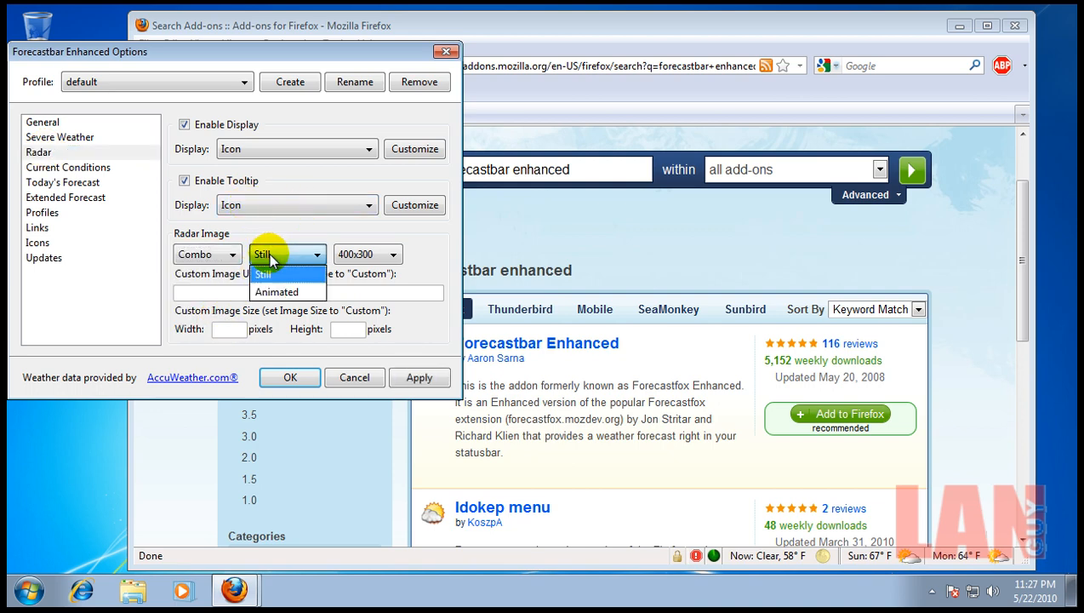
{"action": "left_click", "coordinate": [286, 291]}
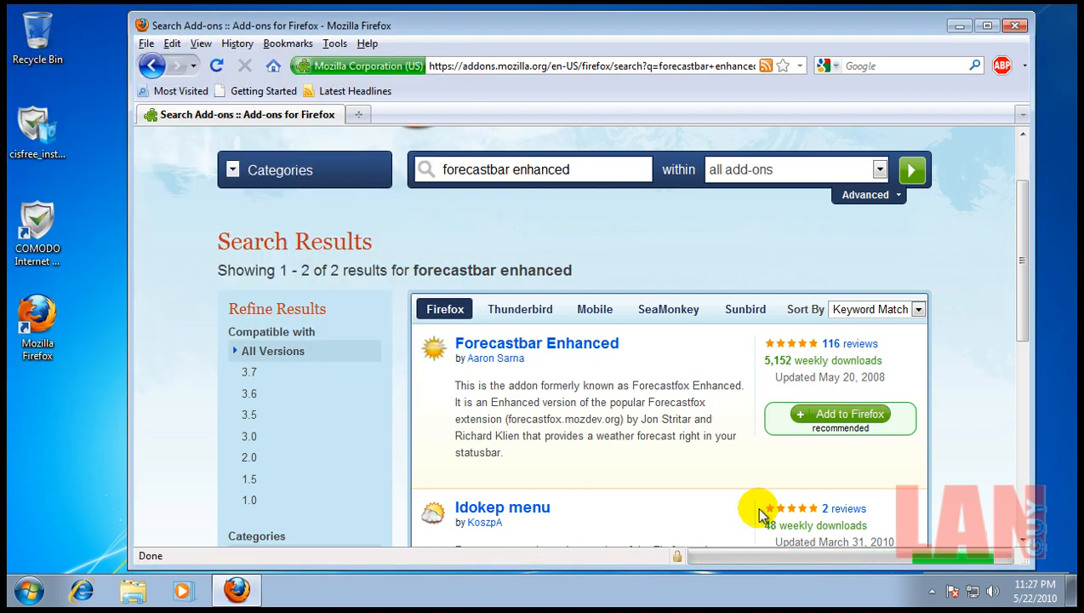
Step: Preview the larger radar map of southern California, then dismiss it
{"action": "left_click", "coordinate": [715, 555]}
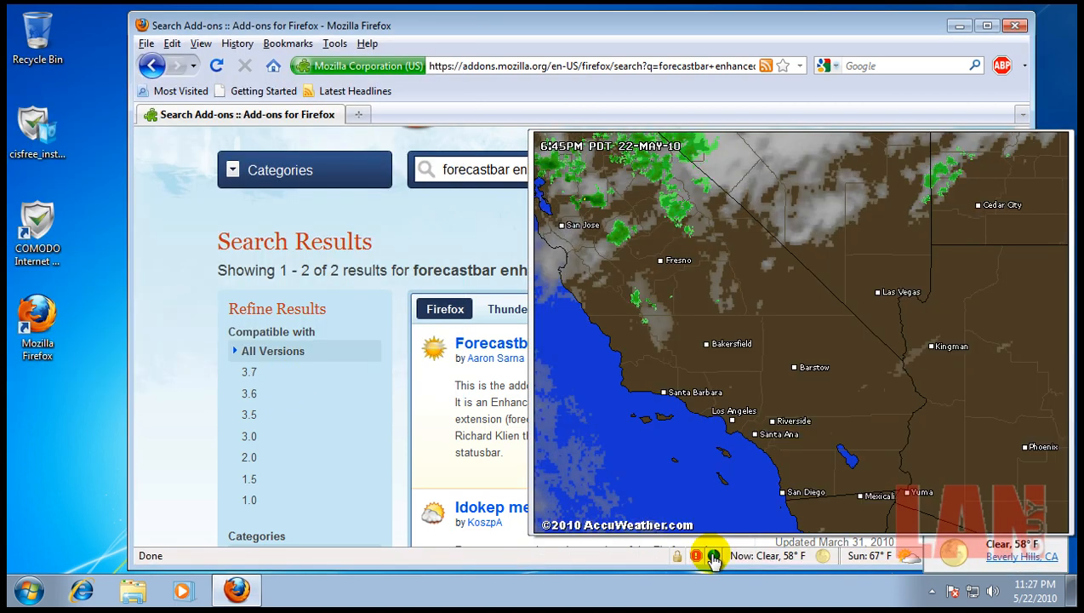
{"action": "left_click", "coordinate": [713, 555]}
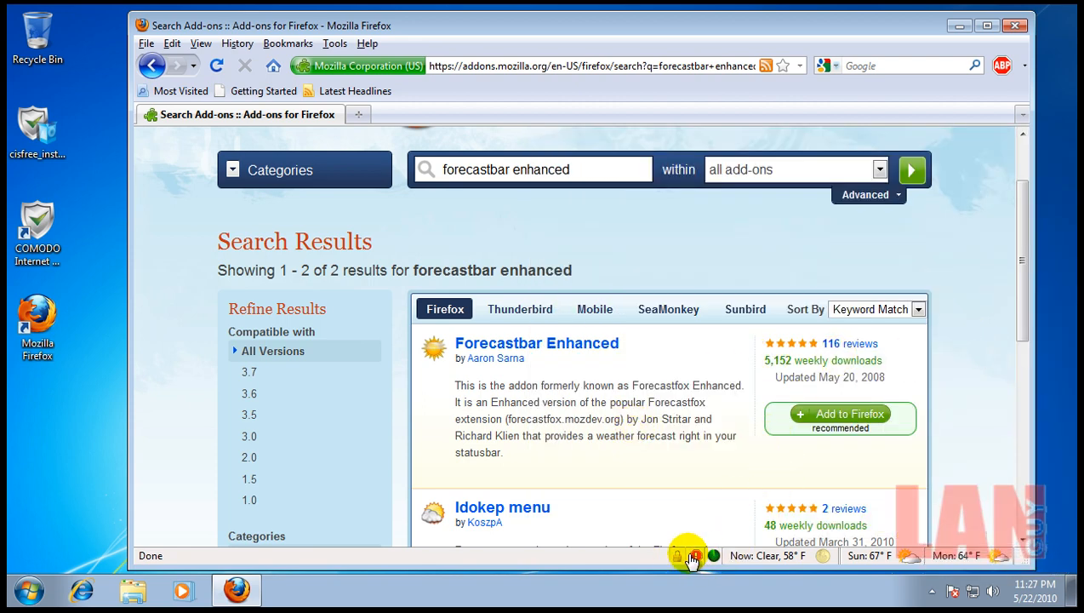
{"action": "mouse_move", "coordinate": [695, 555]}
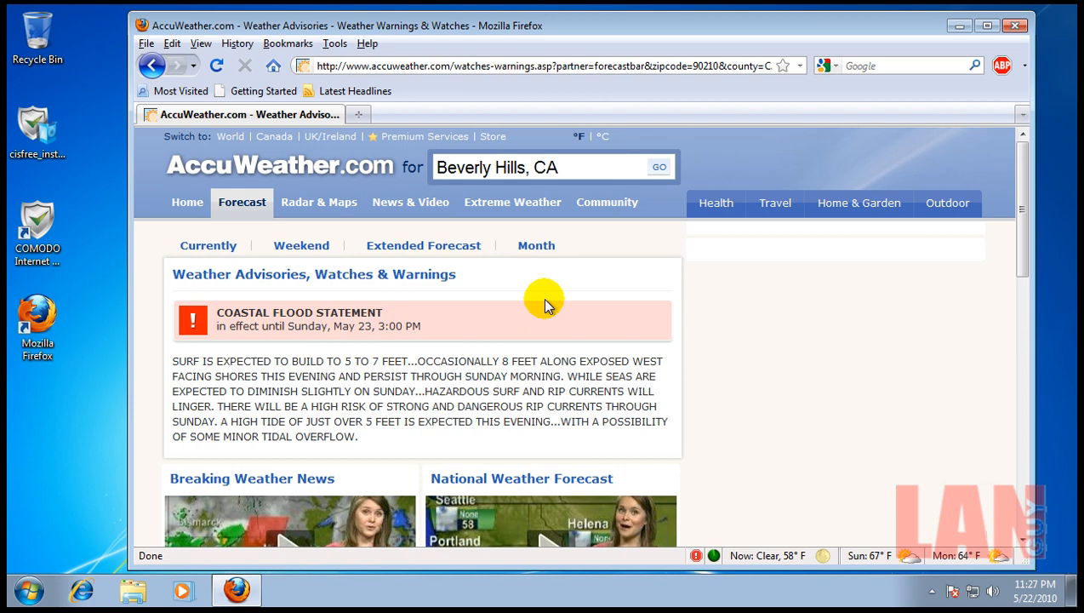
{"action": "mouse_move", "coordinate": [765, 306]}
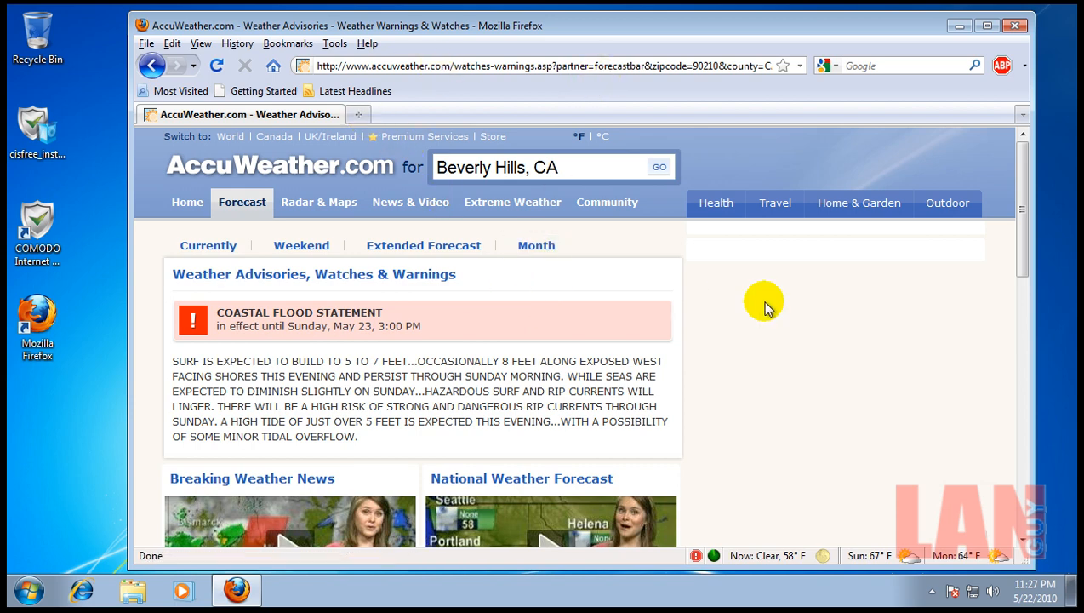
{"action": "mouse_move", "coordinate": [854, 356]}
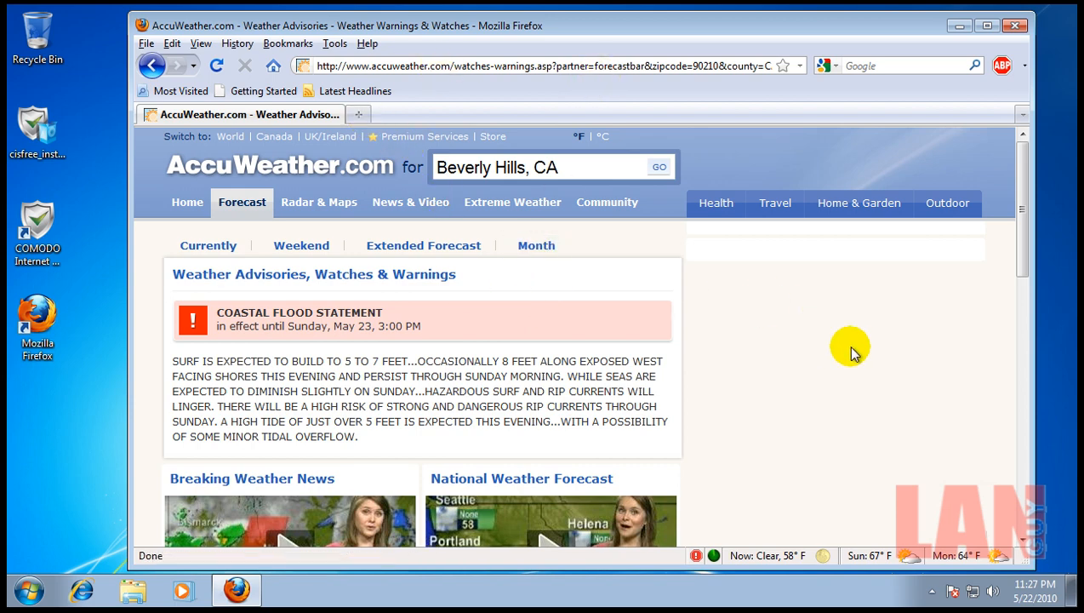
{"action": "mouse_move", "coordinate": [821, 340]}
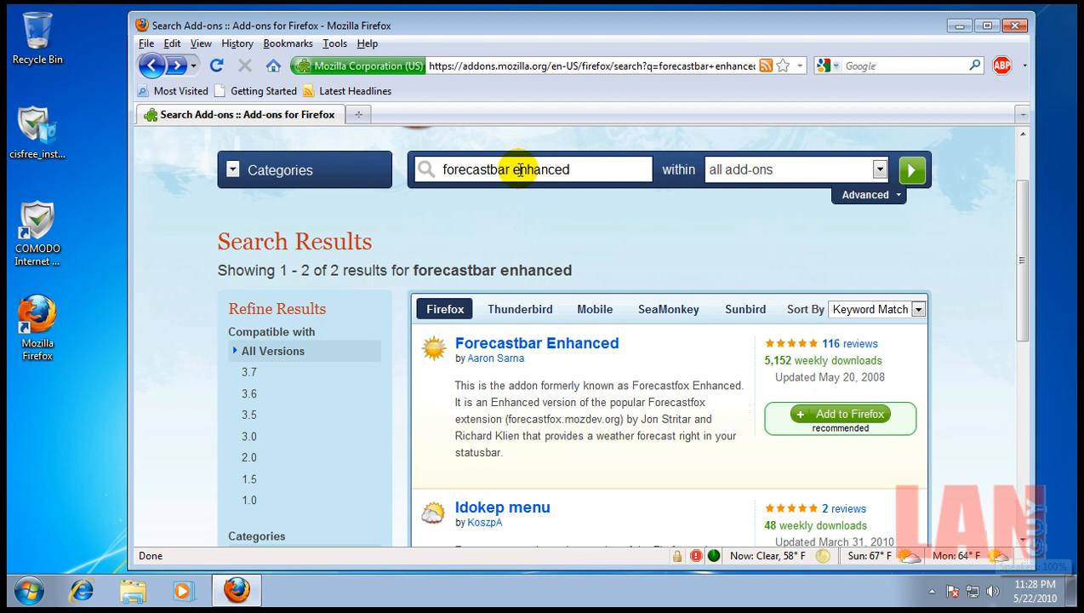
Step: Start a new add-on search for opendownload on the add-ons site
{"action": "left_click", "coordinate": [587, 170]}
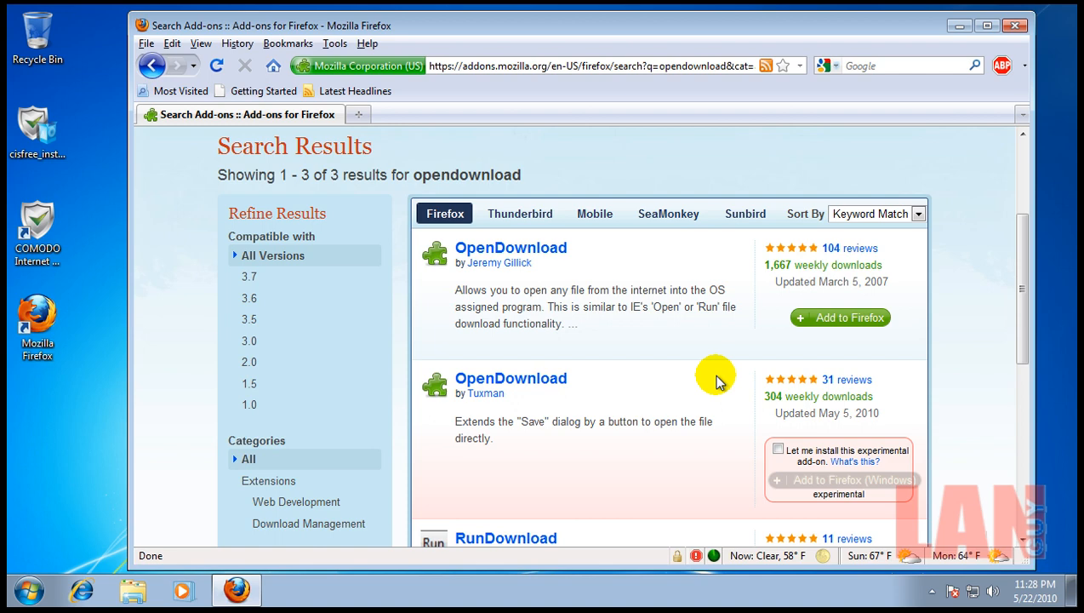
{"action": "mouse_move", "coordinate": [711, 545]}
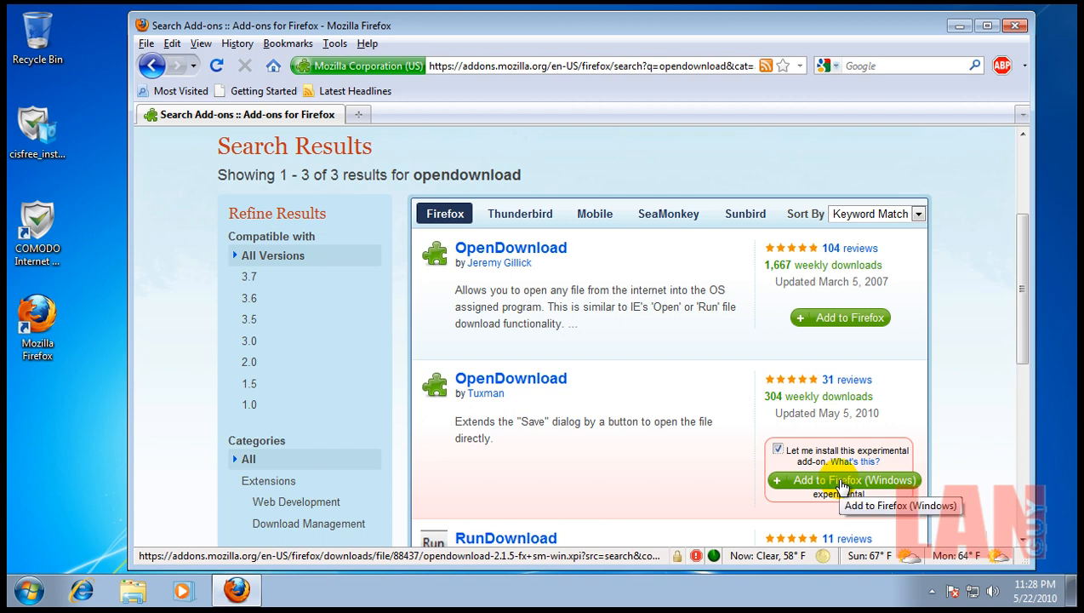
Step: Install OpenDownload 2.1.5, reopen Firefox after its restart and close the add-ons list
{"action": "left_click", "coordinate": [842, 480]}
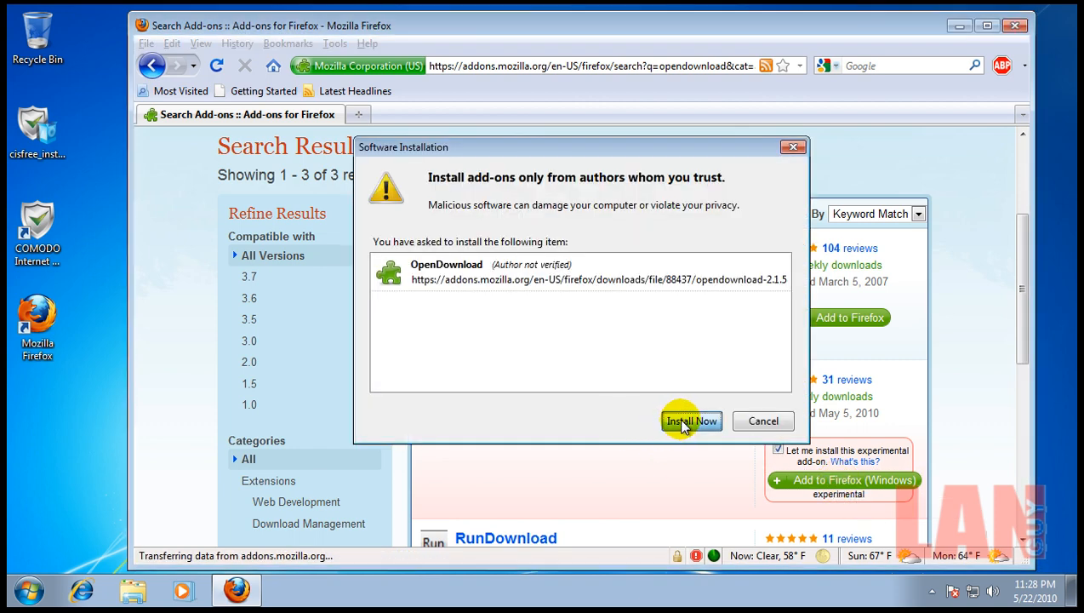
{"action": "left_click", "coordinate": [691, 422]}
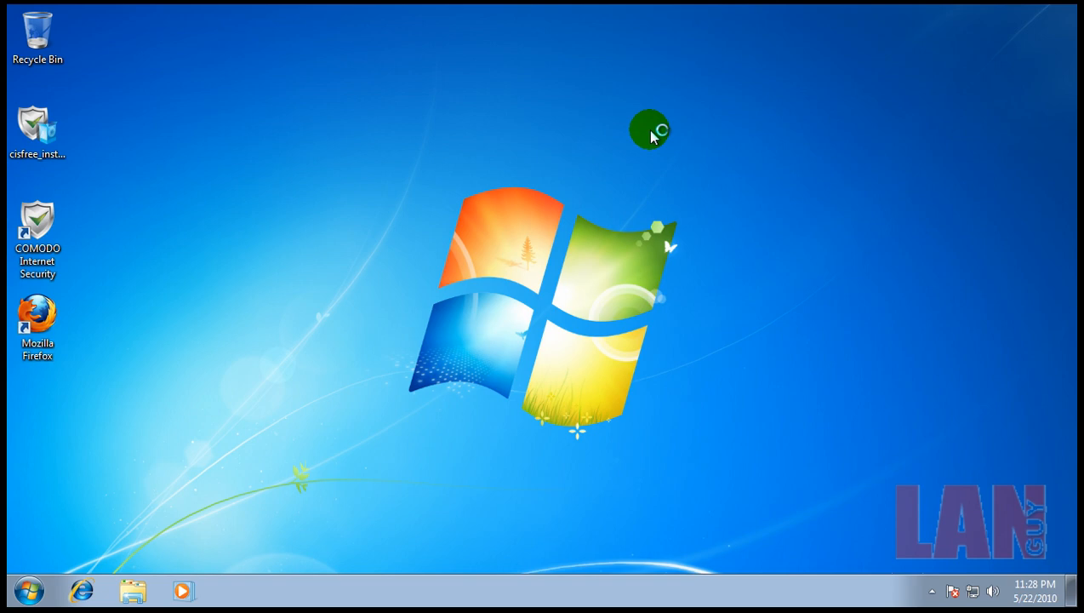
{"action": "double_click", "coordinate": [37, 315]}
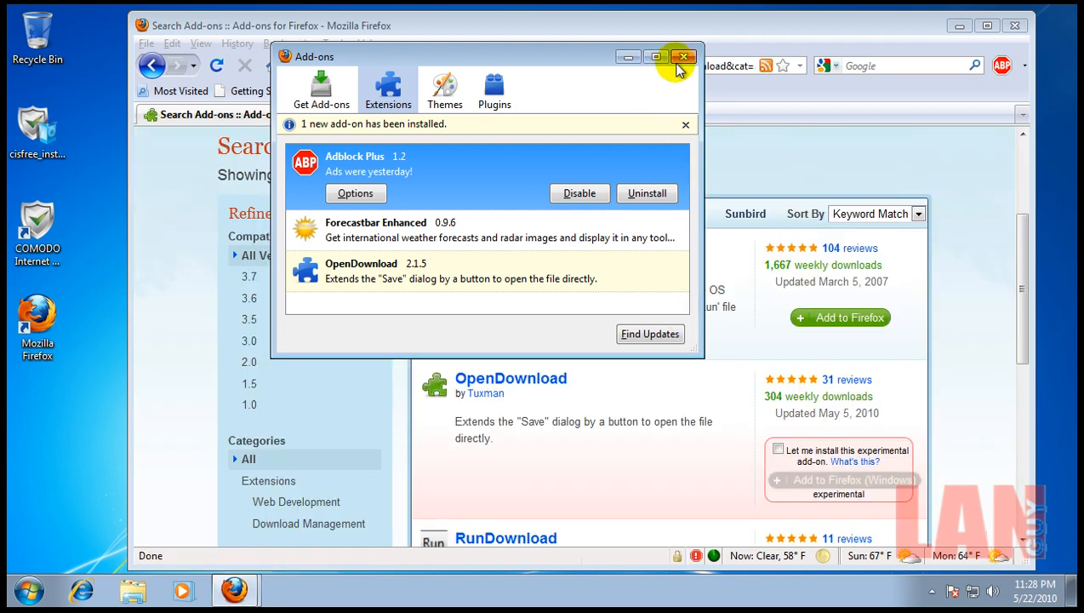
{"action": "left_click", "coordinate": [684, 56]}
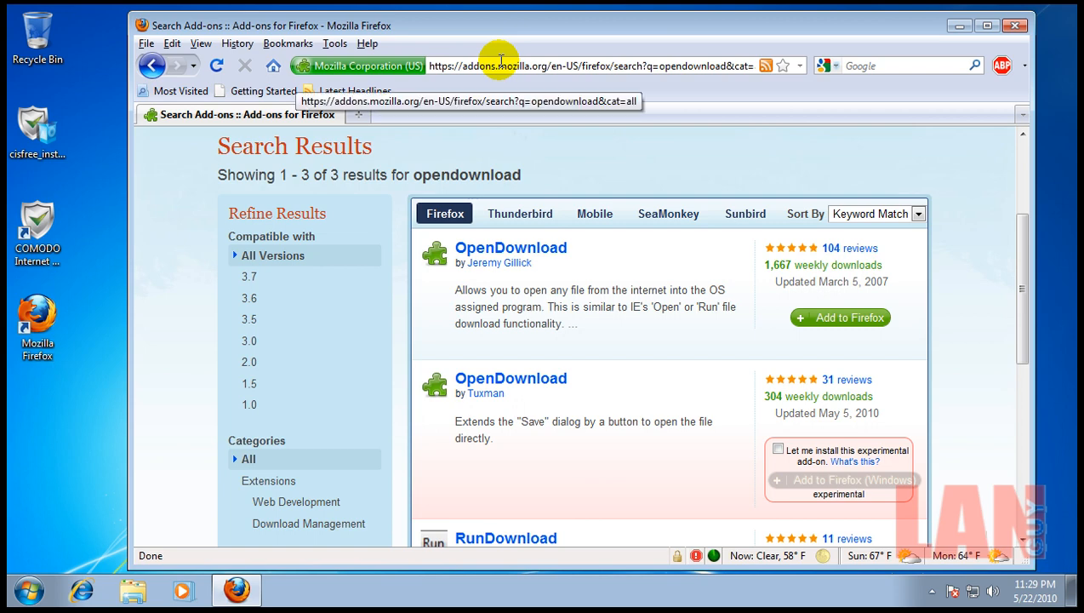
{"action": "mouse_move", "coordinate": [560, 136]}
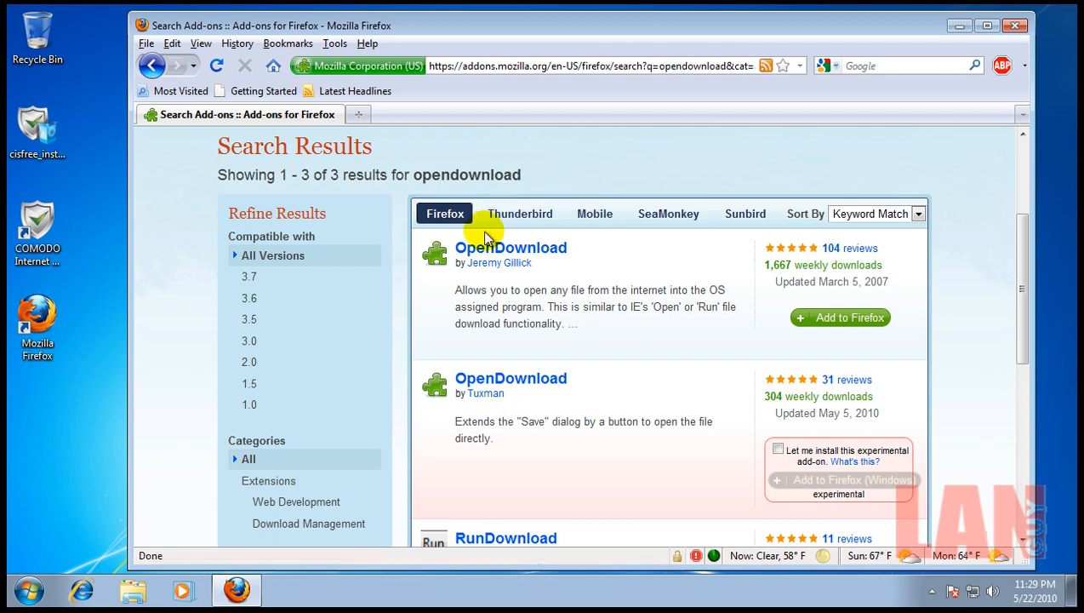
{"action": "scroll", "scroll_direction": "up", "scroll_amount": 3}
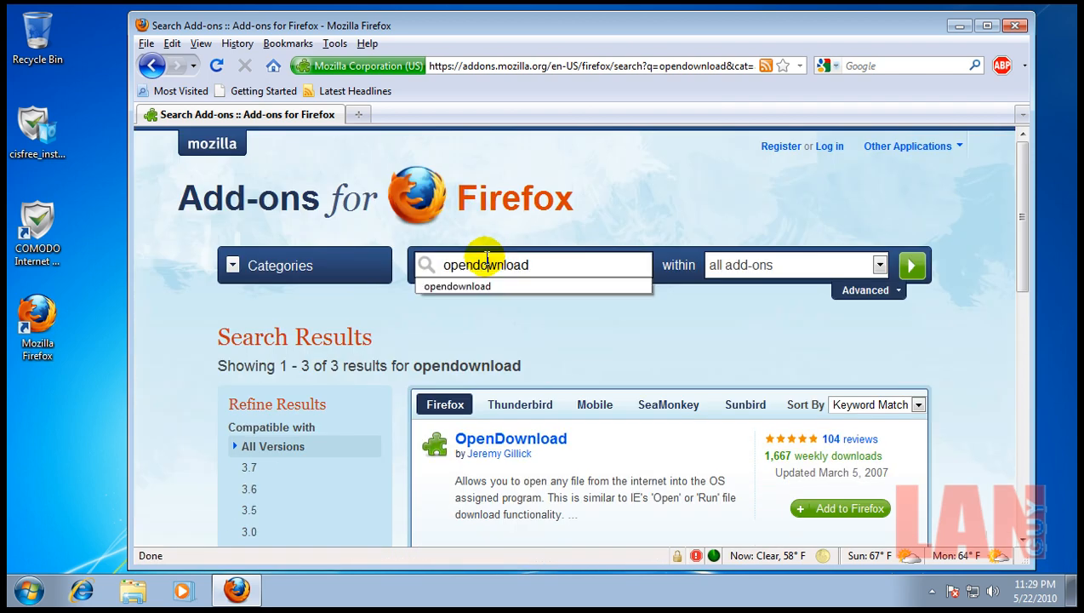
Step: Search the add-ons site for secure login and go to the Secure Login page
{"action": "type", "text": "secure login"}
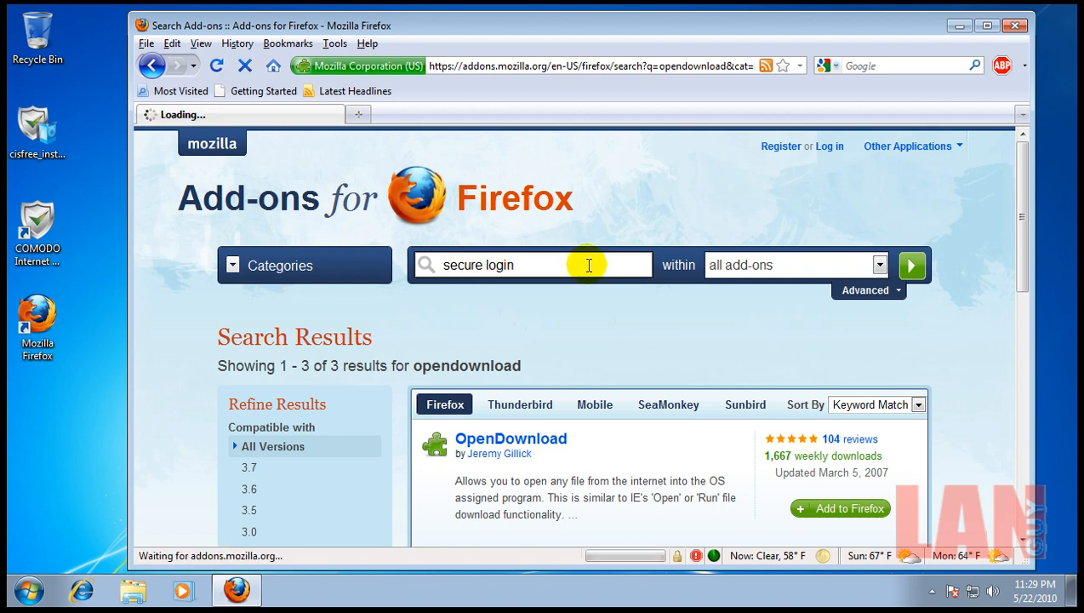
{"action": "left_click", "coordinate": [912, 265]}
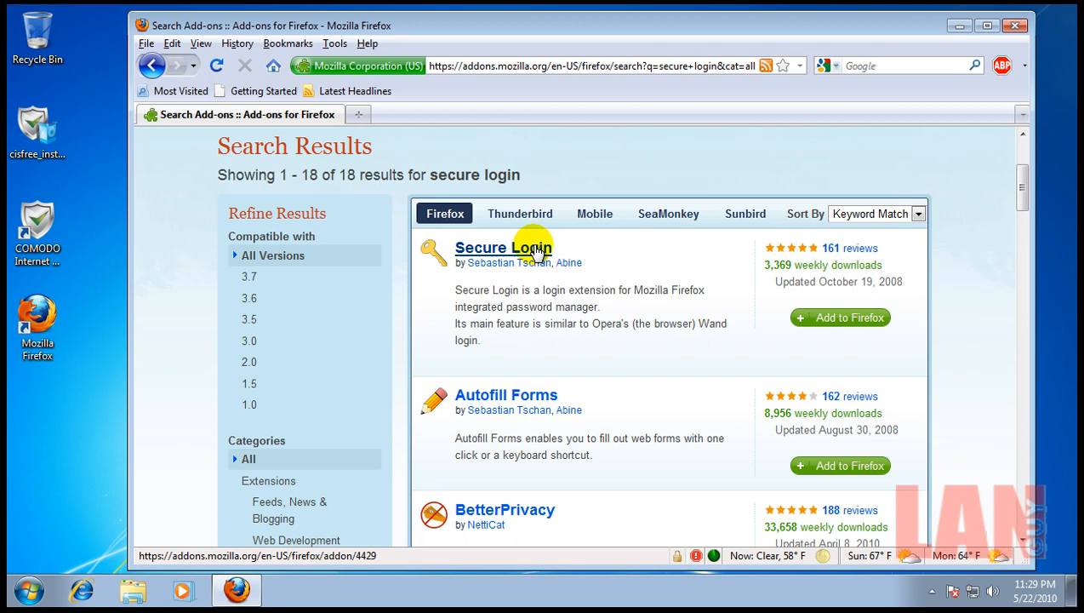
{"action": "left_click", "coordinate": [504, 249]}
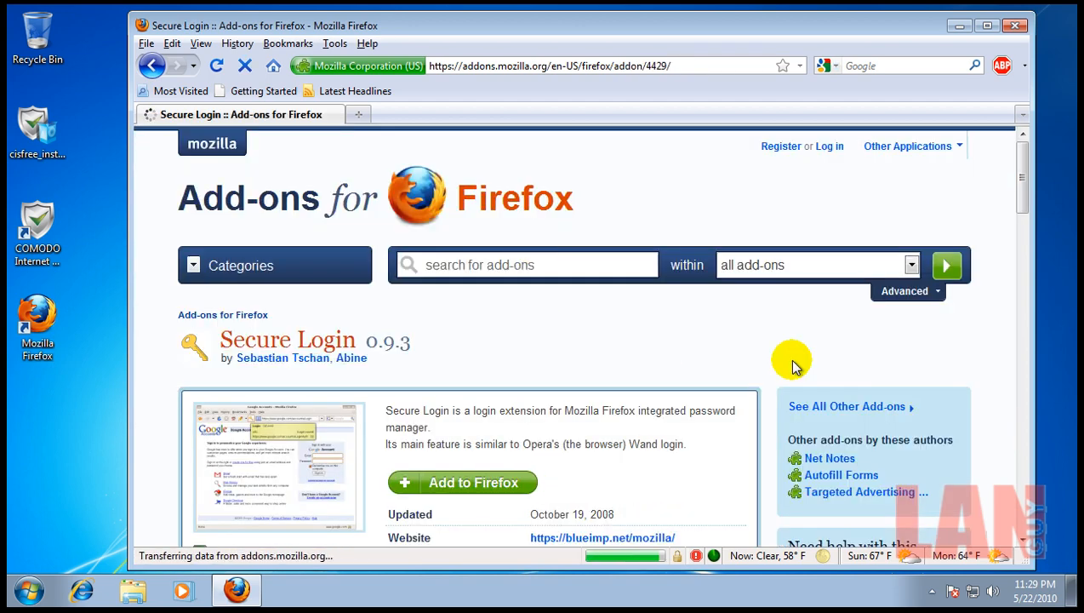
{"action": "scroll", "scroll_direction": "down", "scroll_amount": 3}
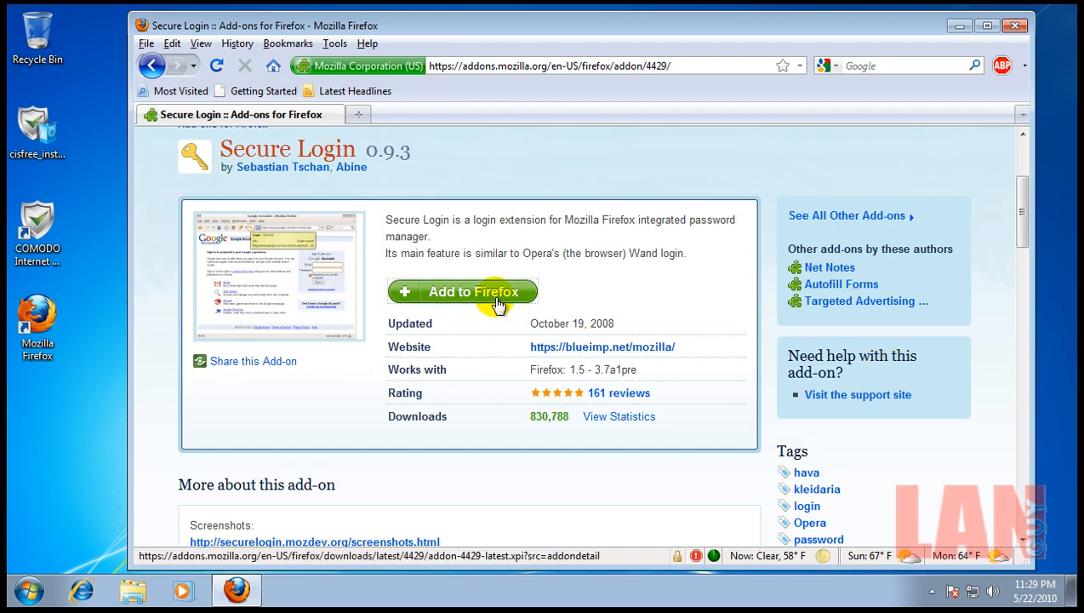
Step: Install Secure Login 0.9.3 and restart Firefox to complete it
{"action": "left_click", "coordinate": [463, 291]}
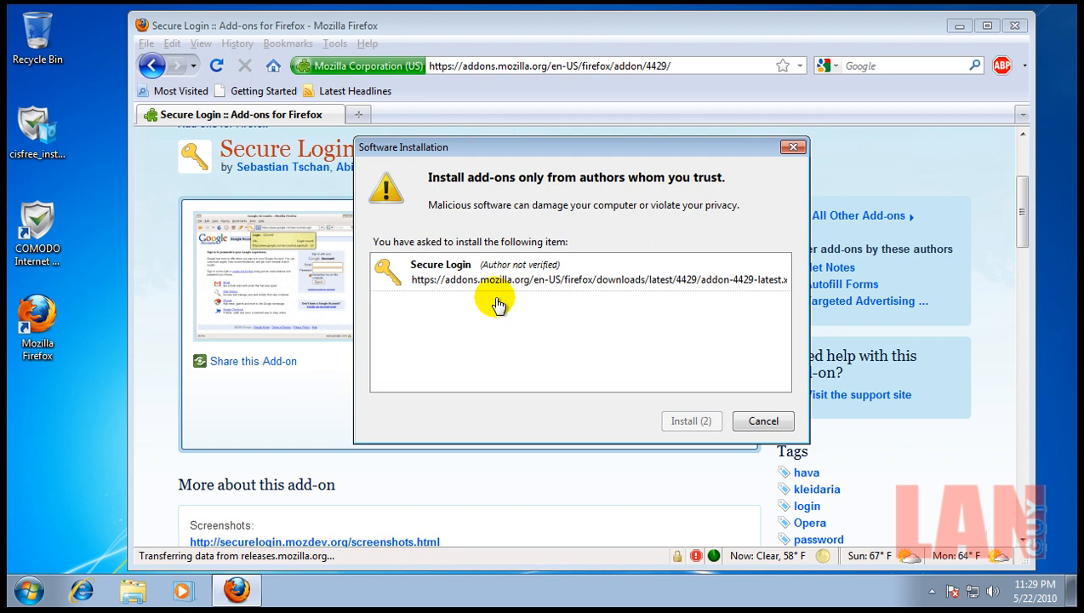
{"action": "left_click", "coordinate": [691, 420]}
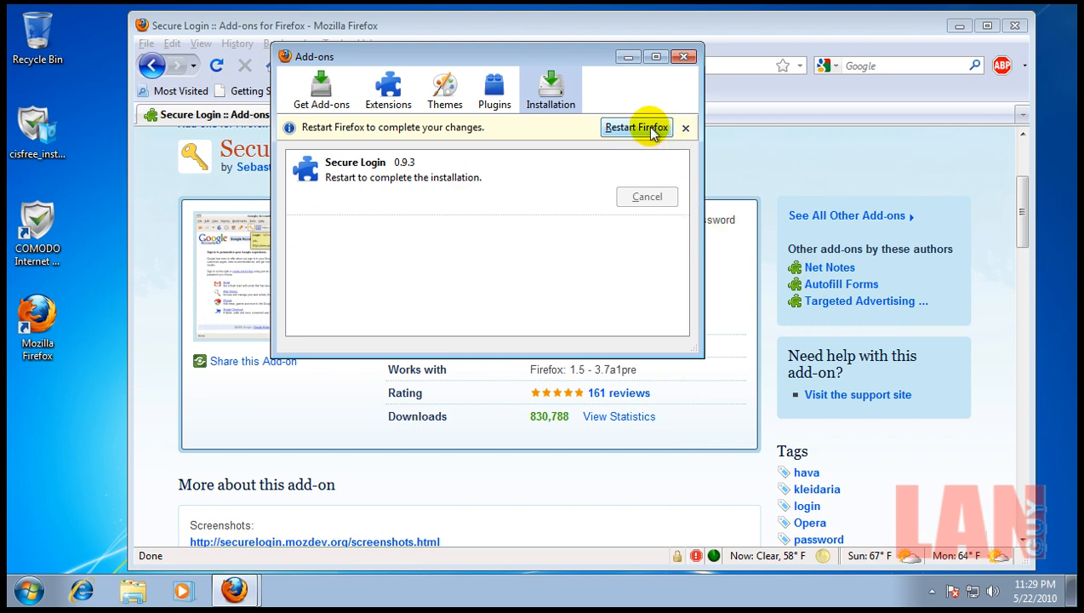
{"action": "left_click", "coordinate": [636, 126]}
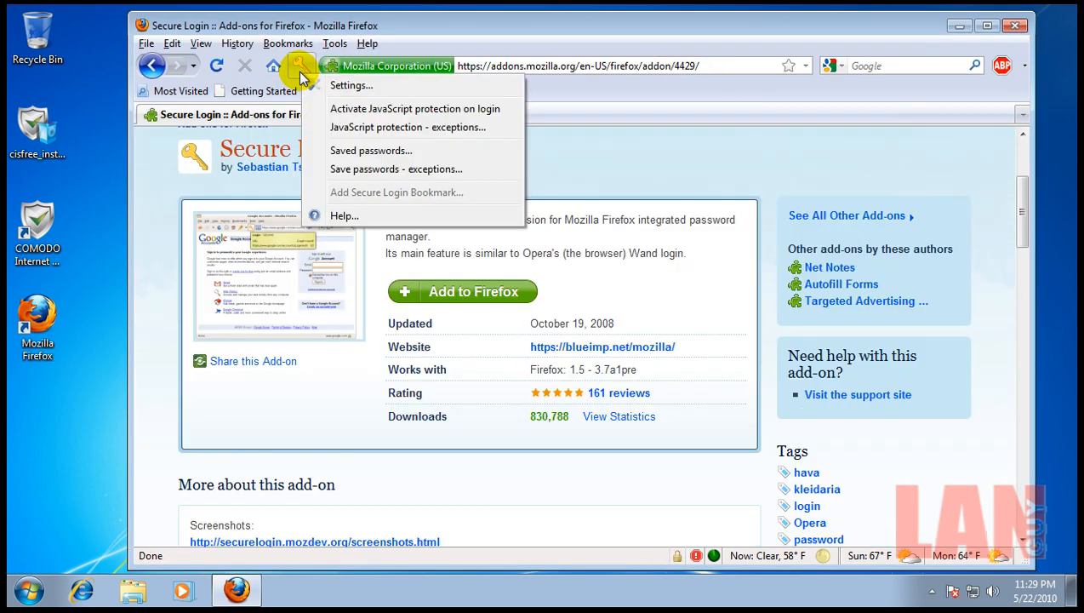
{"action": "mouse_move", "coordinate": [416, 126]}
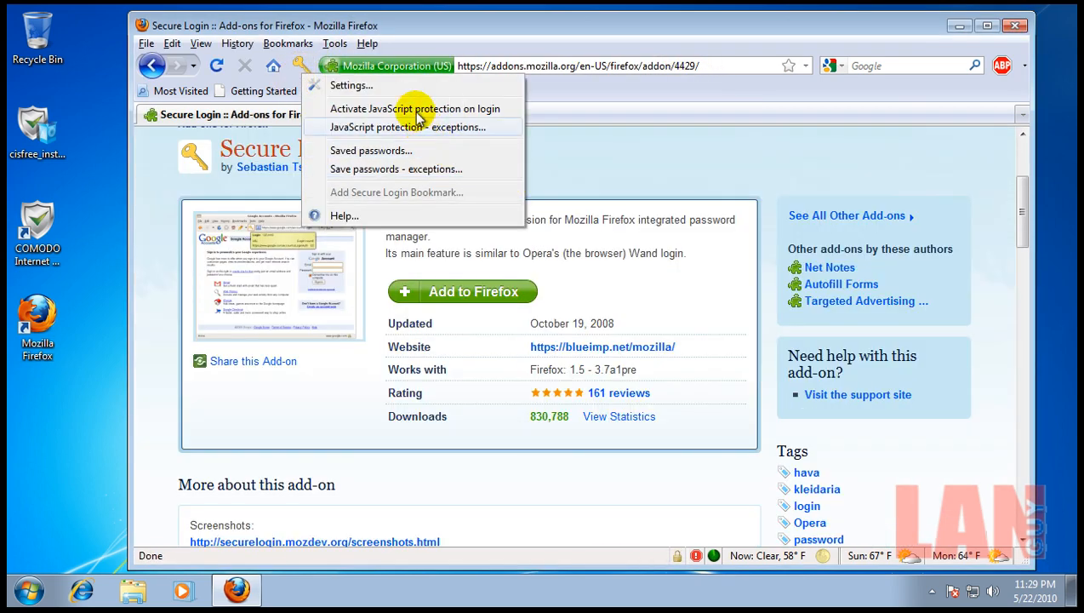
{"action": "mouse_move", "coordinate": [388, 109]}
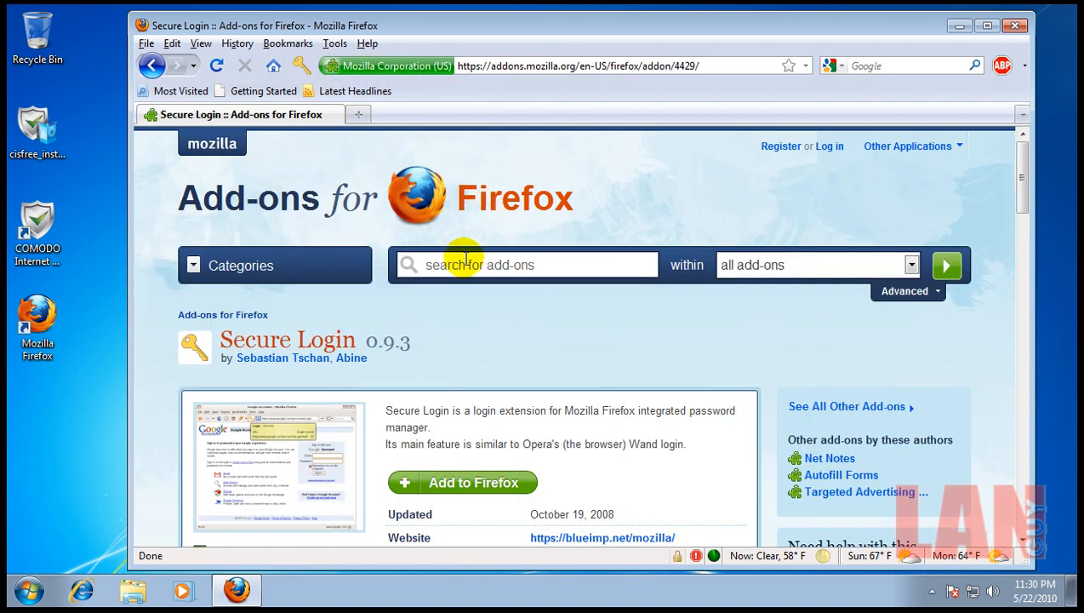
Step: Search the add-ons site for multirow bookmarks toolbar
{"action": "left_click", "coordinate": [525, 266]}
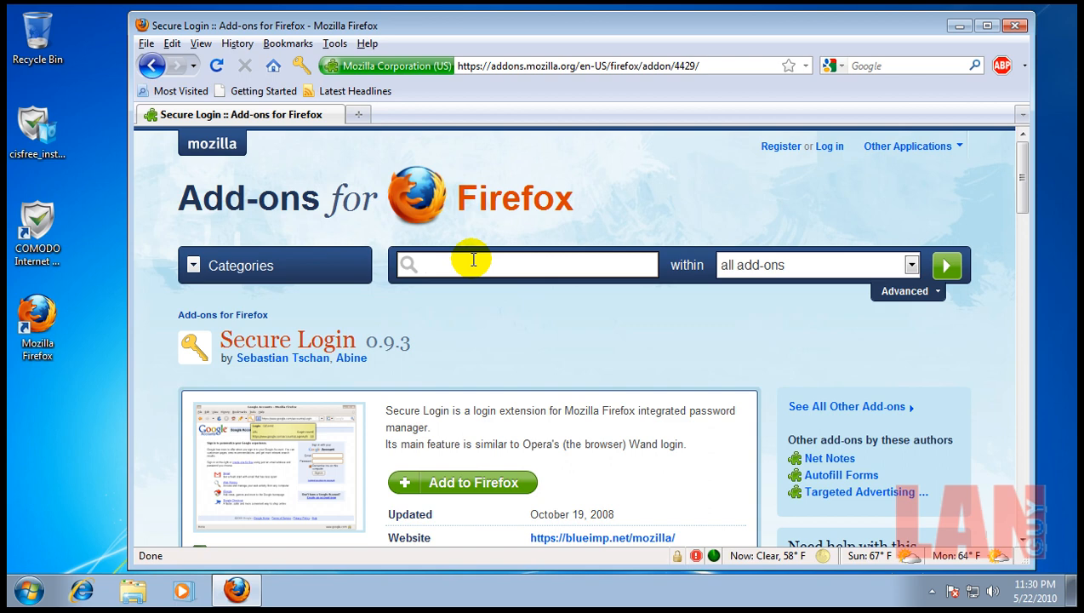
{"action": "type", "text": "multi"}
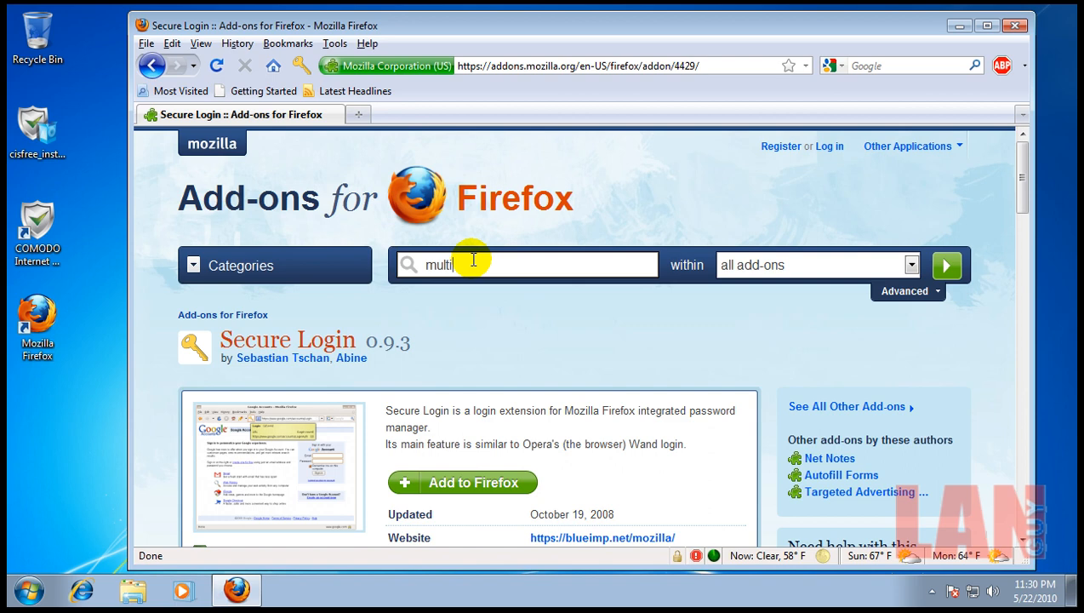
{"action": "type", "text": "row"}
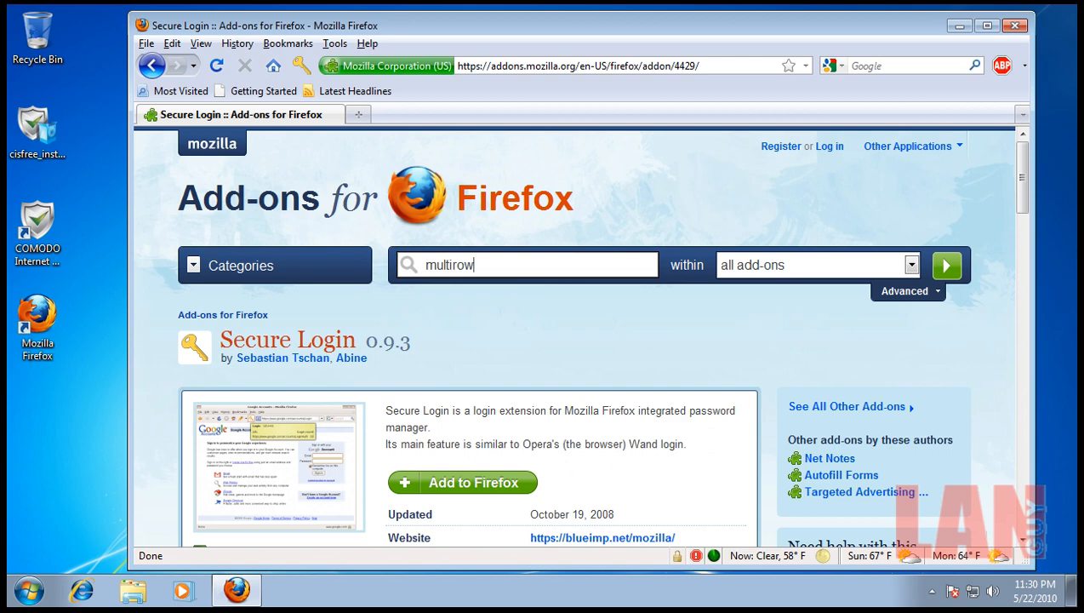
{"action": "left_click", "coordinate": [947, 265]}
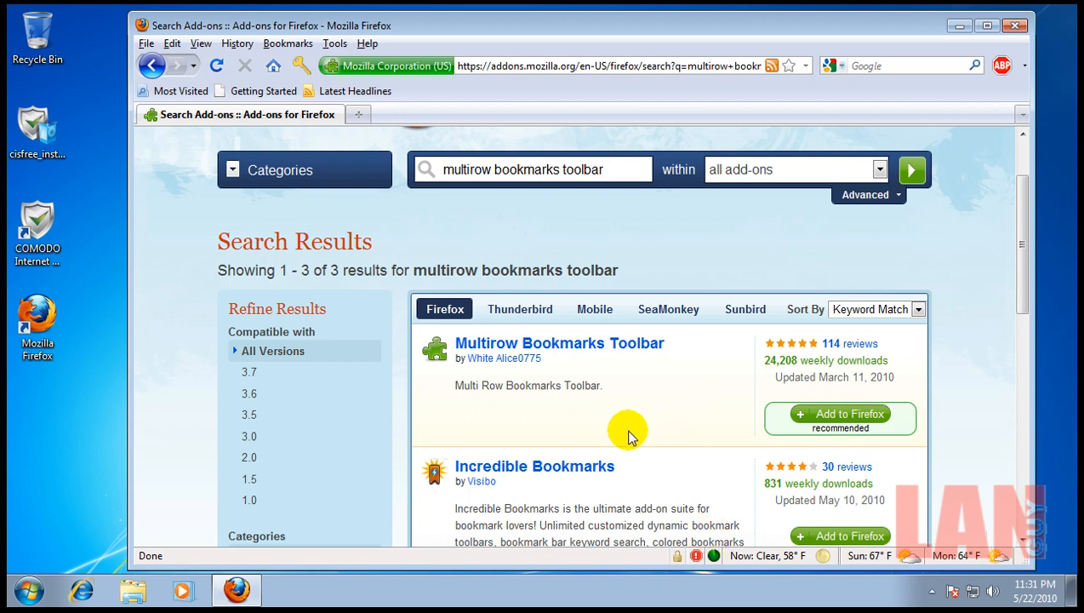
{"action": "mouse_move", "coordinate": [518, 181]}
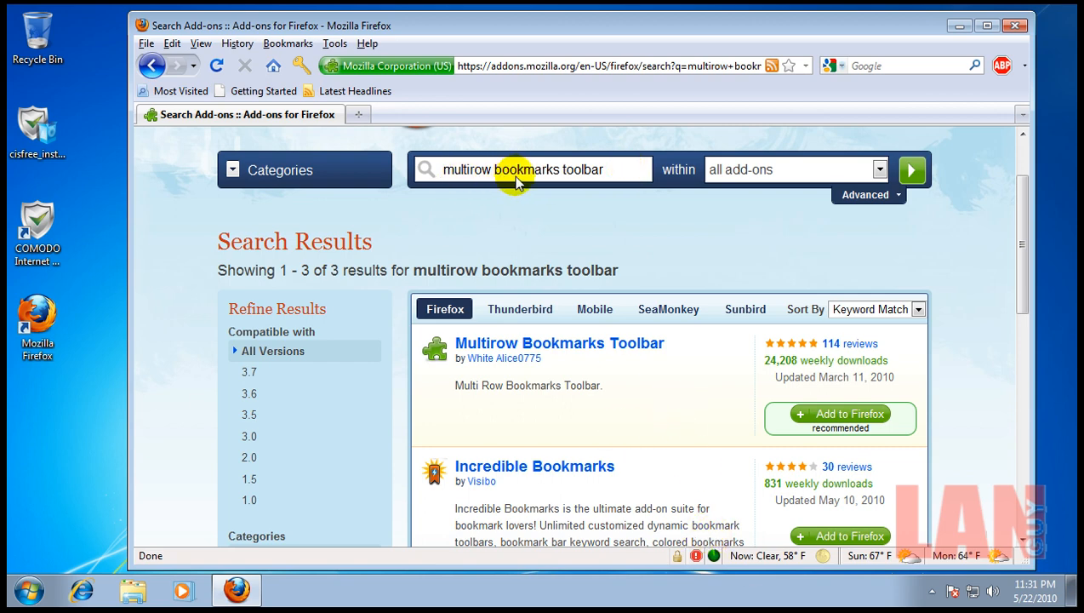
{"action": "mouse_move", "coordinate": [708, 396]}
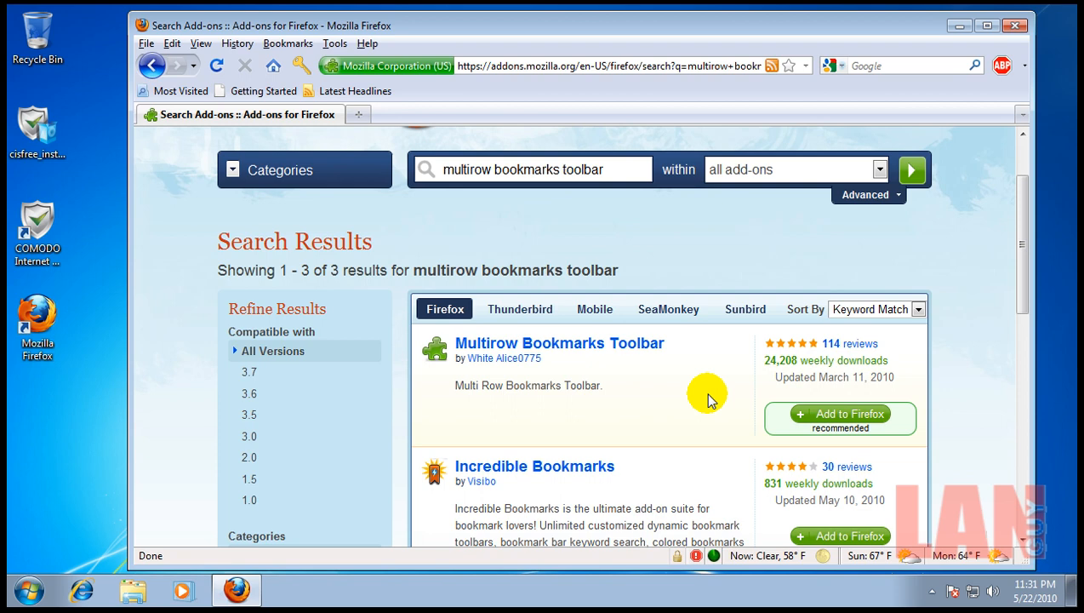
Step: Install Multirow Bookmarks Toolbar 4.9 into Firefox
{"action": "left_click", "coordinate": [839, 414]}
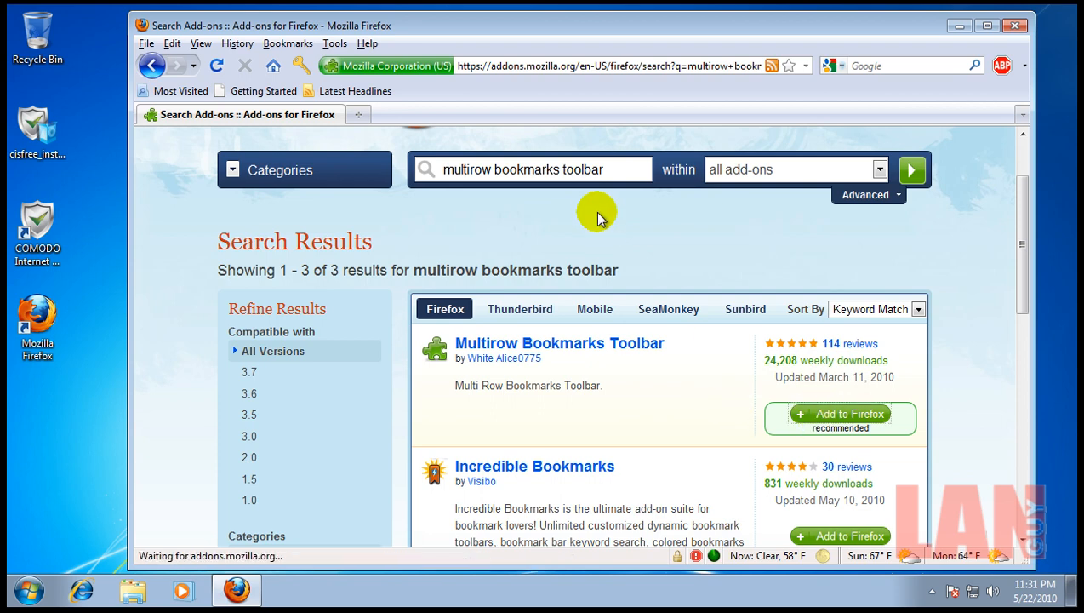
{"action": "left_click", "coordinate": [841, 419]}
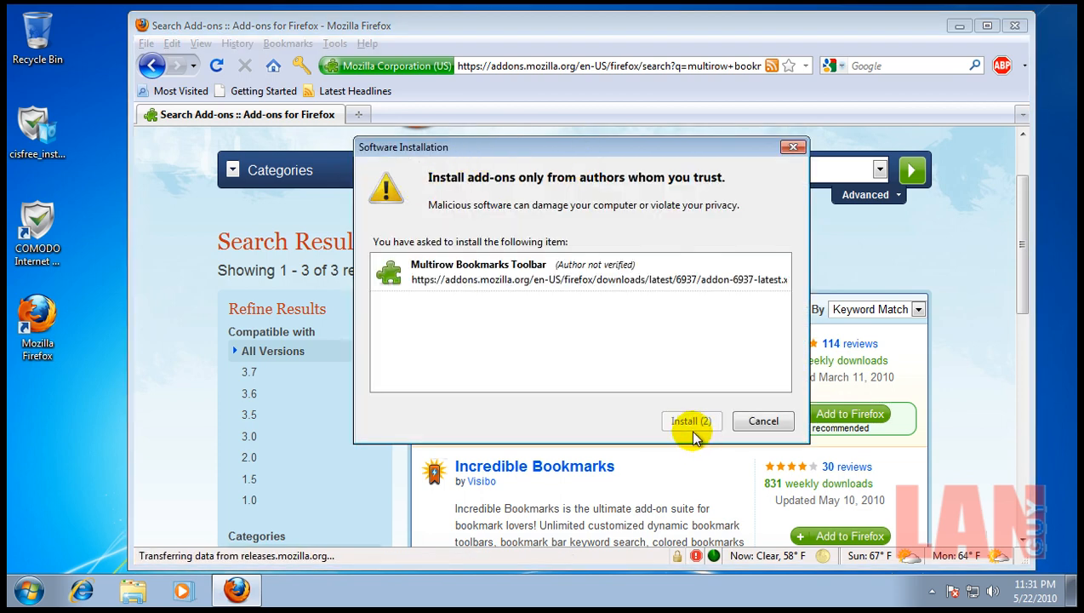
{"action": "left_click", "coordinate": [691, 421]}
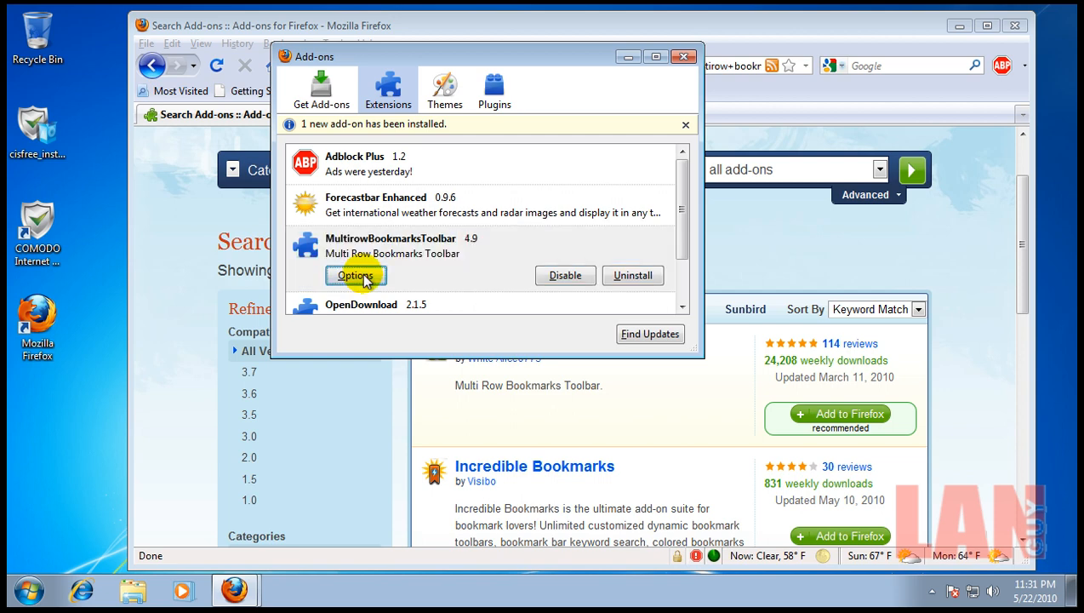
{"action": "left_click", "coordinate": [356, 276]}
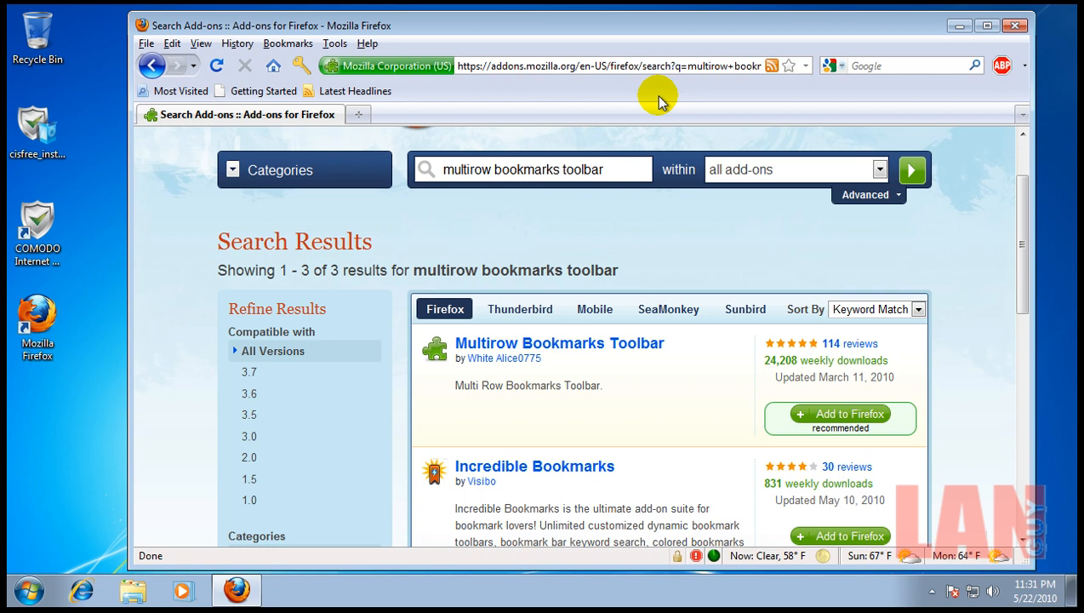
{"action": "mouse_move", "coordinate": [449, 160]}
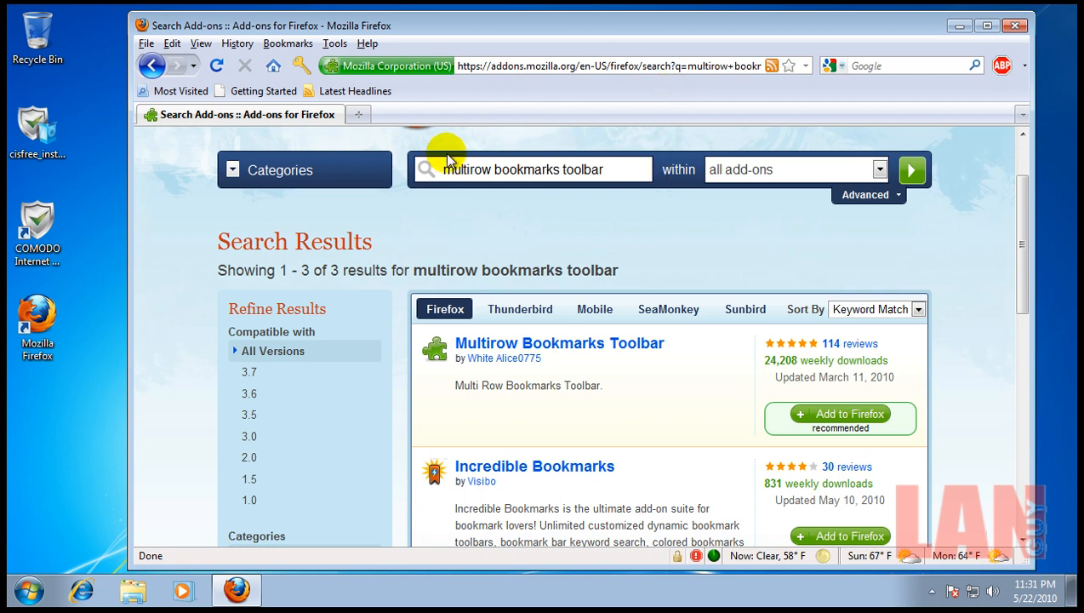
{"action": "mouse_move", "coordinate": [480, 180]}
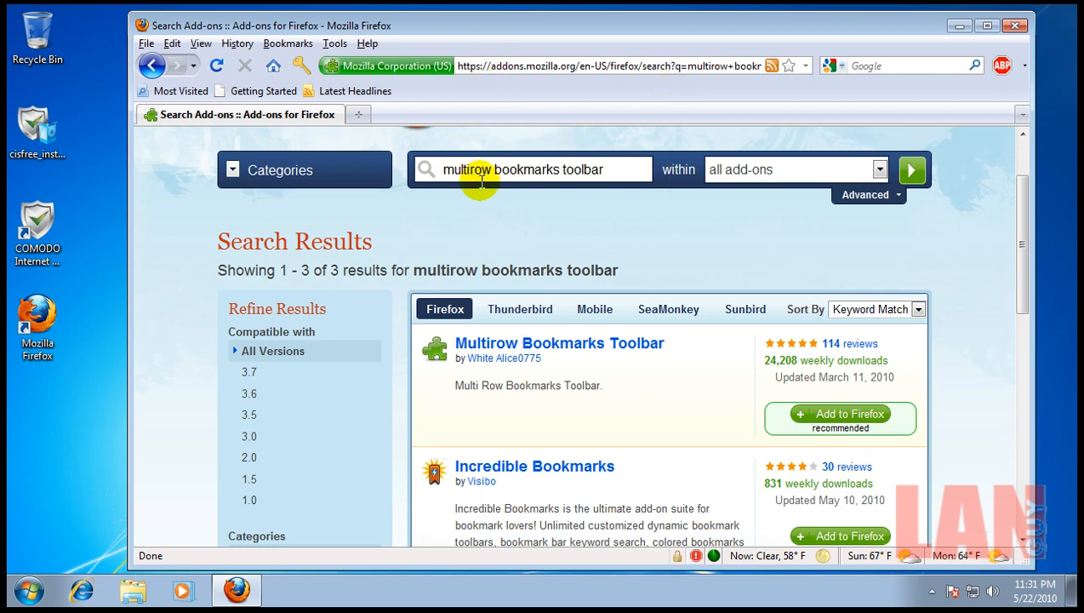
{"action": "mouse_move", "coordinate": [539, 137]}
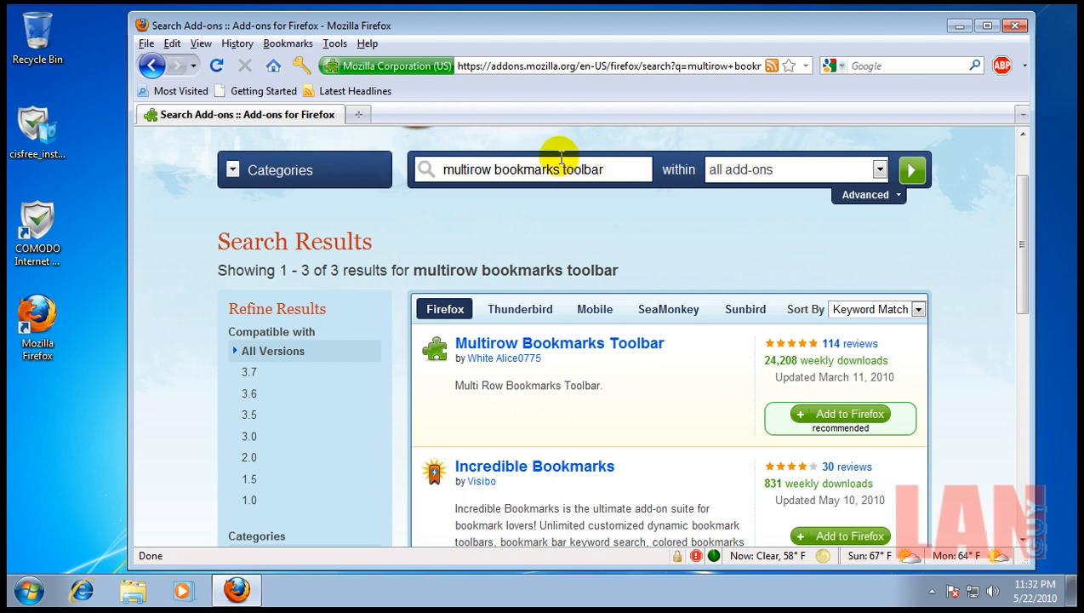
{"action": "mouse_move", "coordinate": [704, 166]}
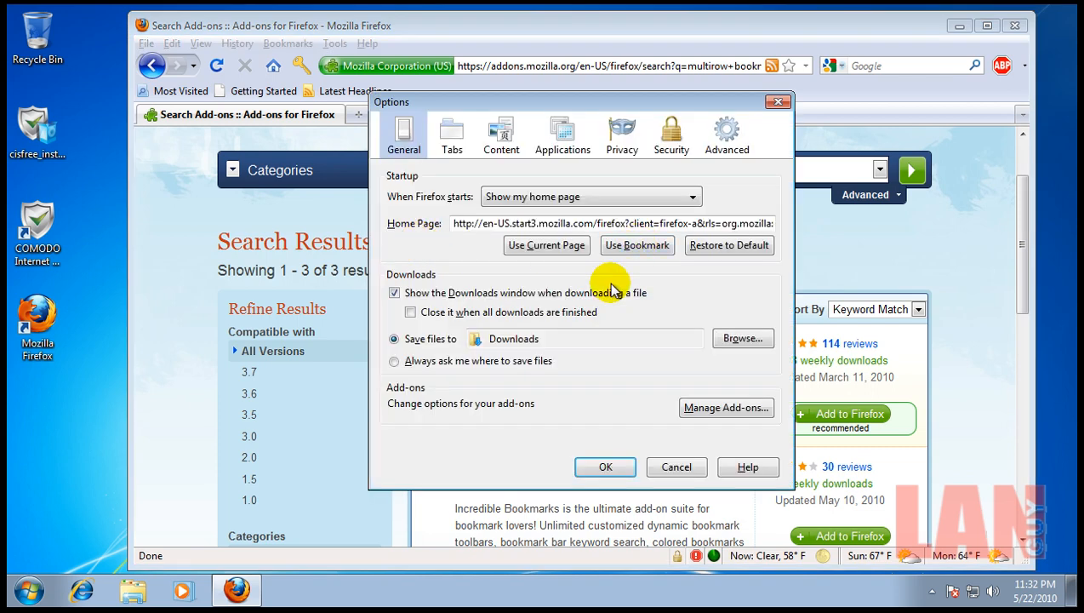
Step: Set downloads to always ask where to save files, then move on to the Tabs and Privacy panels
{"action": "left_click", "coordinate": [395, 360]}
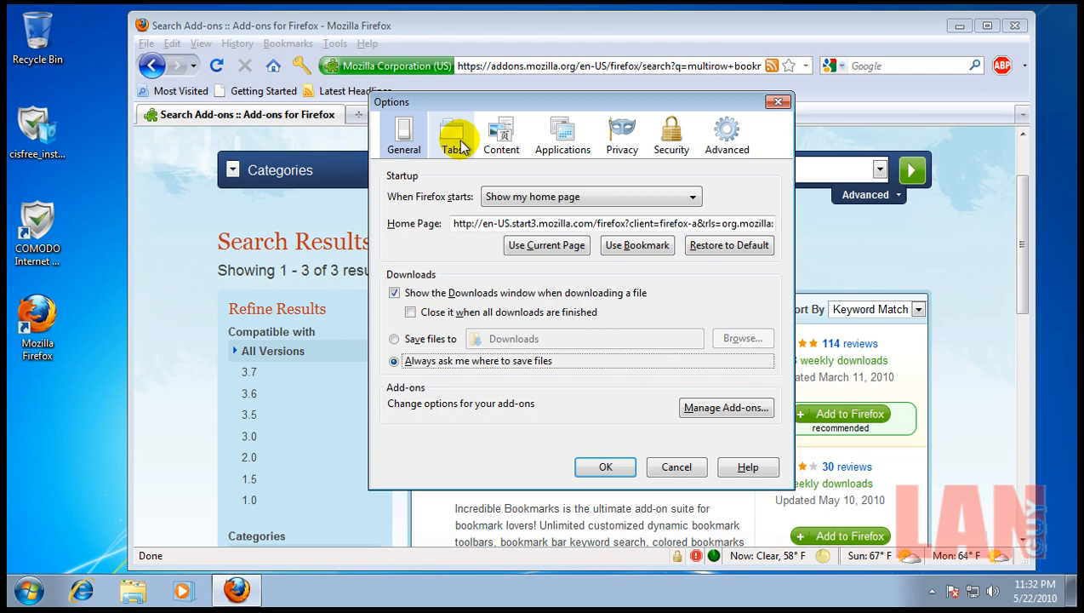
{"action": "left_click", "coordinate": [451, 134]}
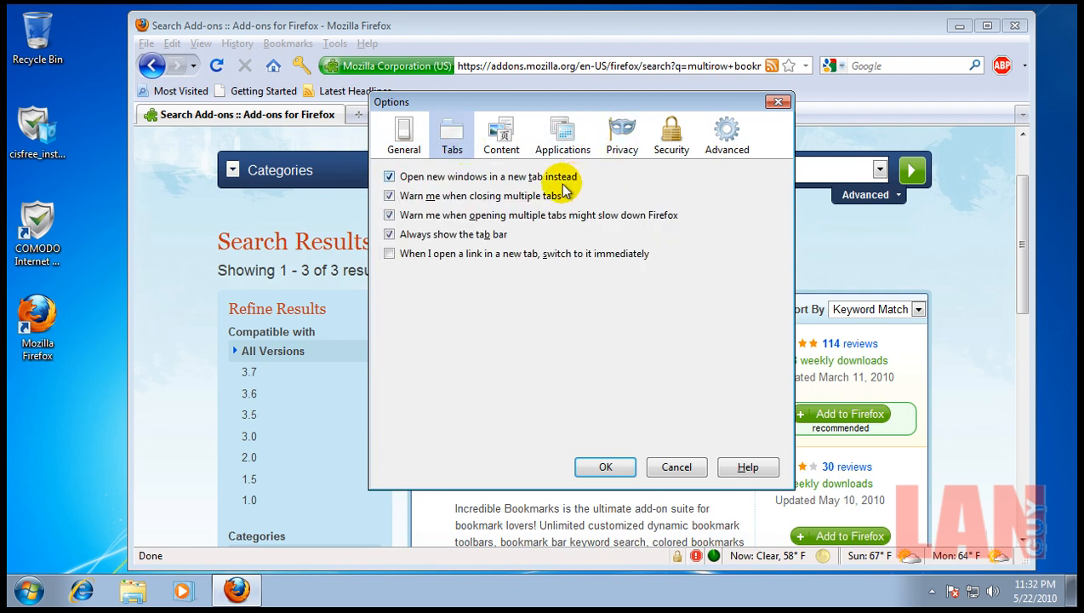
{"action": "left_click", "coordinate": [500, 134]}
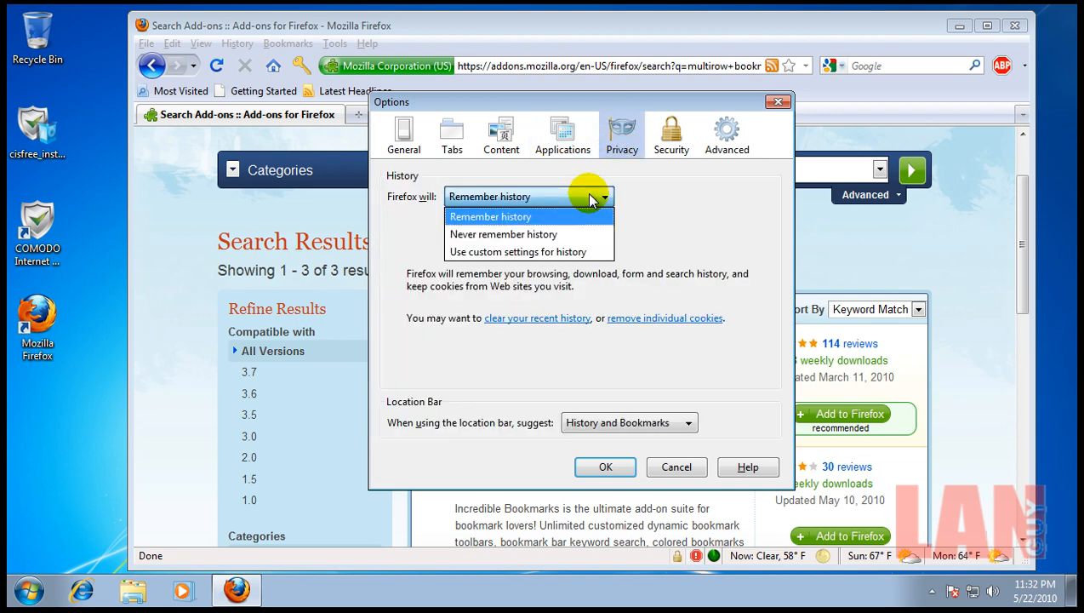
{"action": "mouse_move", "coordinate": [593, 251]}
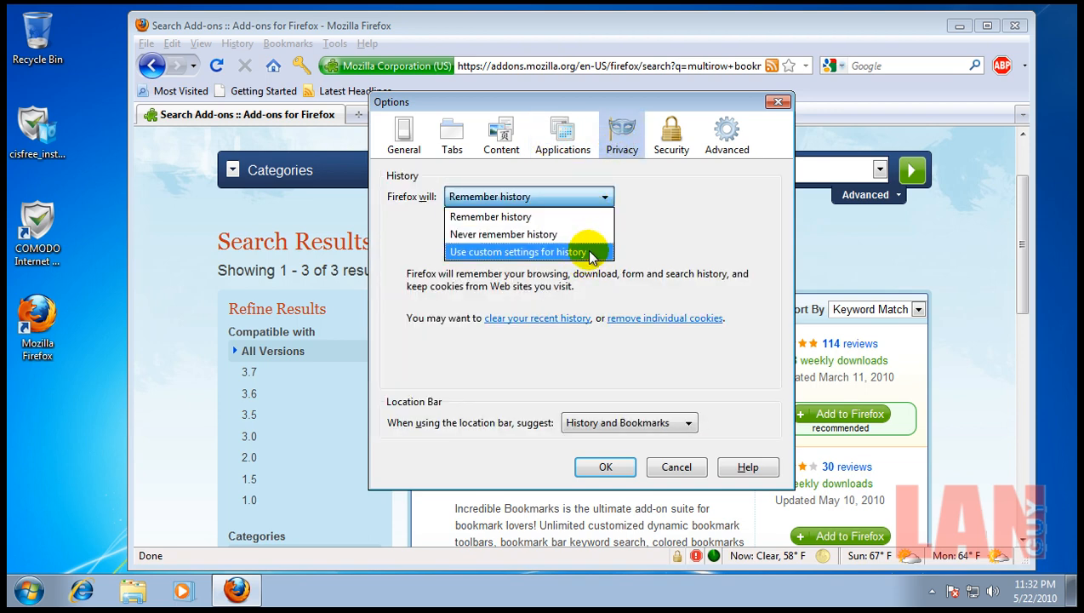
Step: Set custom history kept for 10 days without remembering search and form history, then view Security
{"action": "left_click", "coordinate": [521, 252]}
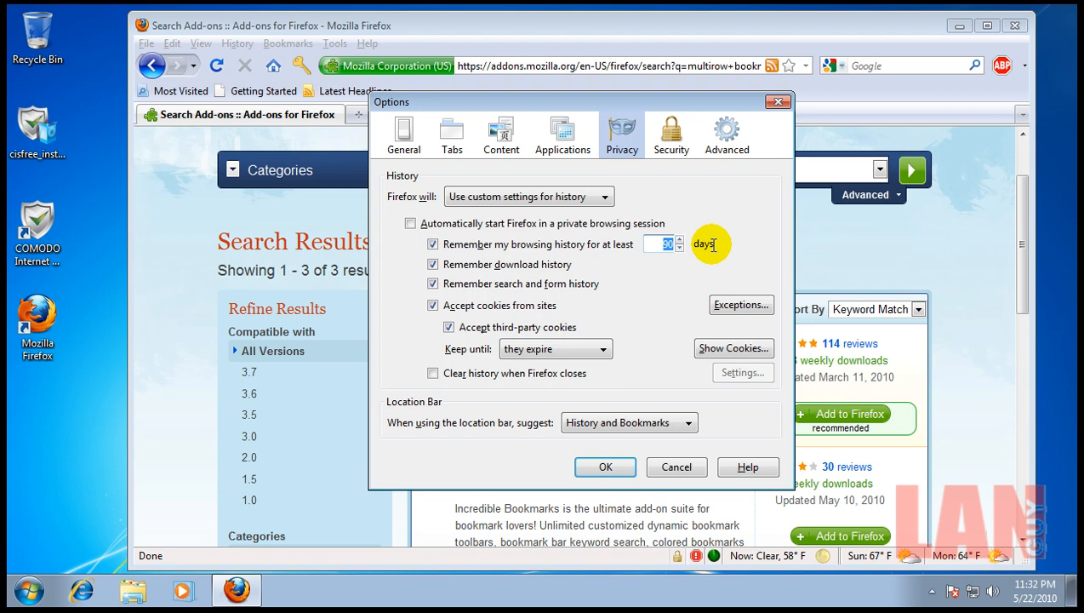
{"action": "type", "text": "10"}
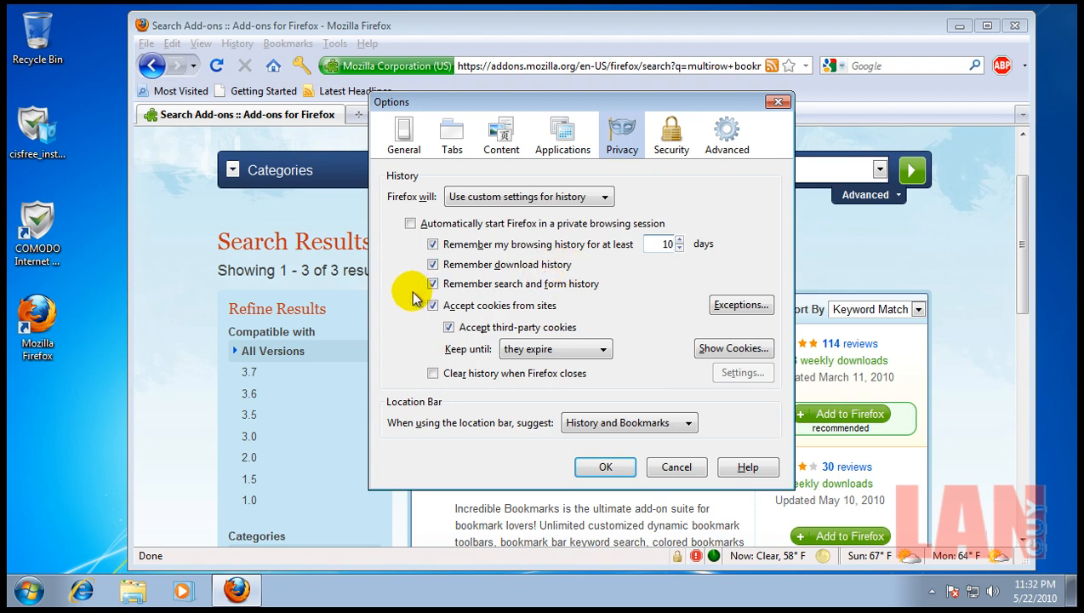
{"action": "left_click", "coordinate": [433, 283]}
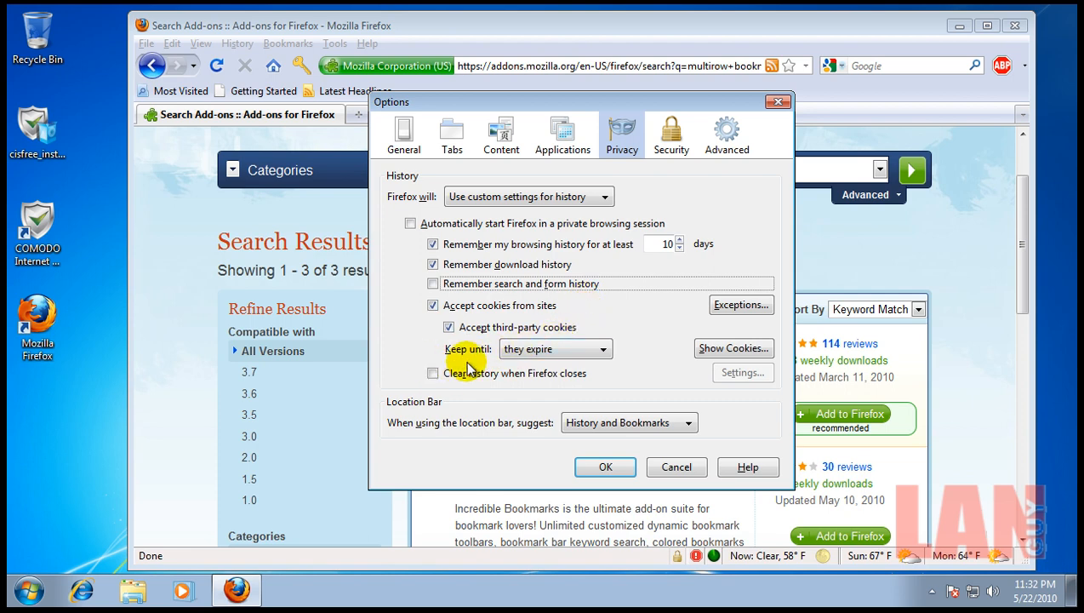
{"action": "left_click", "coordinate": [671, 133]}
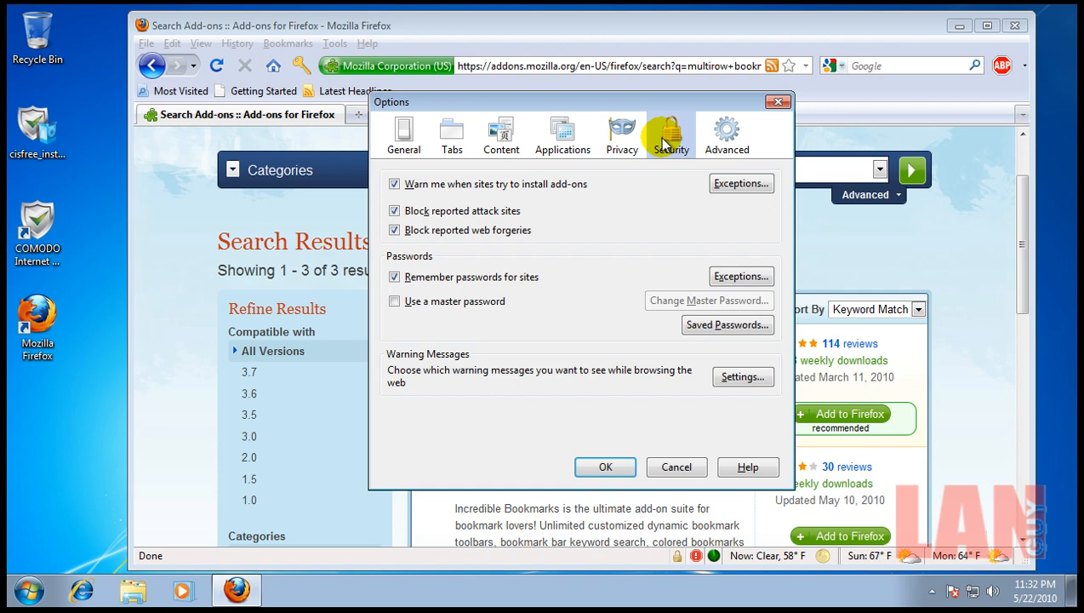
{"action": "mouse_move", "coordinate": [480, 242]}
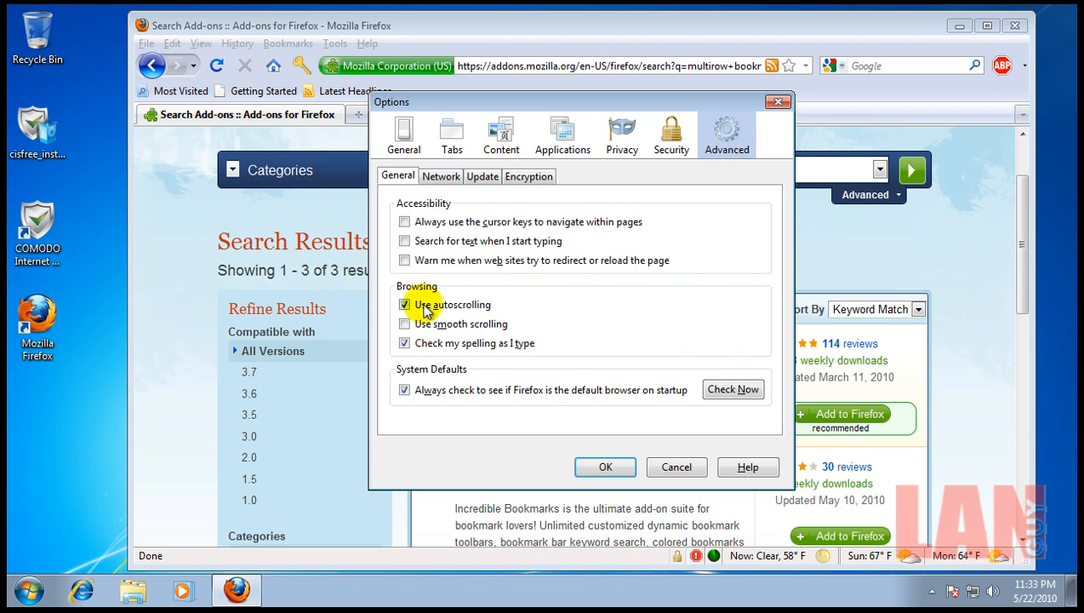
Step: Enable 'Use smooth scrolling' in Advanced > General, check the Update tab, and confirm with OK
{"action": "left_click", "coordinate": [405, 323]}
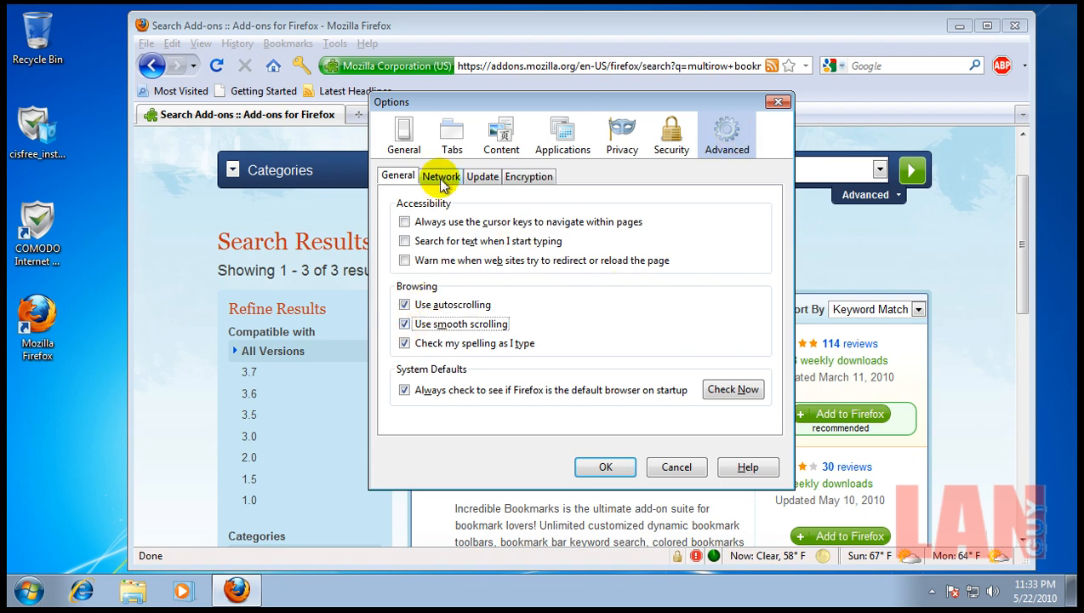
{"action": "left_click", "coordinate": [483, 176]}
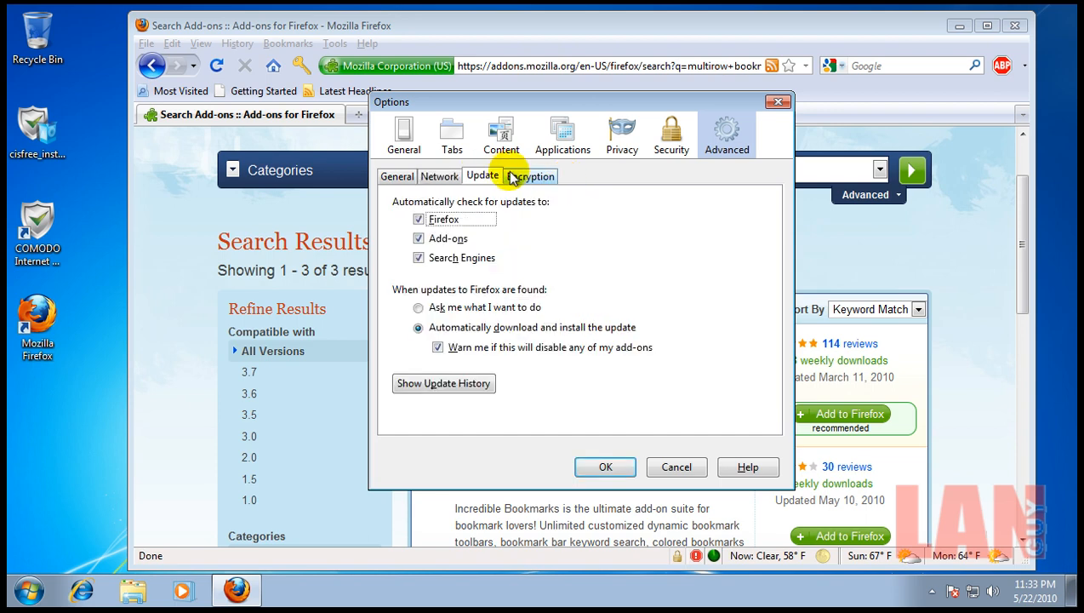
{"action": "left_click", "coordinate": [528, 175]}
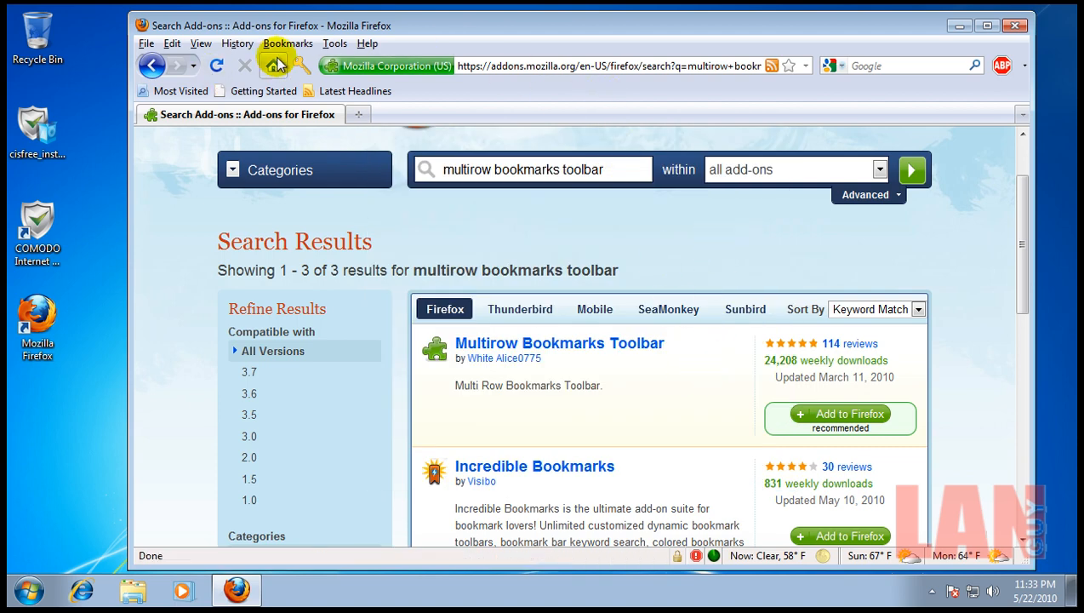
{"action": "mouse_move", "coordinate": [566, 82]}
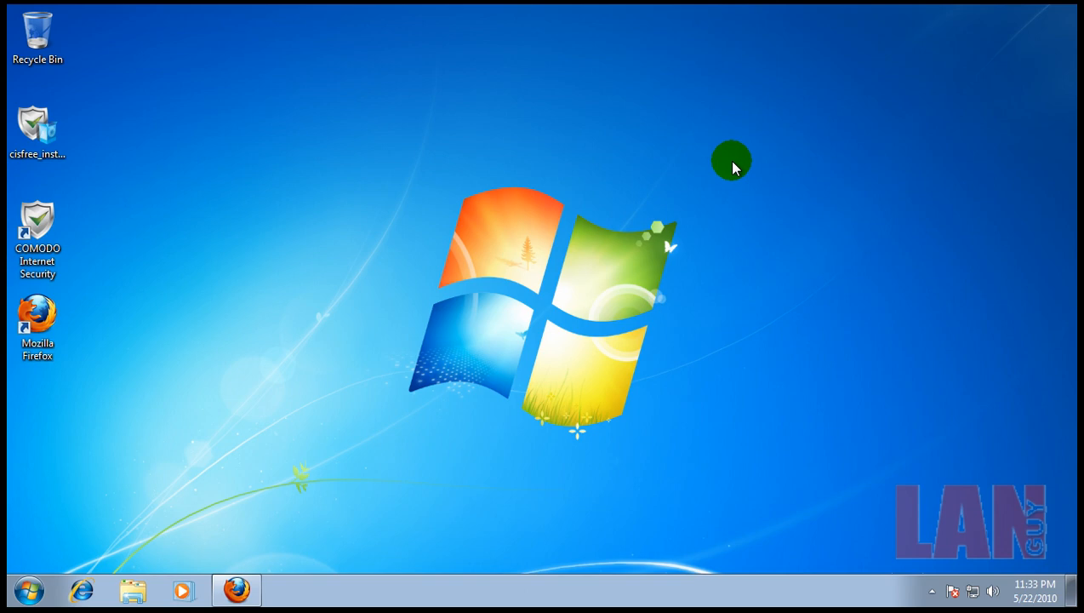
{"action": "mouse_move", "coordinate": [825, 351]}
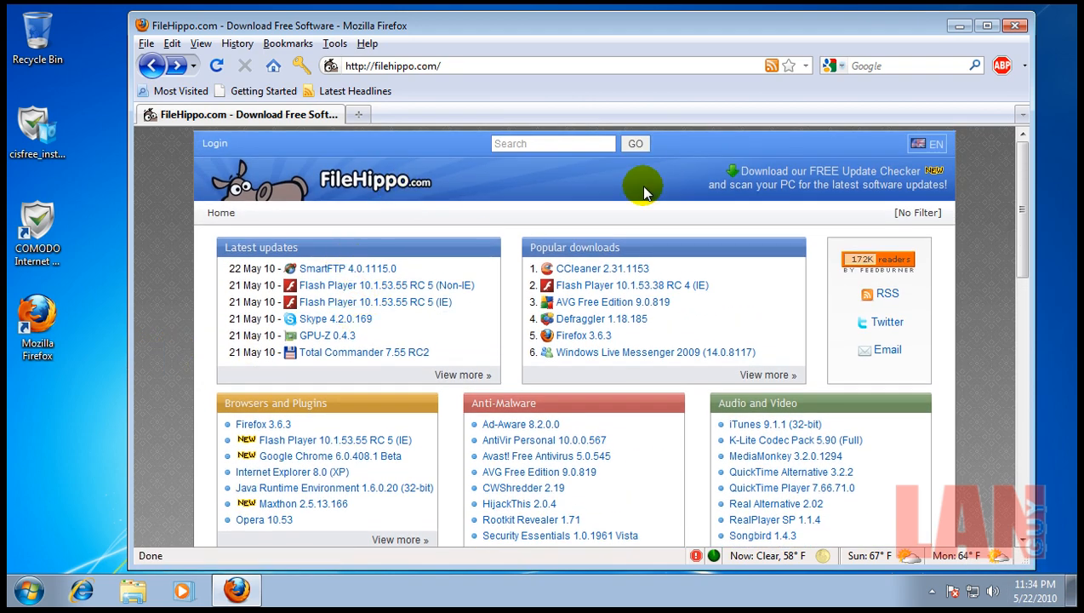
{"action": "mouse_move", "coordinate": [865, 191]}
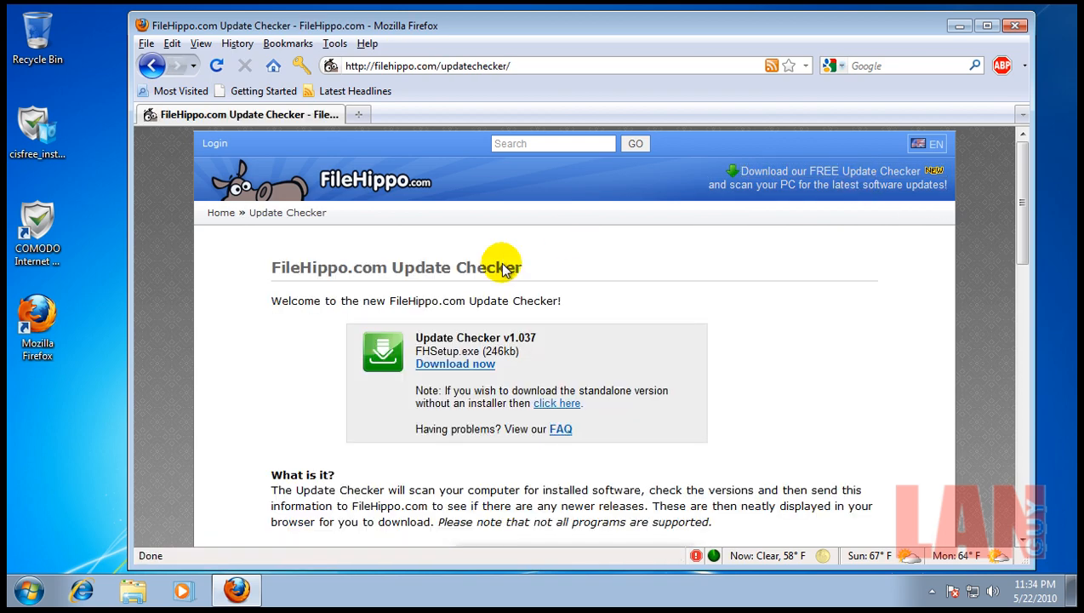
Step: Download FHSetup.exe from filehippo.com/updatechecker, run it from Downloads and allow it in UAC
{"action": "left_click", "coordinate": [457, 364]}
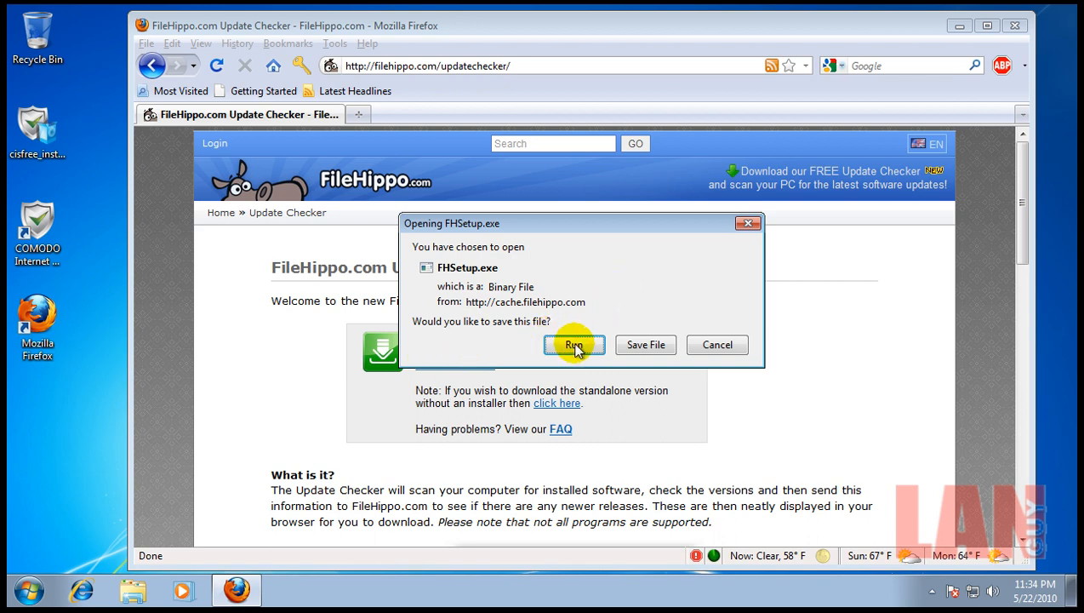
{"action": "mouse_move", "coordinate": [681, 351]}
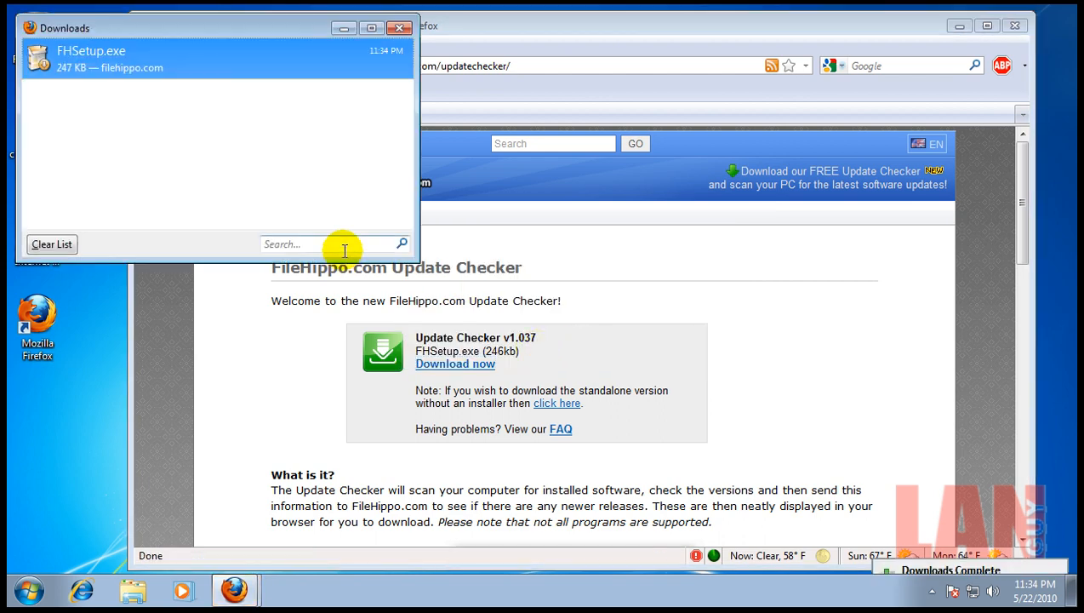
{"action": "double_click", "coordinate": [91, 58]}
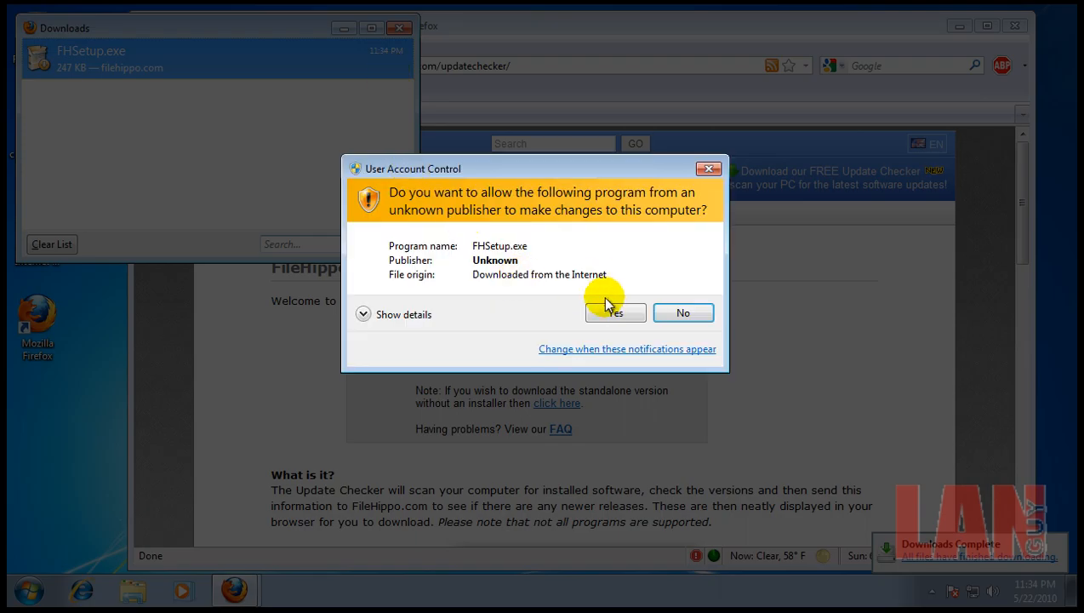
{"action": "left_click", "coordinate": [616, 313]}
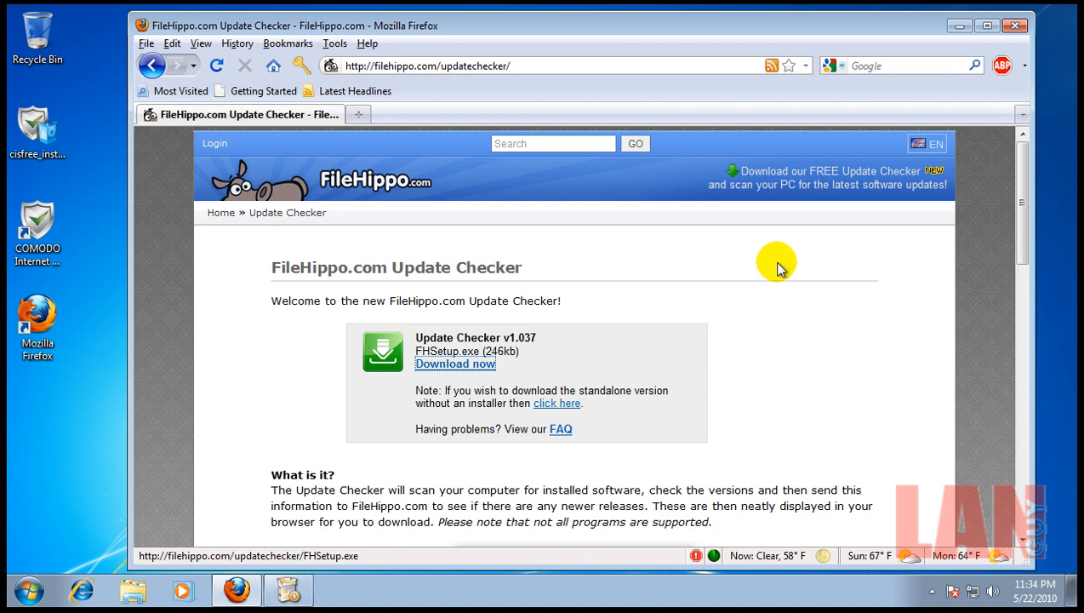
{"action": "mouse_move", "coordinate": [837, 283]}
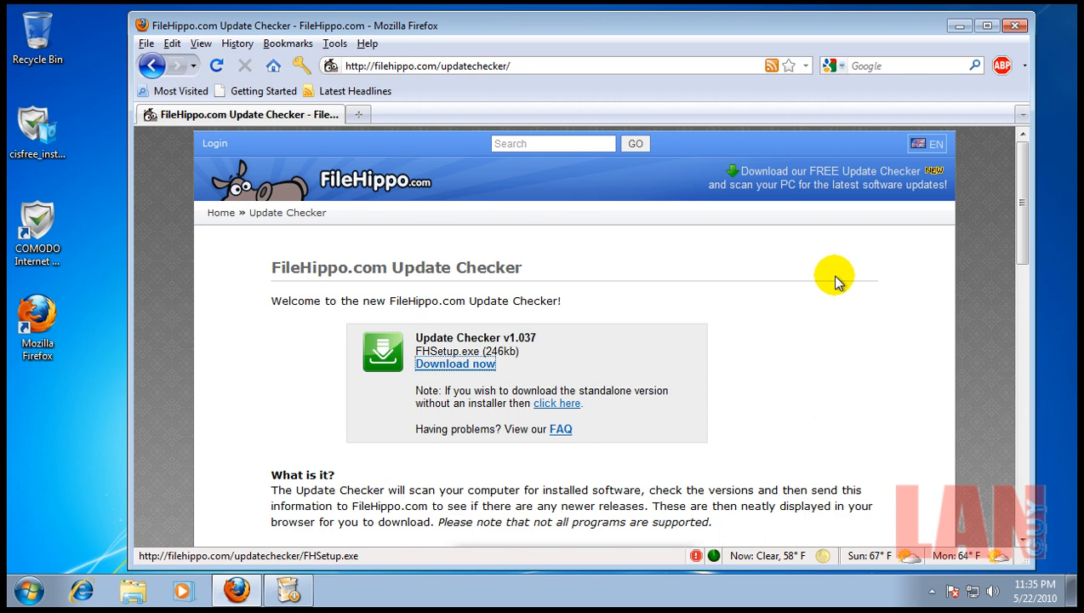
{"action": "mouse_move", "coordinate": [637, 347]}
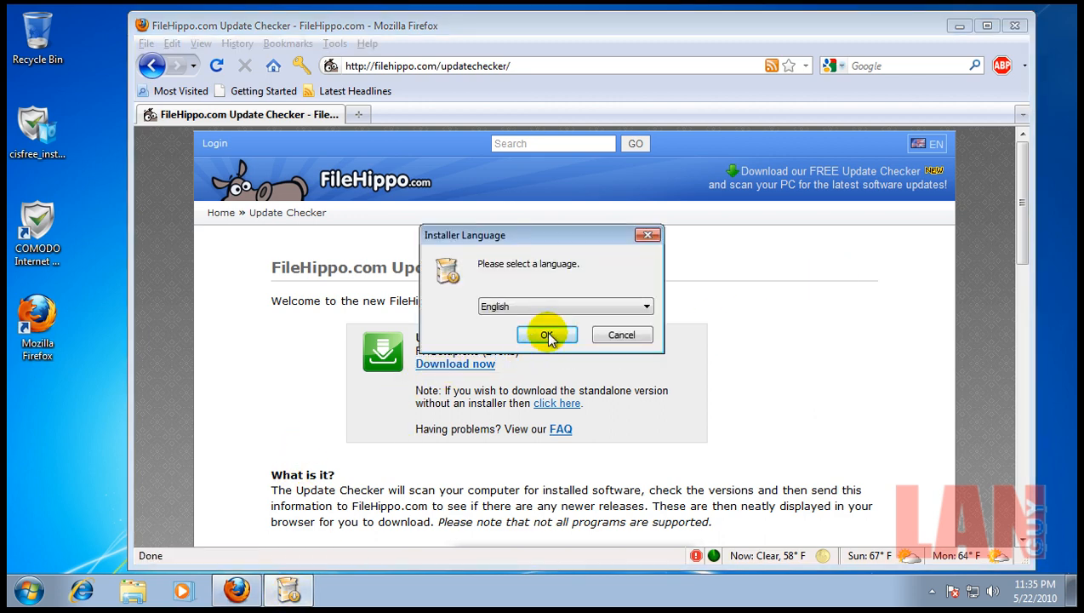
Step: Install Update Checker in English, accepting the license with Run at Startup unchecked, and close setup
{"action": "left_click", "coordinate": [547, 333]}
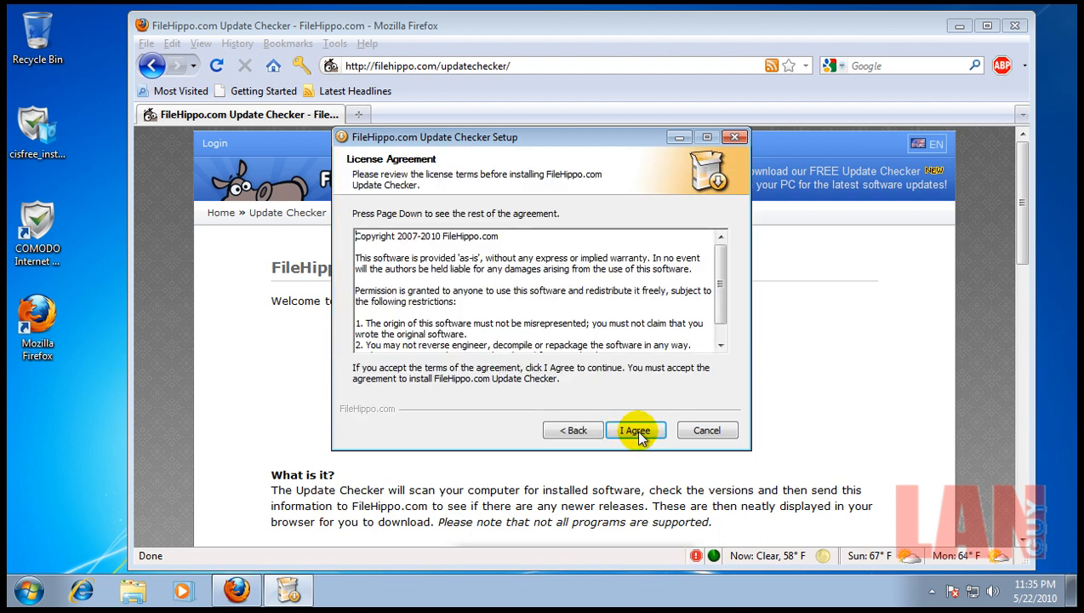
{"action": "left_click", "coordinate": [637, 428]}
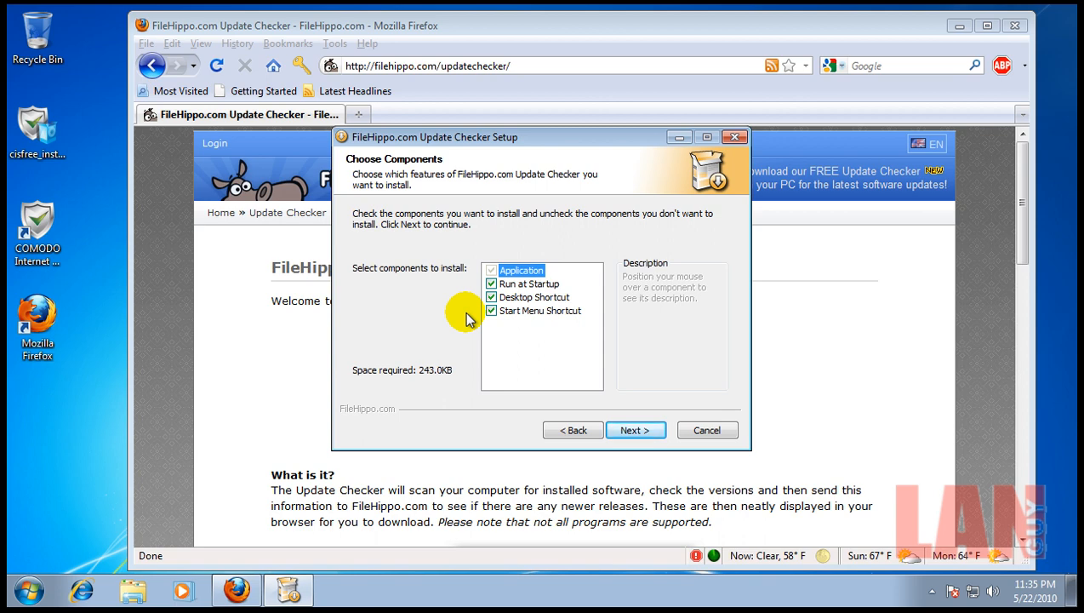
{"action": "mouse_move", "coordinate": [492, 297]}
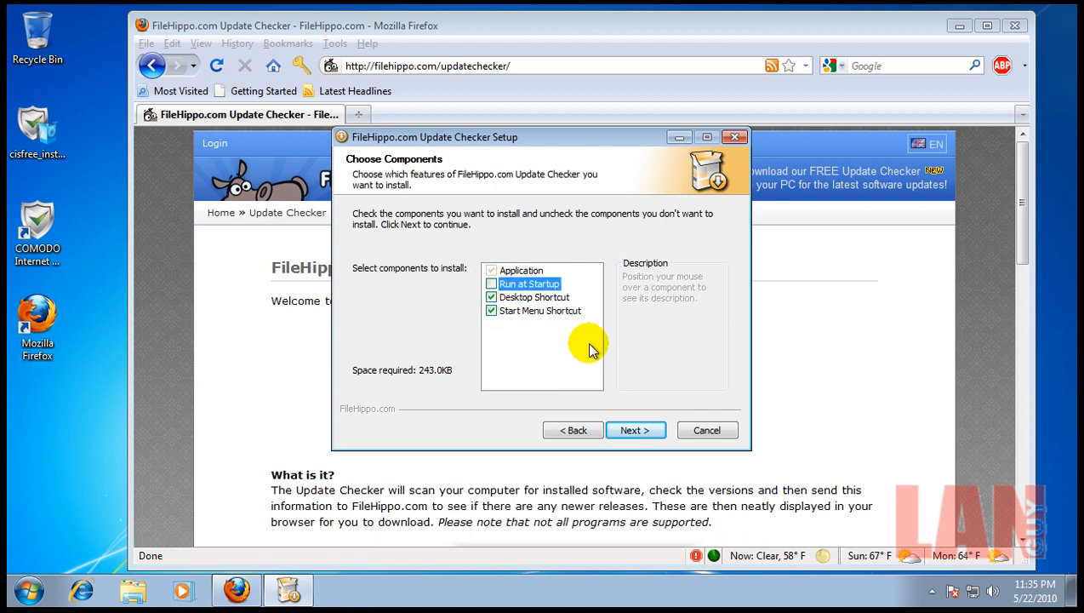
{"action": "mouse_move", "coordinate": [595, 360]}
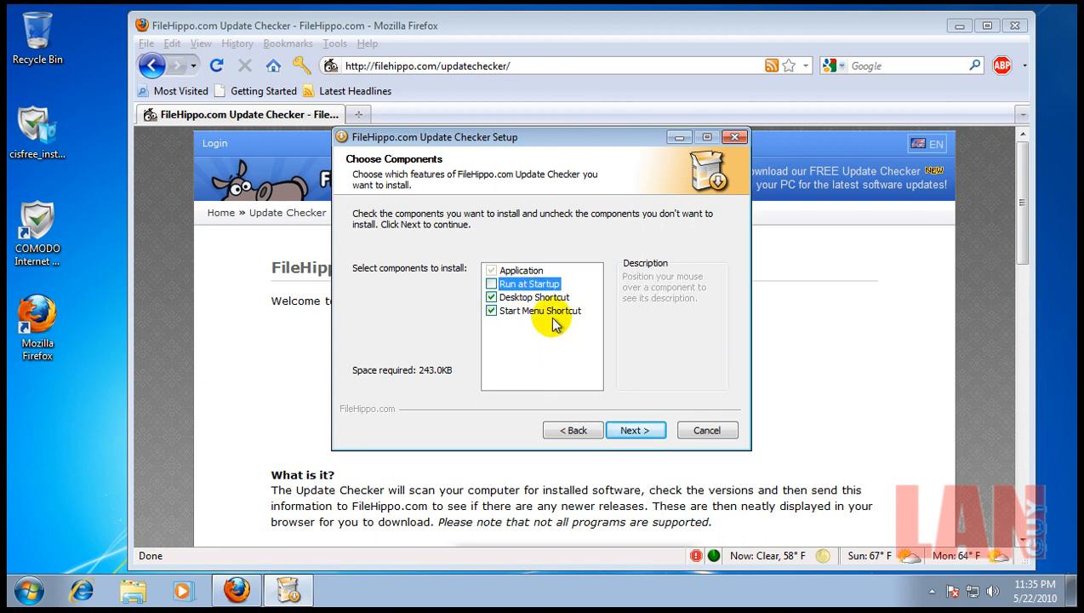
{"action": "left_click", "coordinate": [637, 429]}
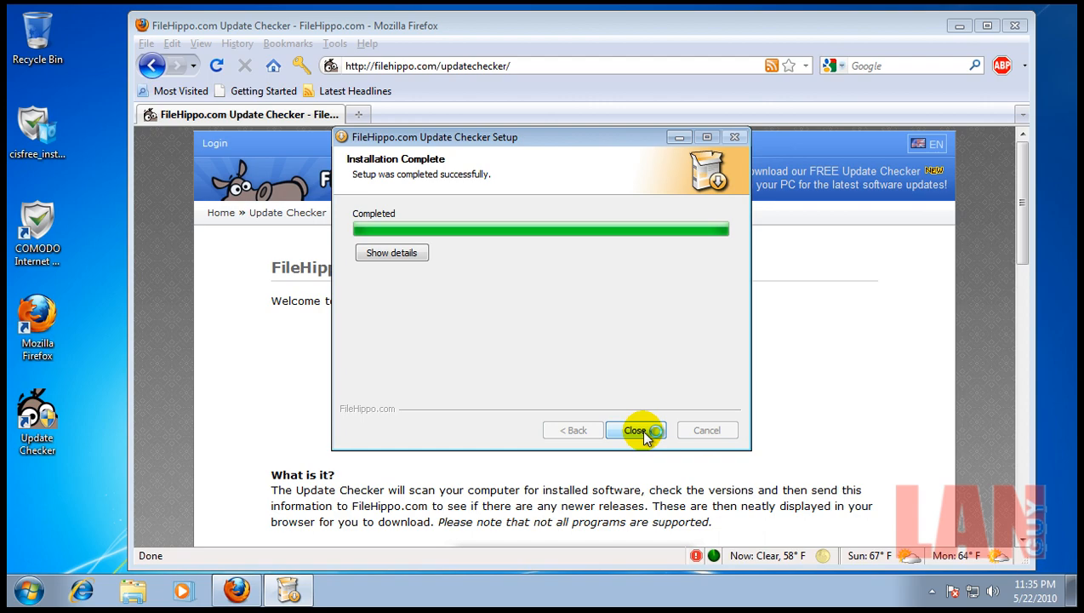
{"action": "left_click", "coordinate": [637, 429]}
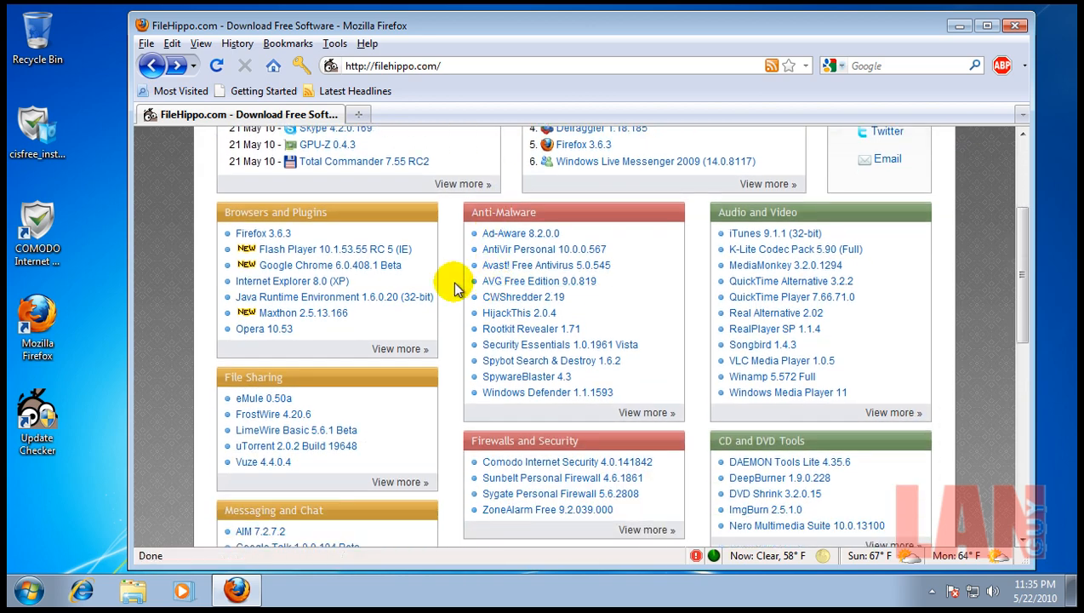
{"action": "mouse_move", "coordinate": [405, 408]}
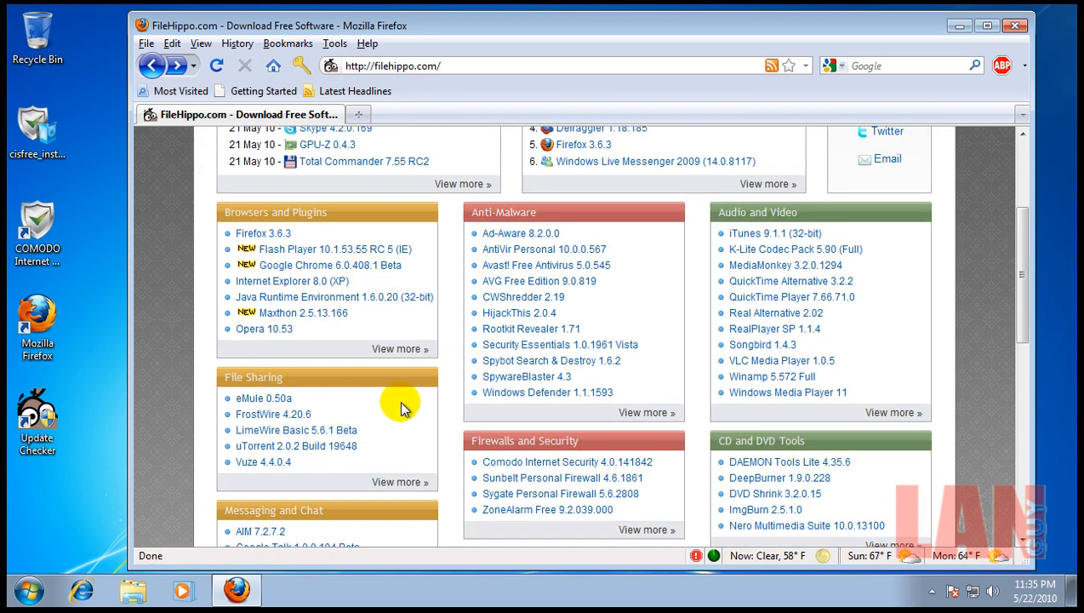
{"action": "scroll", "scroll_direction": "down", "scroll_amount": 3}
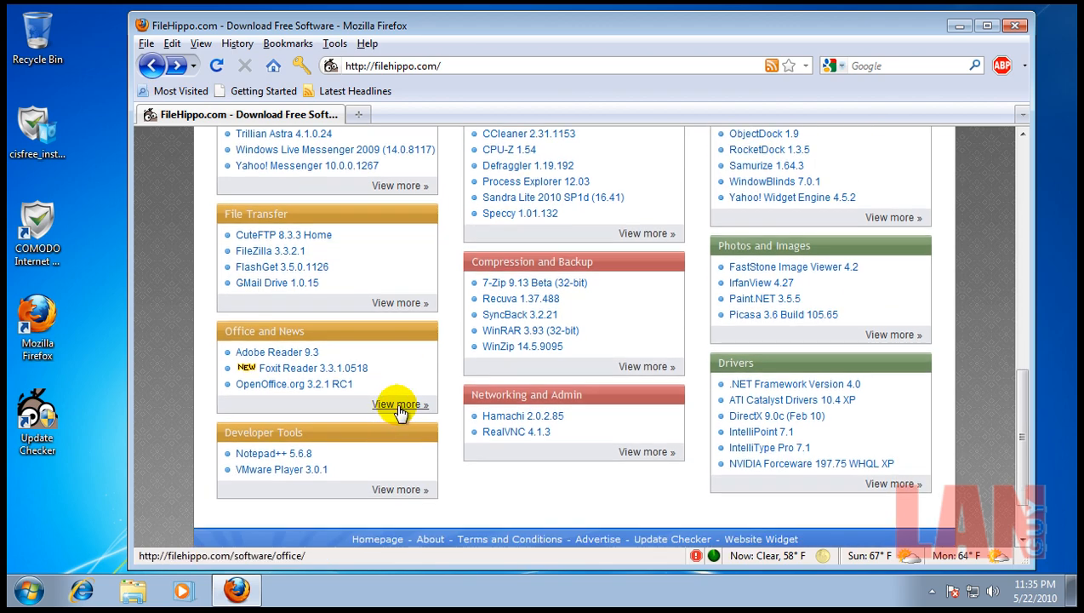
{"action": "left_click", "coordinate": [399, 403]}
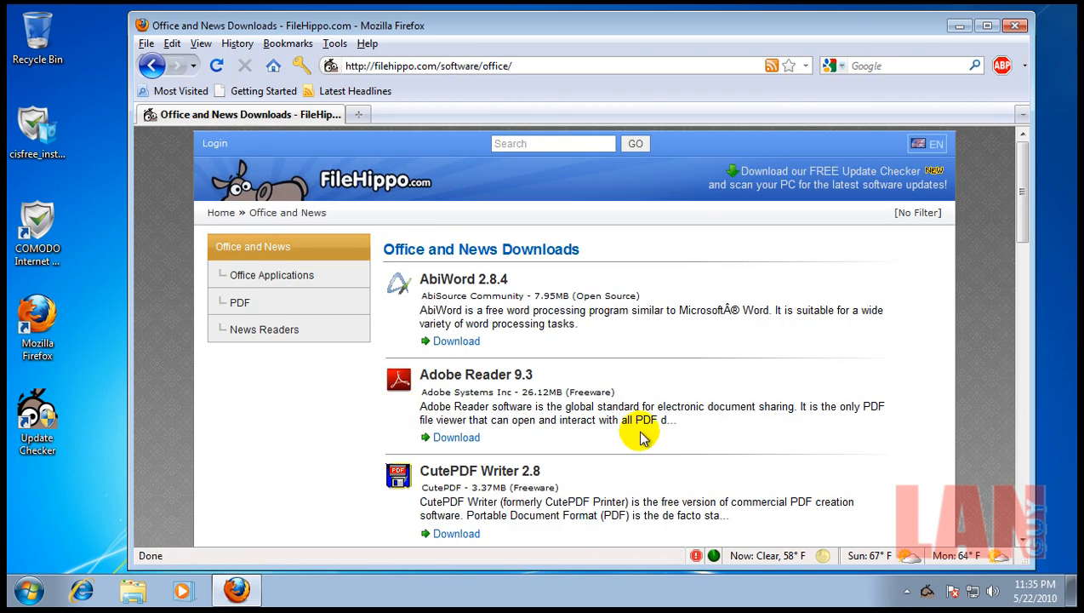
{"action": "scroll", "scroll_direction": "down", "scroll_amount": 3}
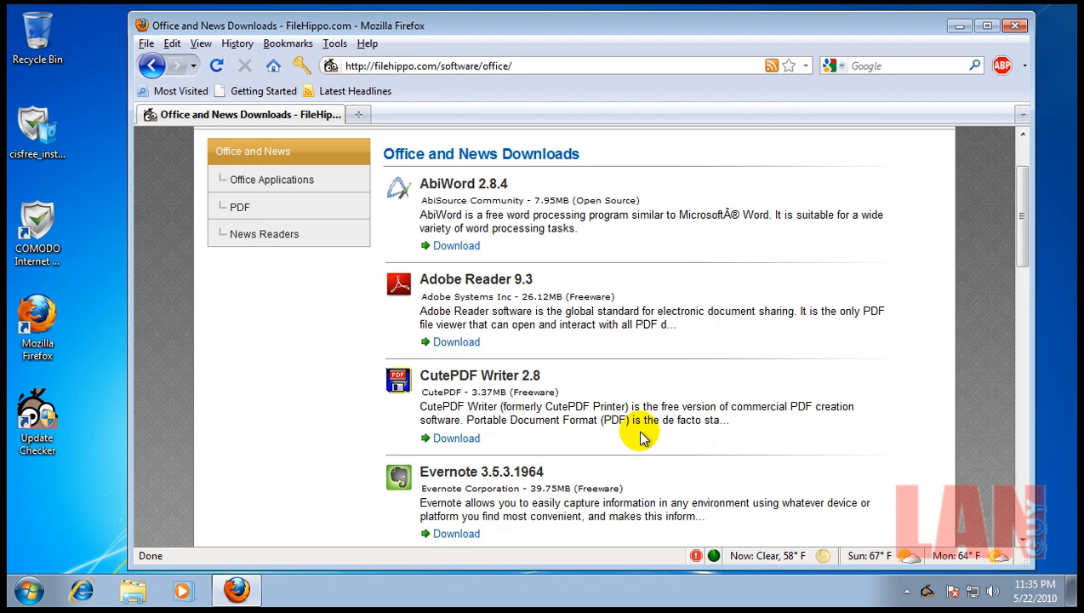
{"action": "scroll", "scroll_direction": "down", "scroll_amount": 3}
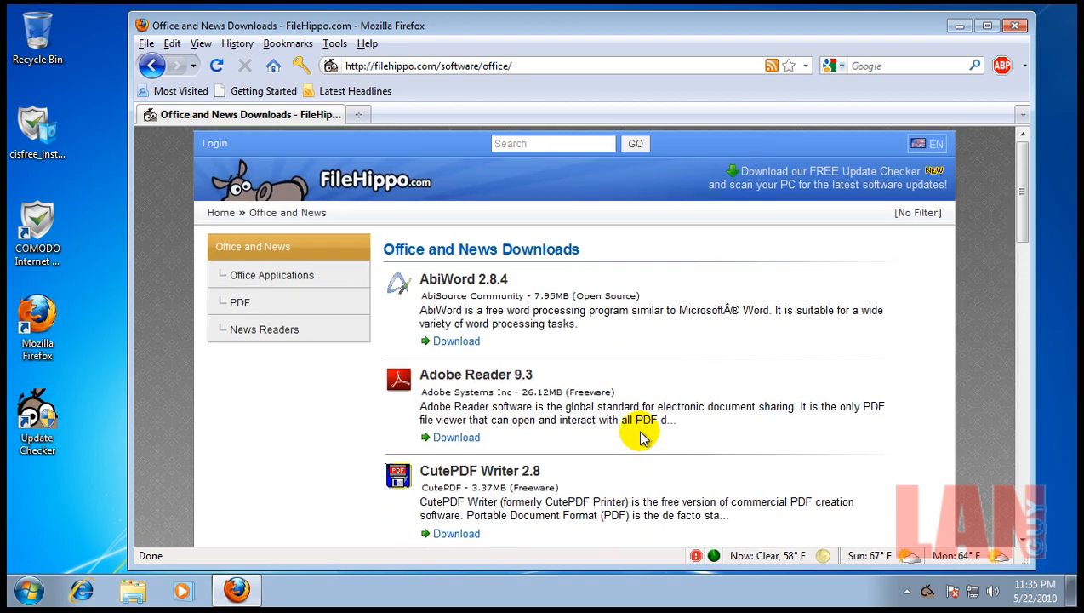
{"action": "scroll", "scroll_direction": "down", "scroll_amount": 3}
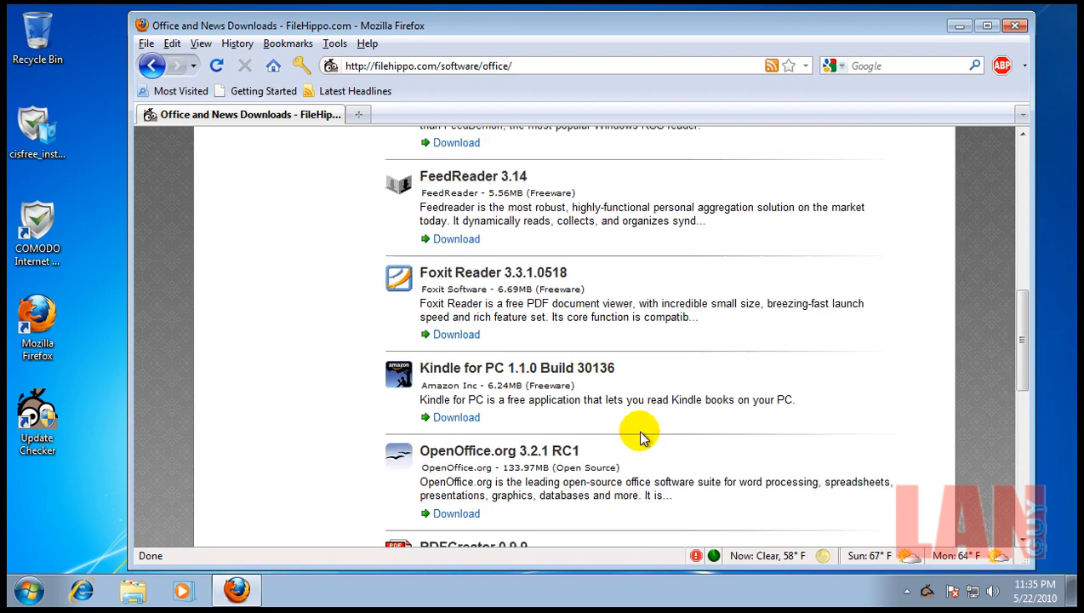
{"action": "scroll", "scroll_direction": "down", "scroll_amount": 3}
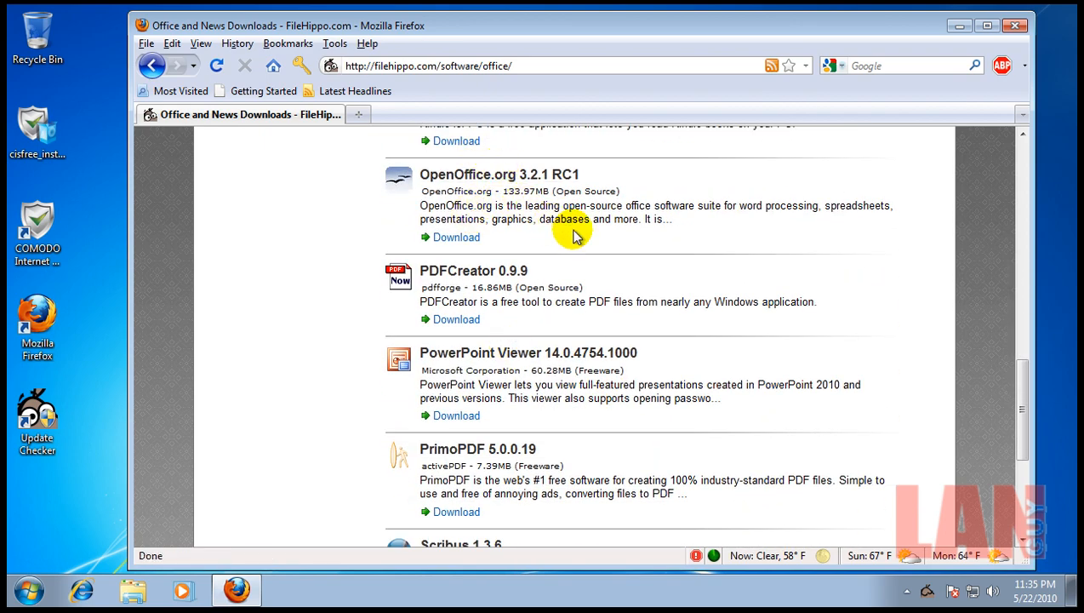
{"action": "scroll", "scroll_direction": "down", "scroll_amount": 3}
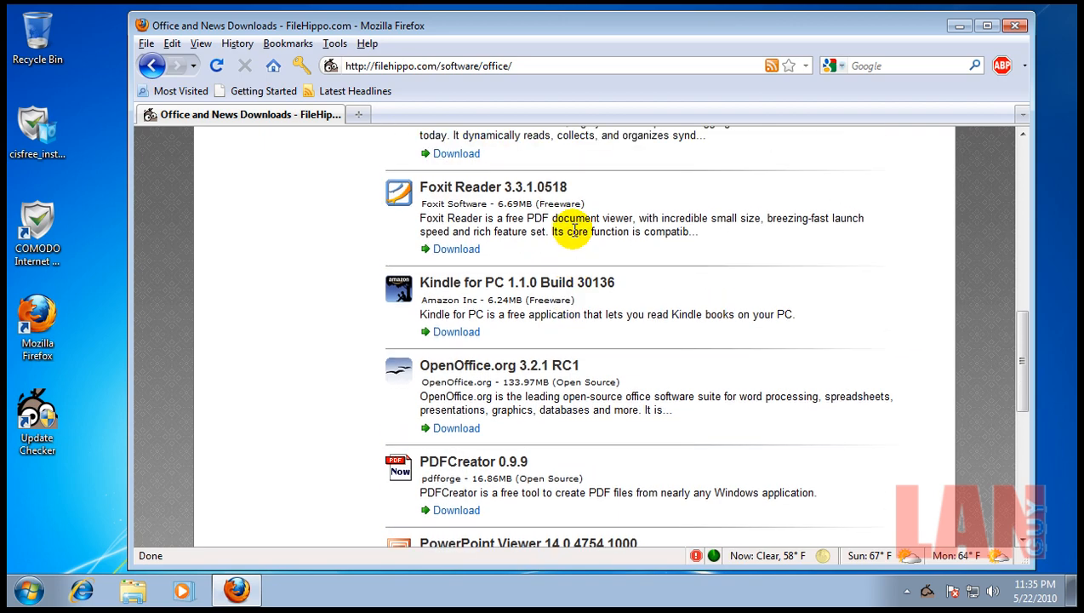
{"action": "mouse_move", "coordinate": [569, 383]}
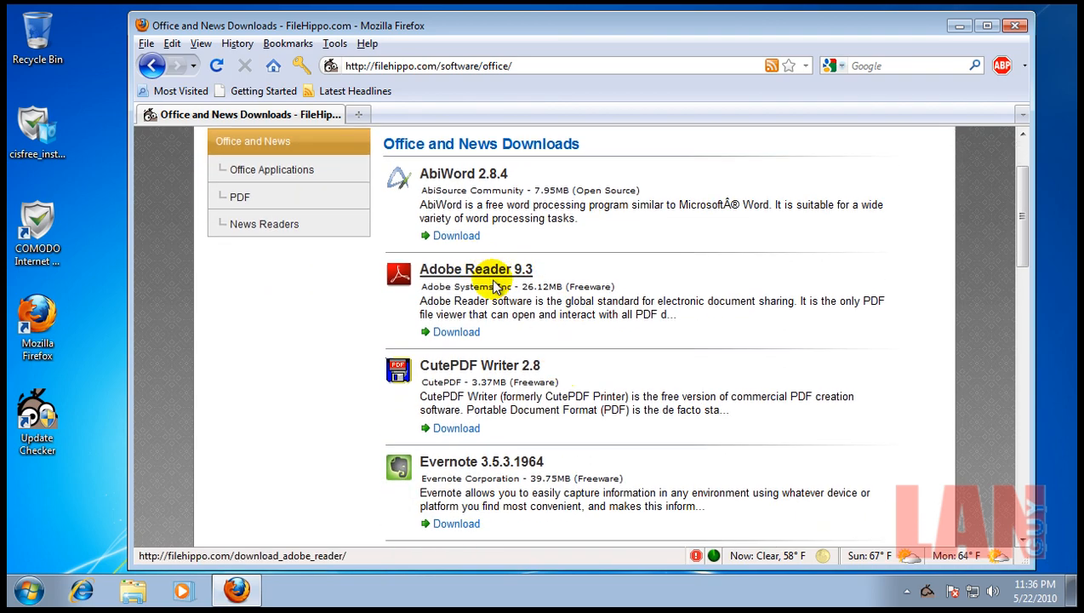
{"action": "scroll", "scroll_direction": "down", "scroll_amount": 3}
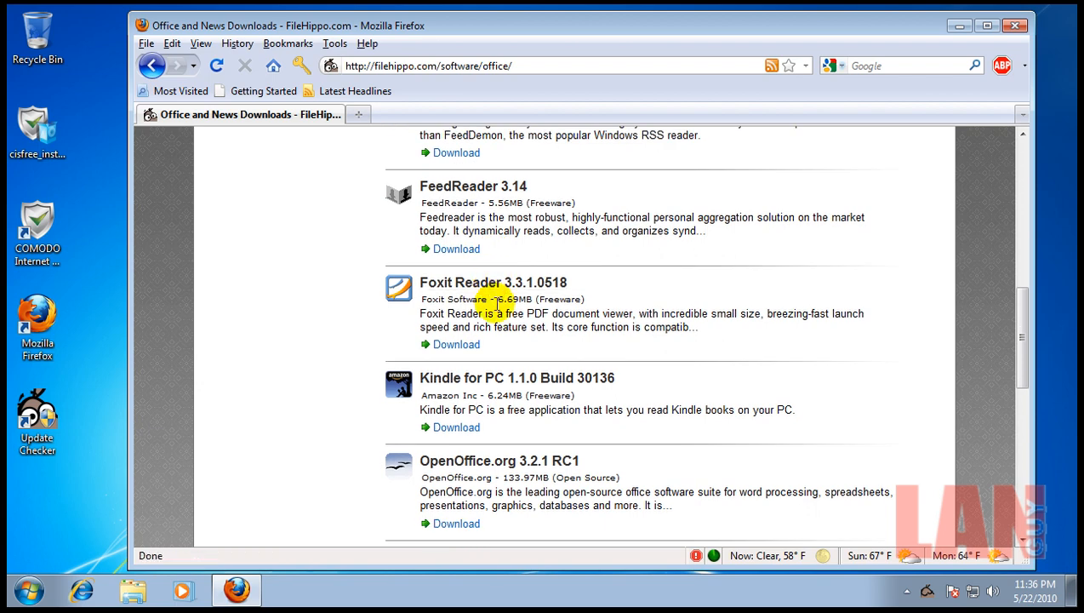
{"action": "left_click", "coordinate": [494, 283]}
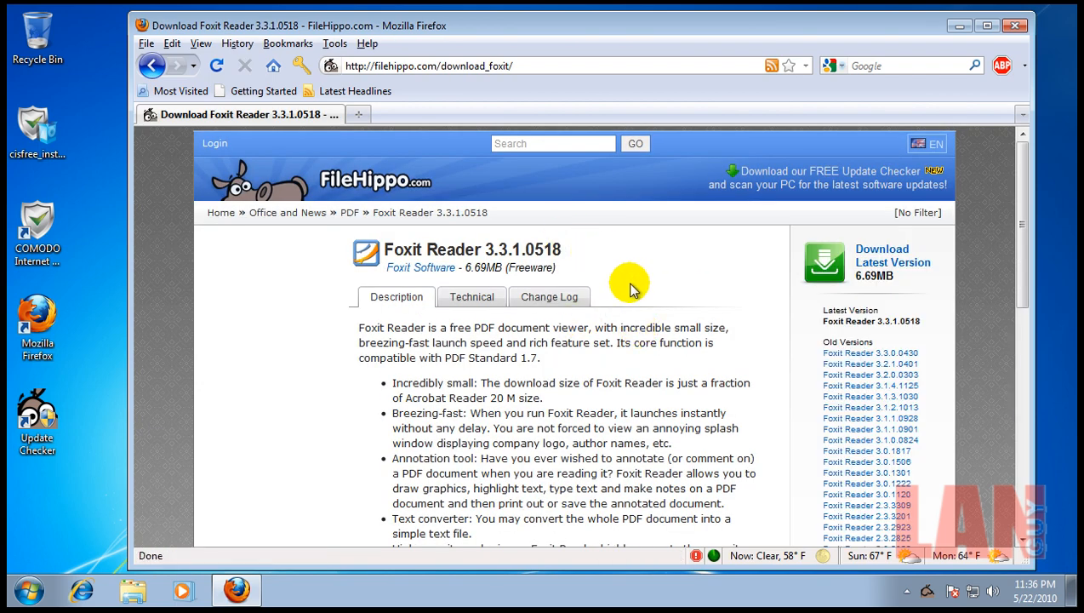
{"action": "mouse_move", "coordinate": [751, 306]}
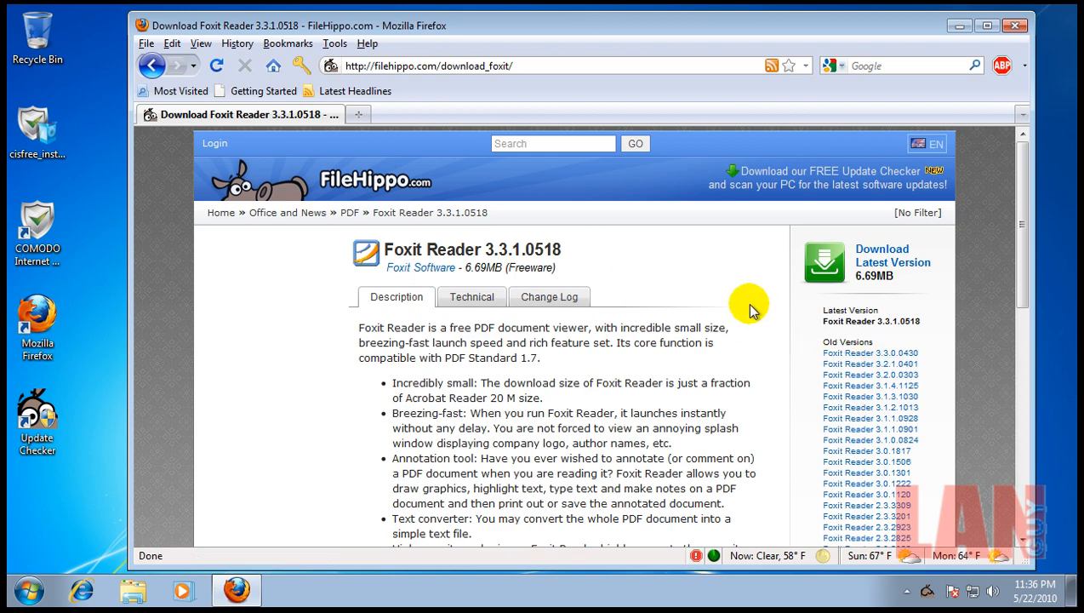
{"action": "mouse_move", "coordinate": [153, 66]}
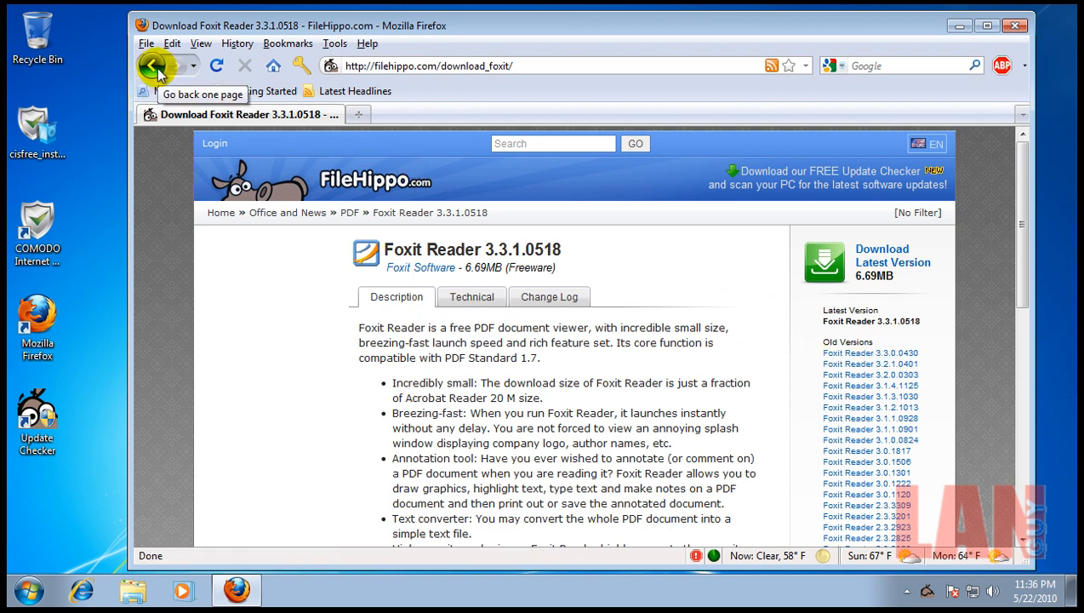
{"action": "left_click", "coordinate": [151, 64]}
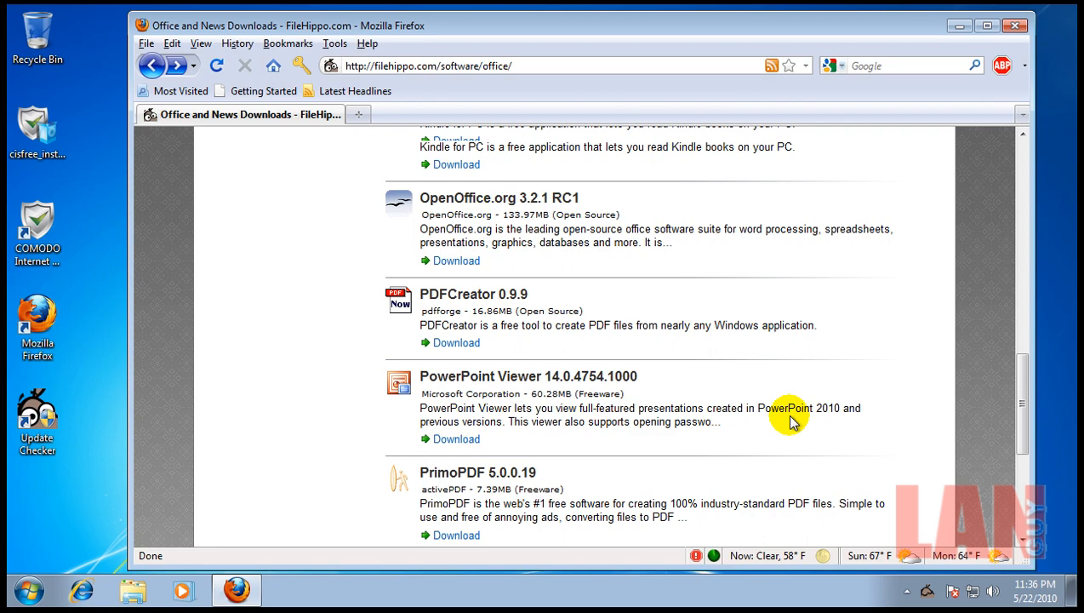
{"action": "scroll", "scroll_direction": "down", "scroll_amount": 3}
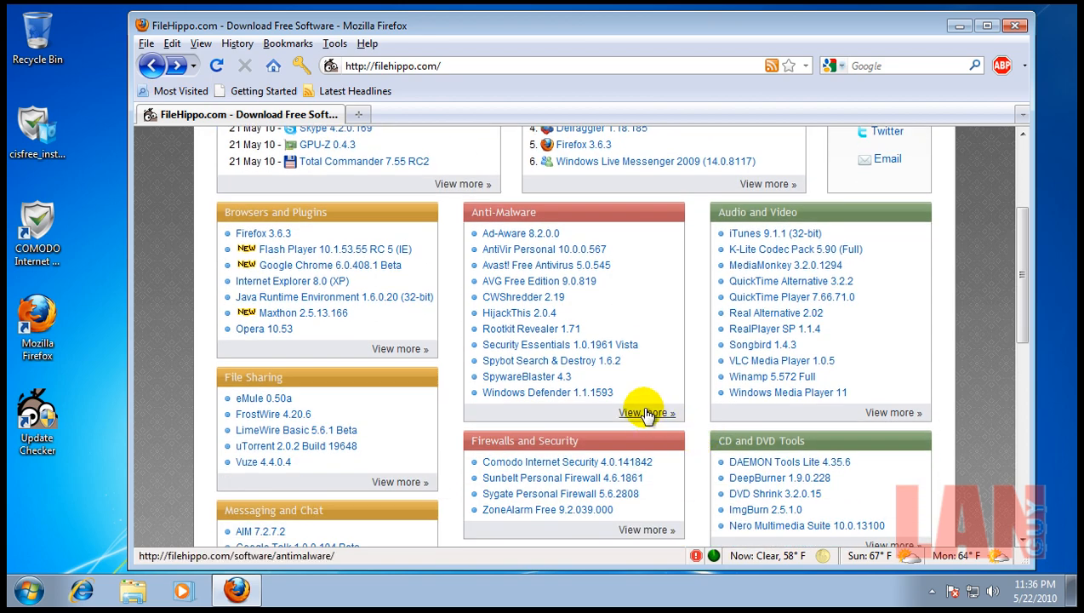
Step: View the full Anti-Malware listing and browse down through its programs
{"action": "left_click", "coordinate": [647, 414]}
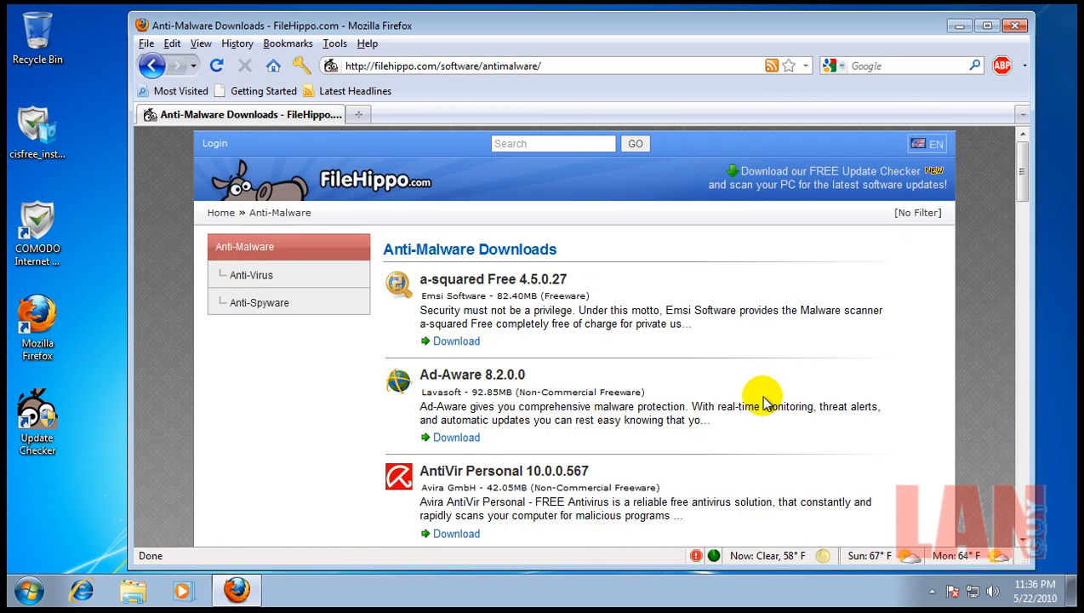
{"action": "scroll", "scroll_direction": "down", "scroll_amount": 3}
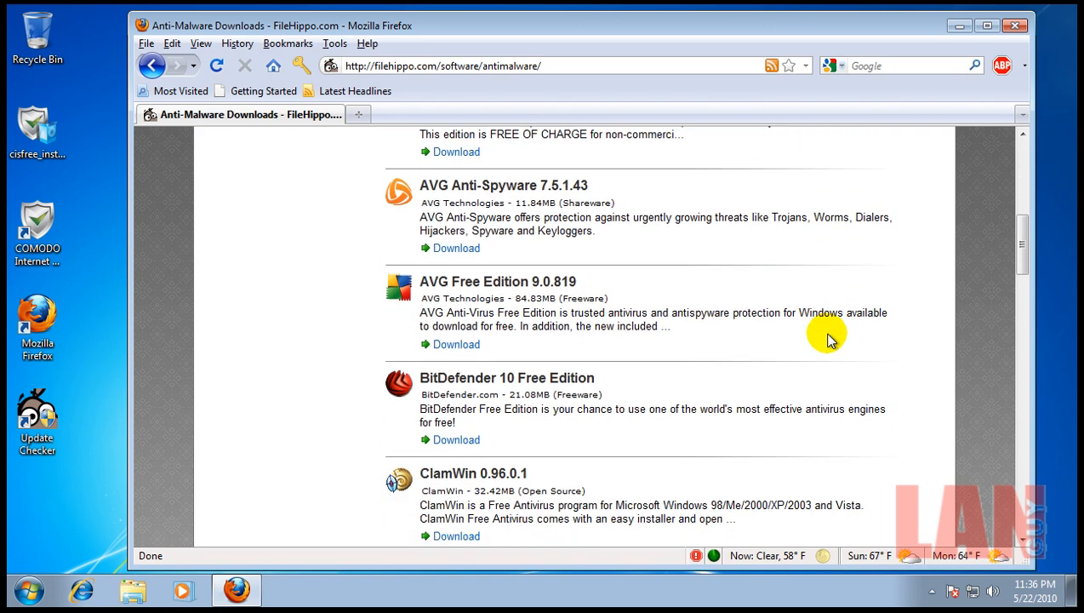
{"action": "scroll", "scroll_direction": "down", "scroll_amount": 3}
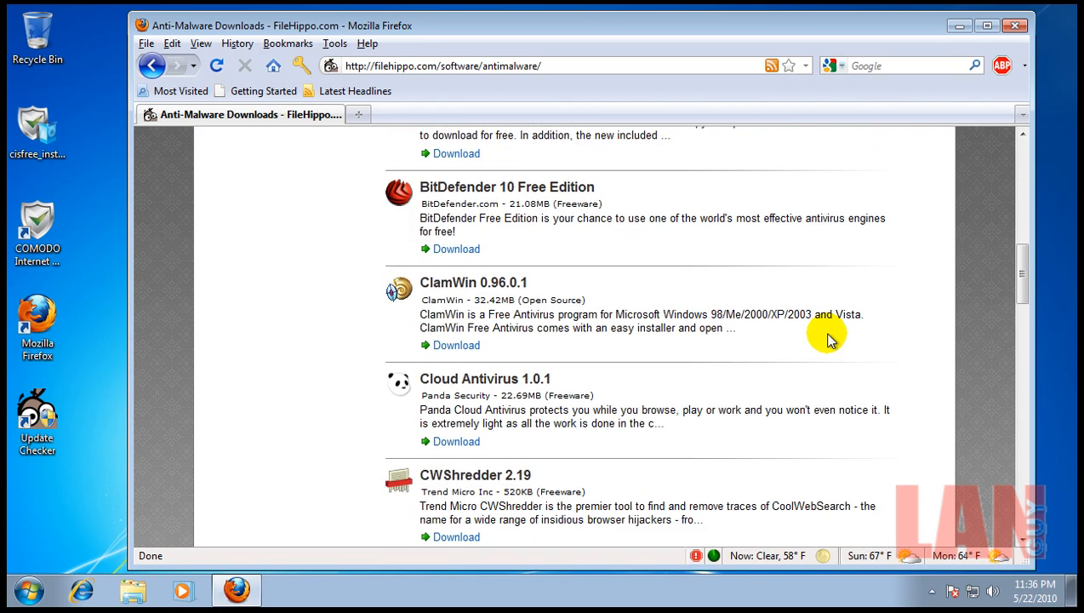
{"action": "scroll", "scroll_direction": "down", "scroll_amount": 3}
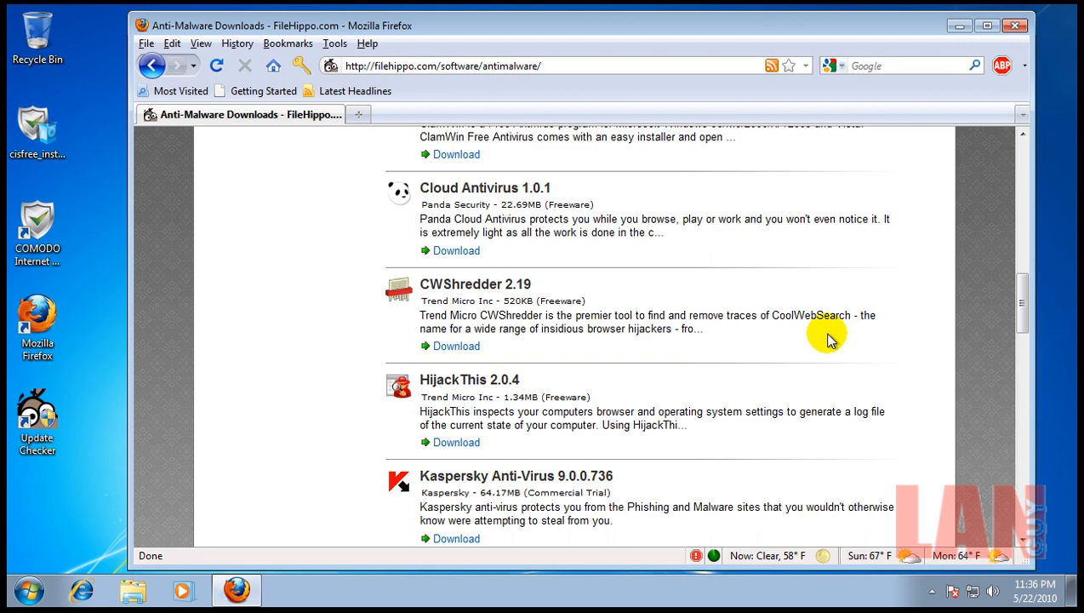
Step: View the Malwarebytes Anti-Malware 1.46 page, then return to the Anti-Malware list
{"action": "left_click", "coordinate": [521, 382]}
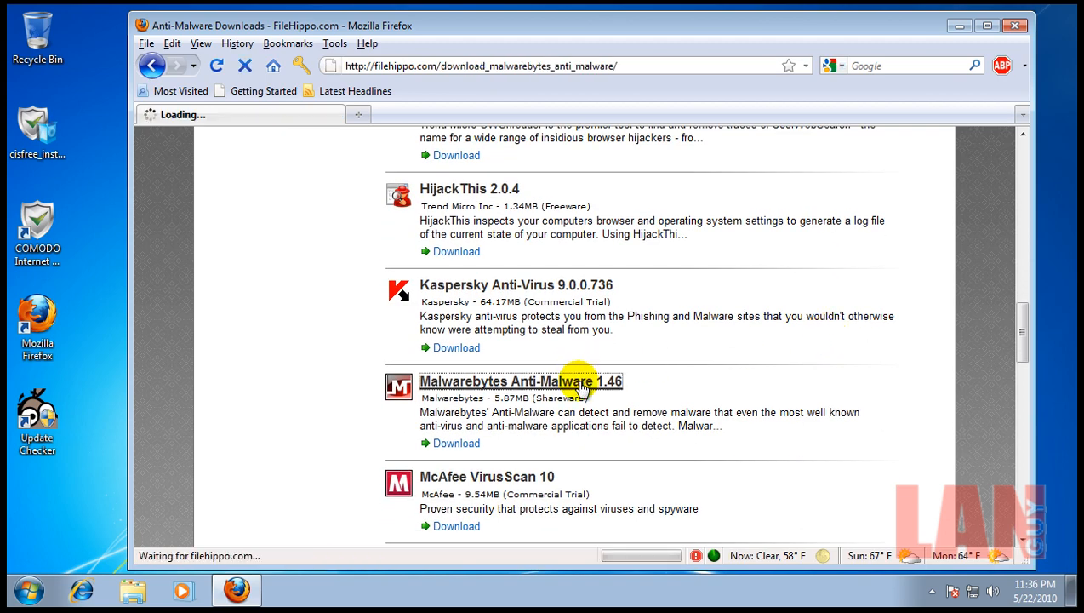
{"action": "left_click", "coordinate": [520, 381]}
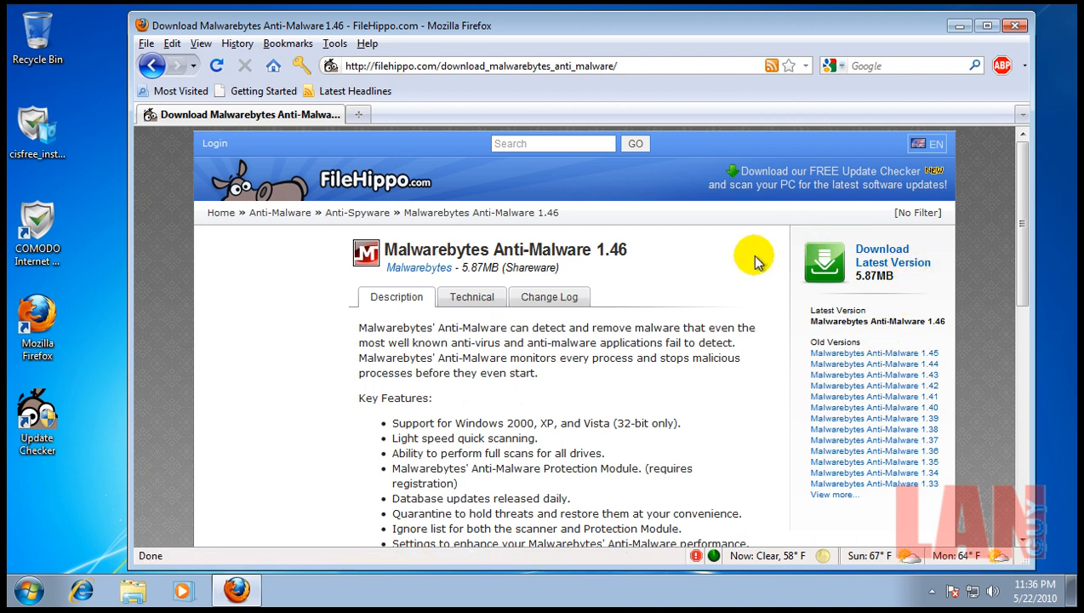
{"action": "mouse_move", "coordinate": [728, 281]}
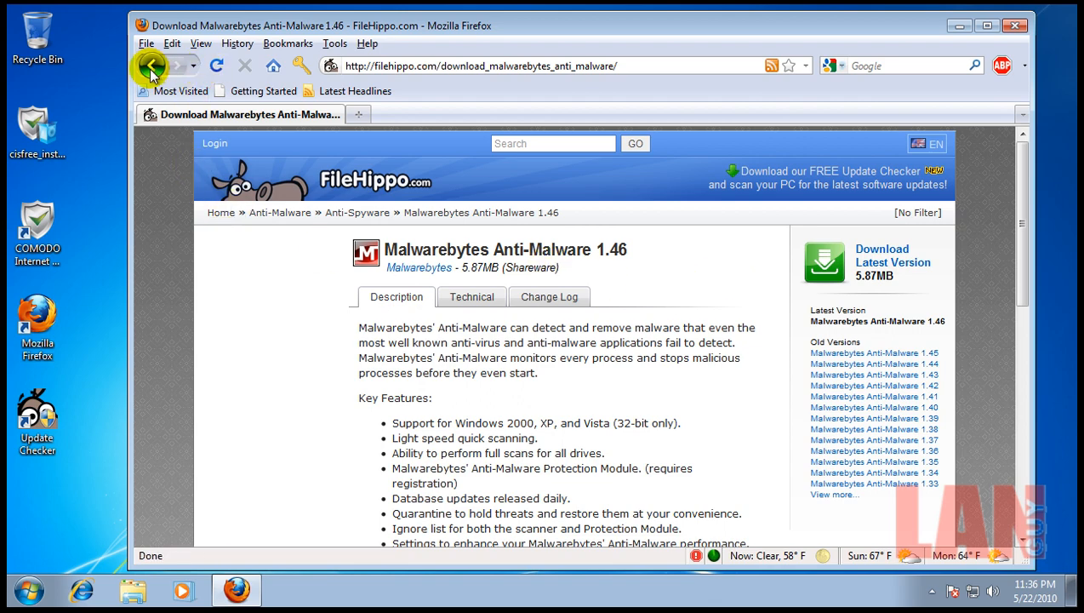
{"action": "left_click", "coordinate": [151, 64]}
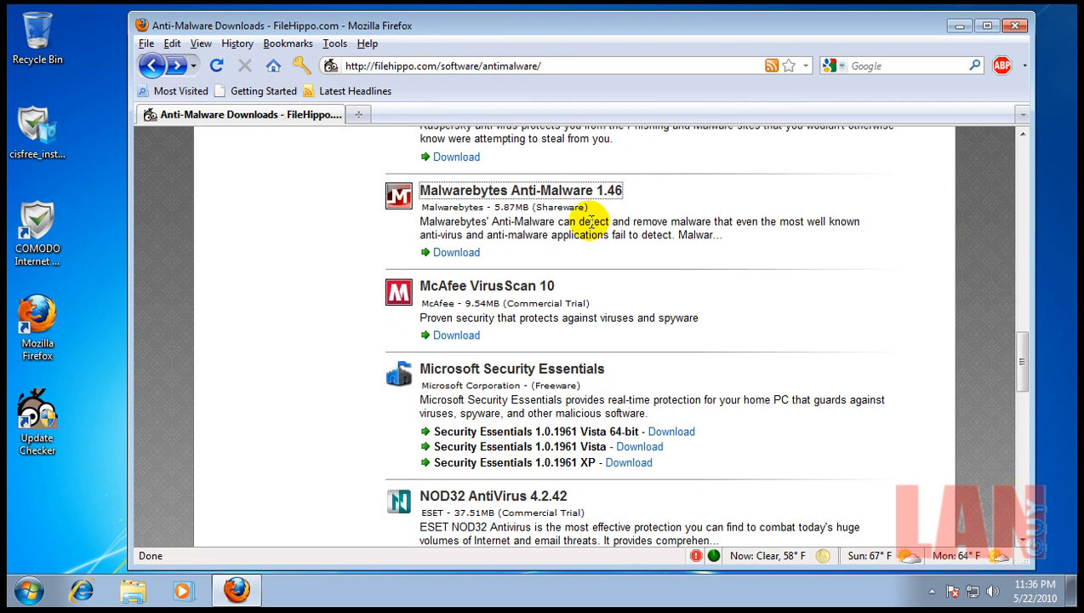
{"action": "scroll", "scroll_direction": "down", "scroll_amount": 3}
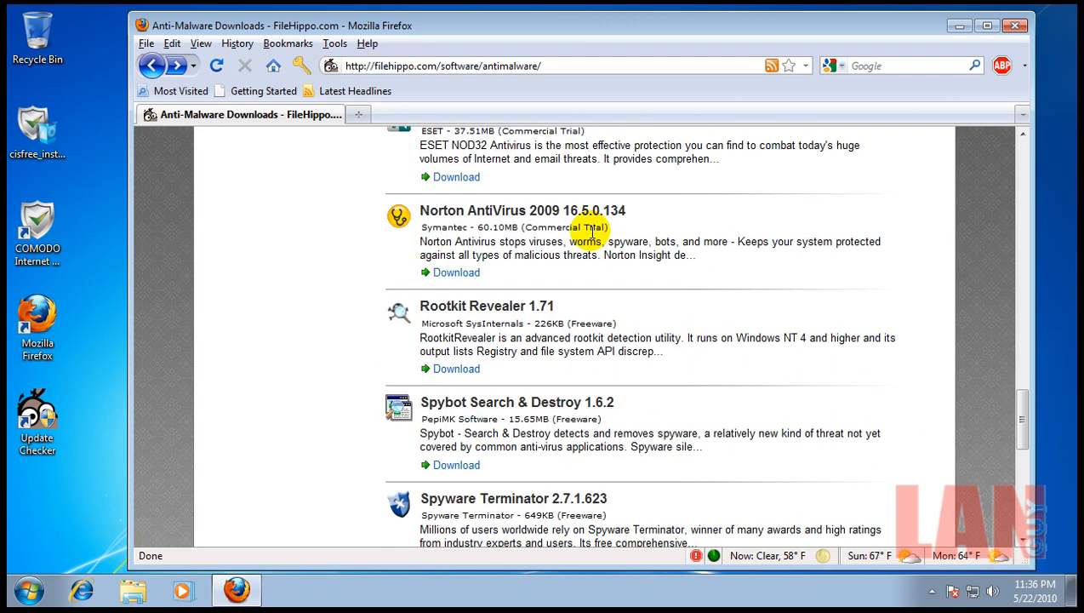
{"action": "scroll", "scroll_direction": "down", "scroll_amount": 3}
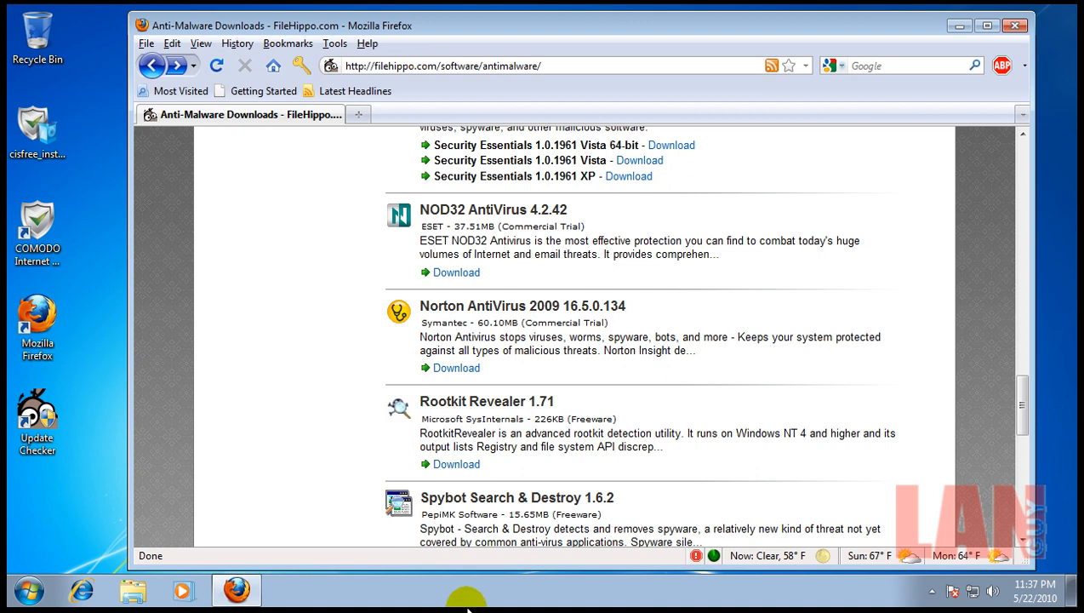
{"action": "mouse_move", "coordinate": [620, 417]}
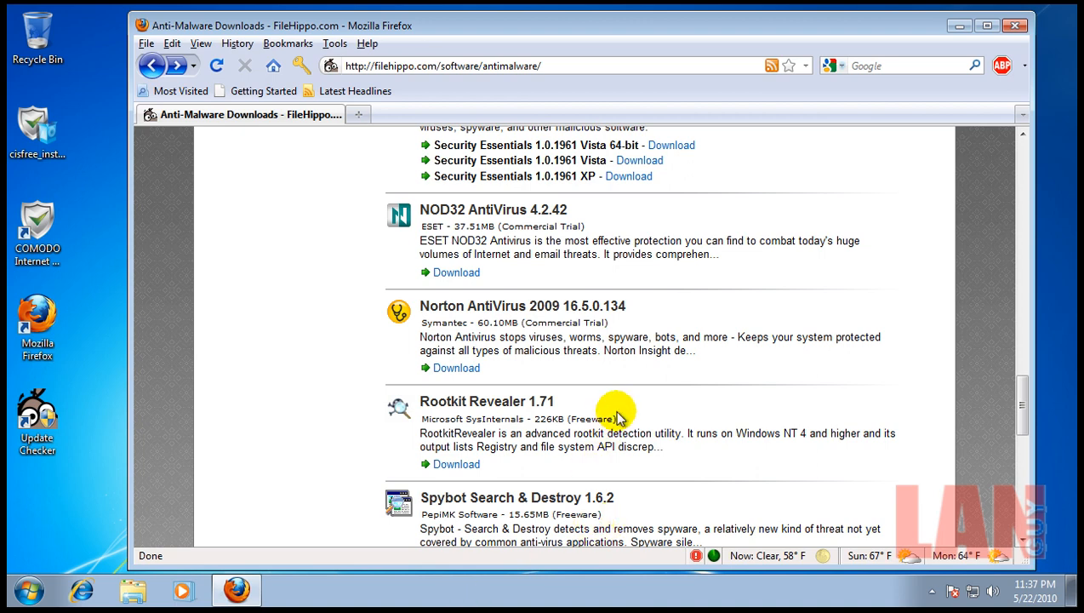
{"action": "mouse_move", "coordinate": [803, 425]}
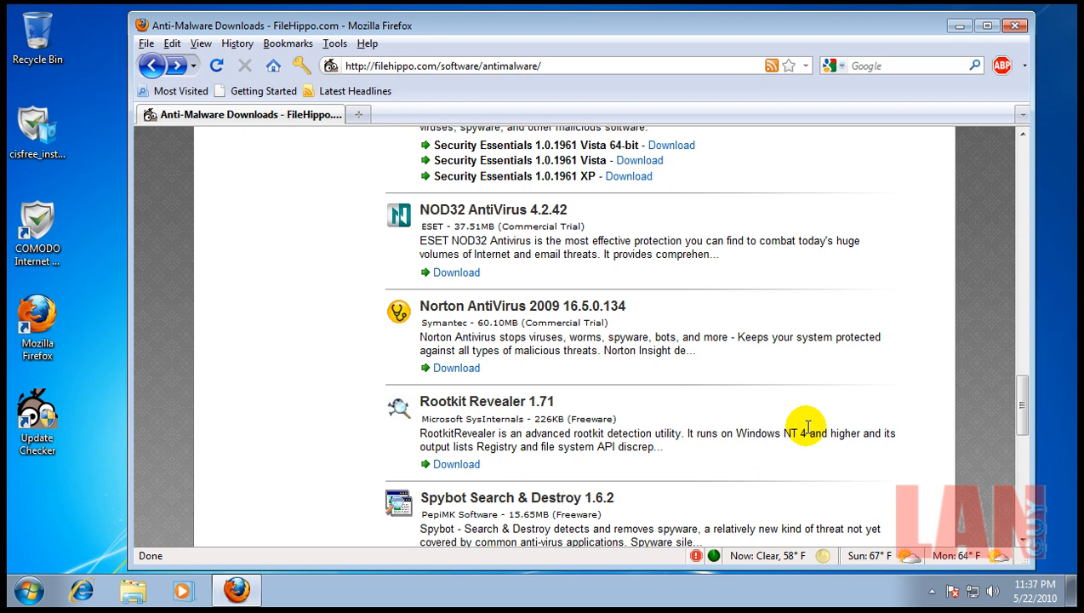
{"action": "mouse_move", "coordinate": [1021, 533]}
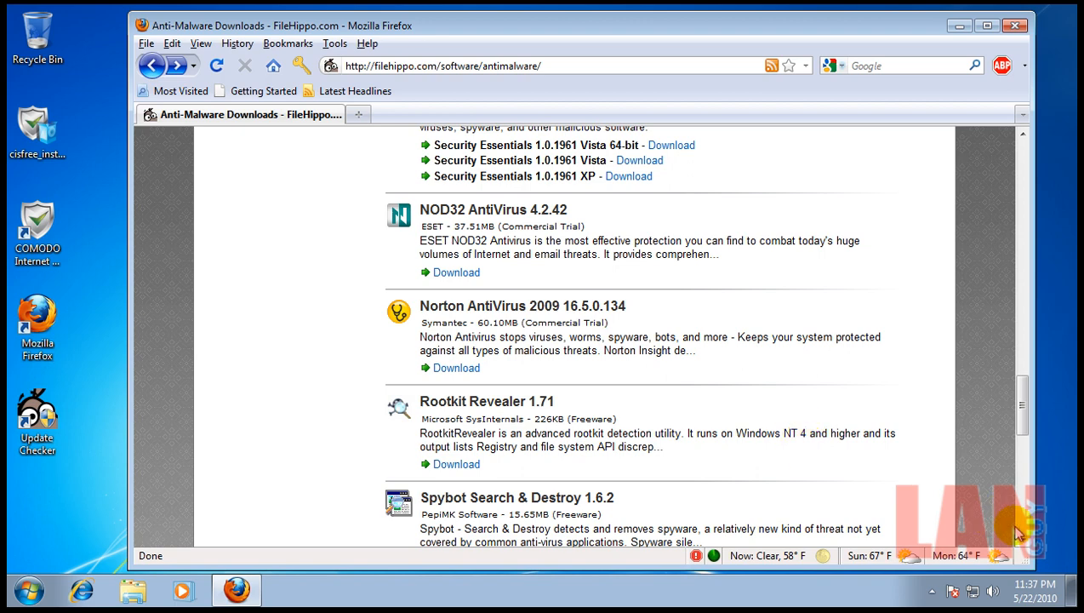